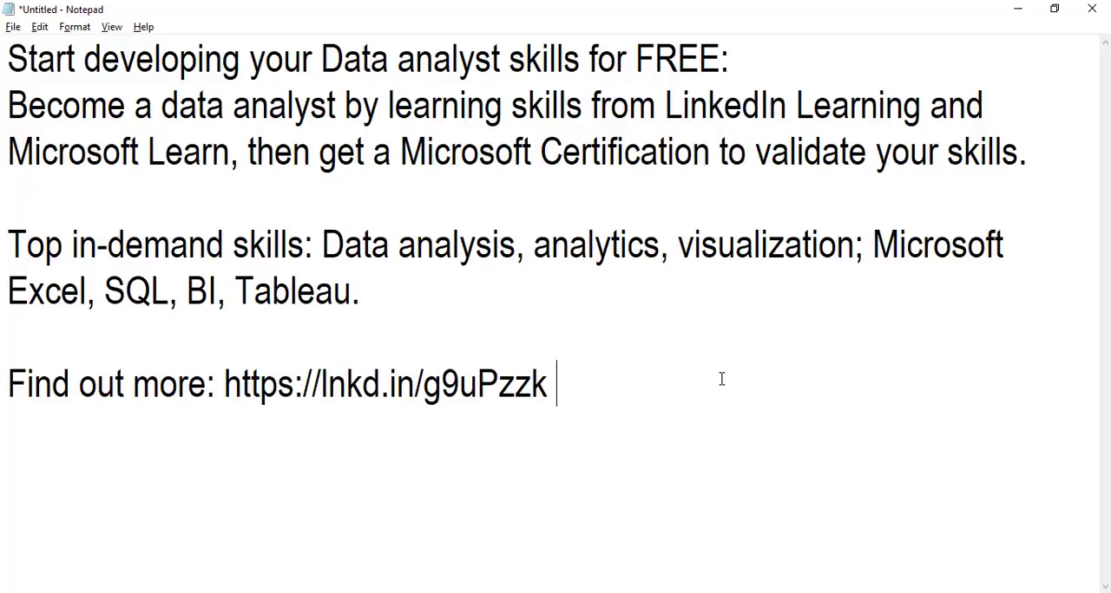
pyautogui.moveTo(744, 262)
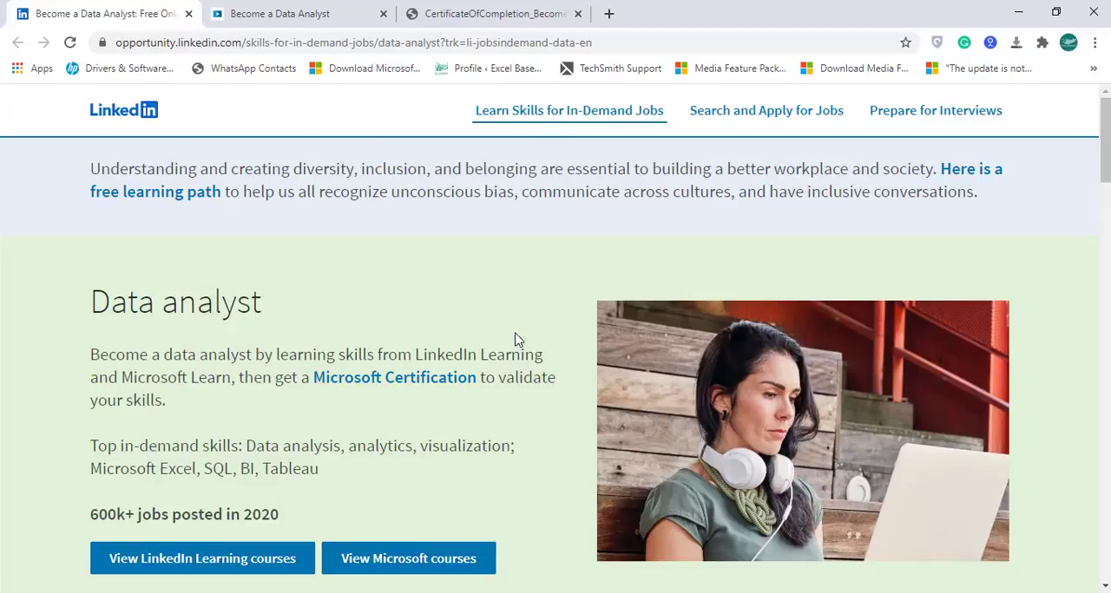
pyautogui.moveTo(528, 290)
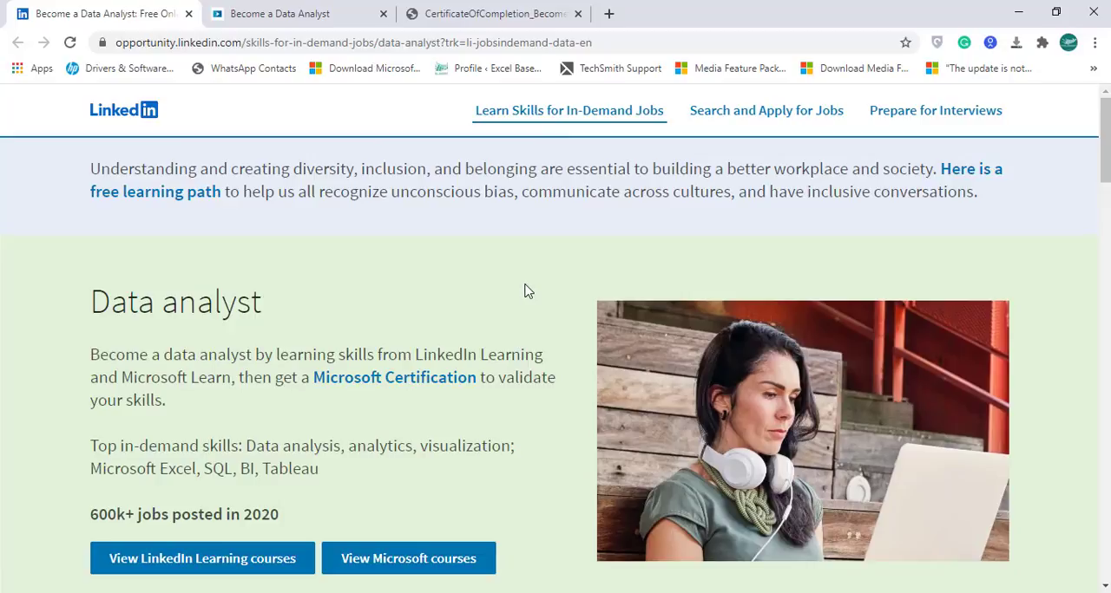
pyautogui.moveTo(438, 337)
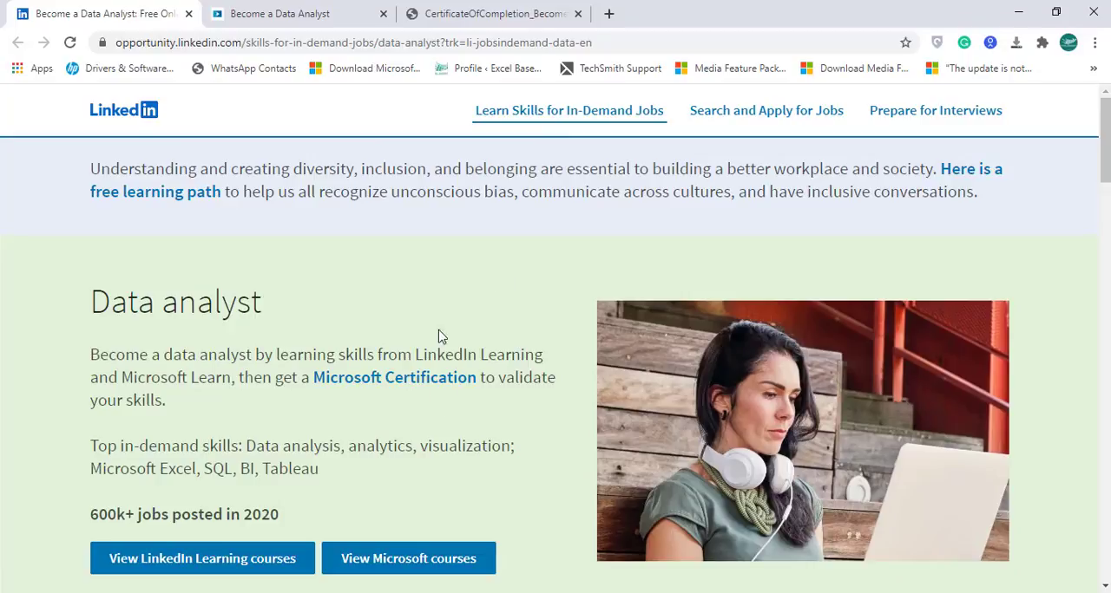
pyautogui.moveTo(473, 328)
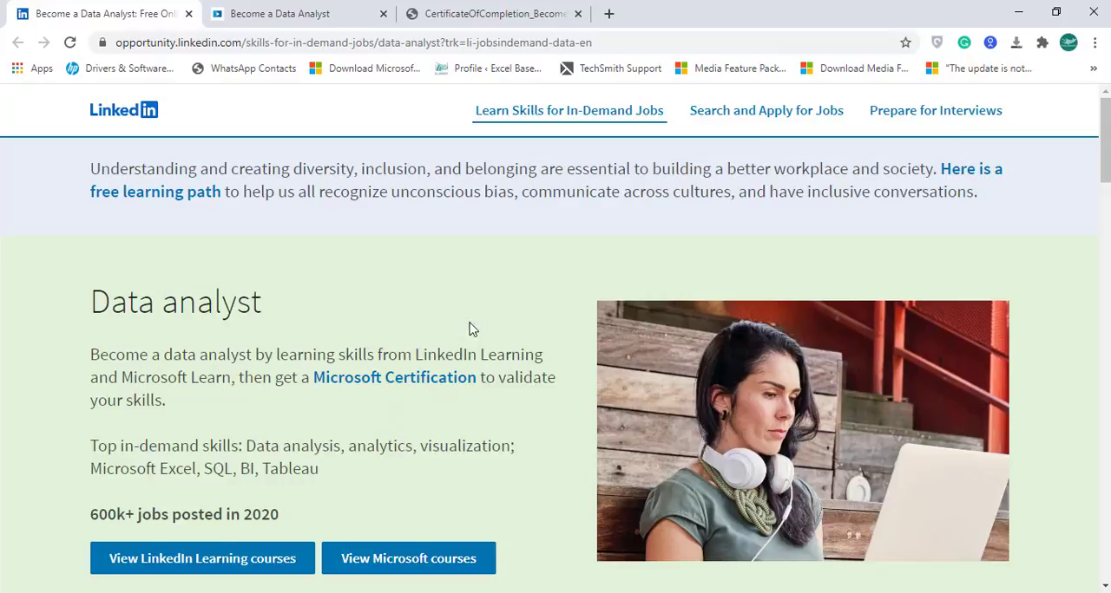
pyautogui.moveTo(448, 437)
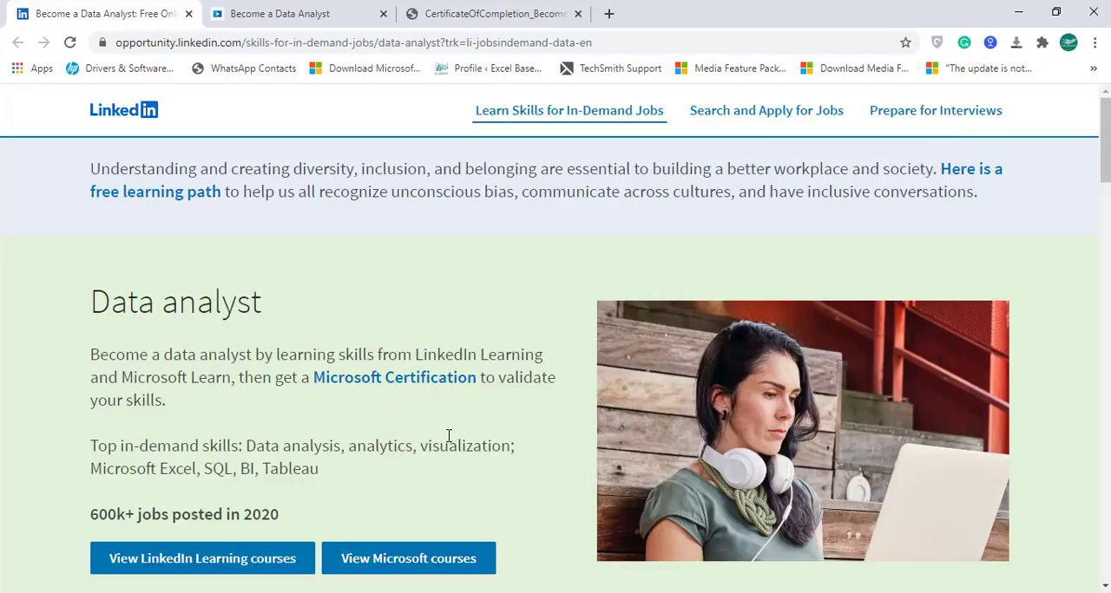
# Step: Browse the seven course cards, from Learning Data Analytics to Tableau Essential Training
pyautogui.scroll(-3)
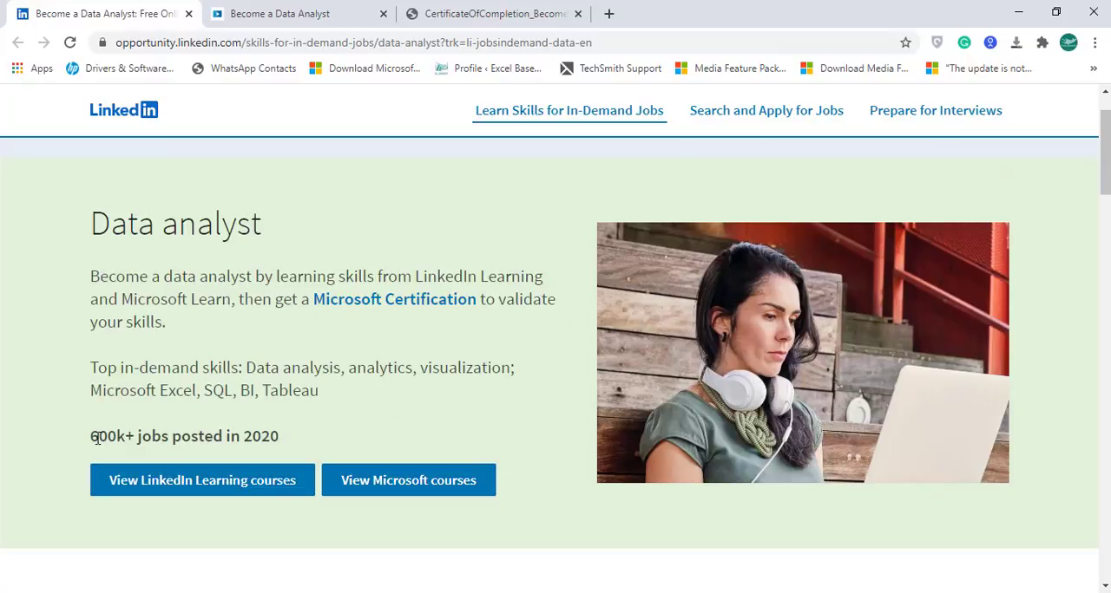
pyautogui.doubleClick(106, 437)
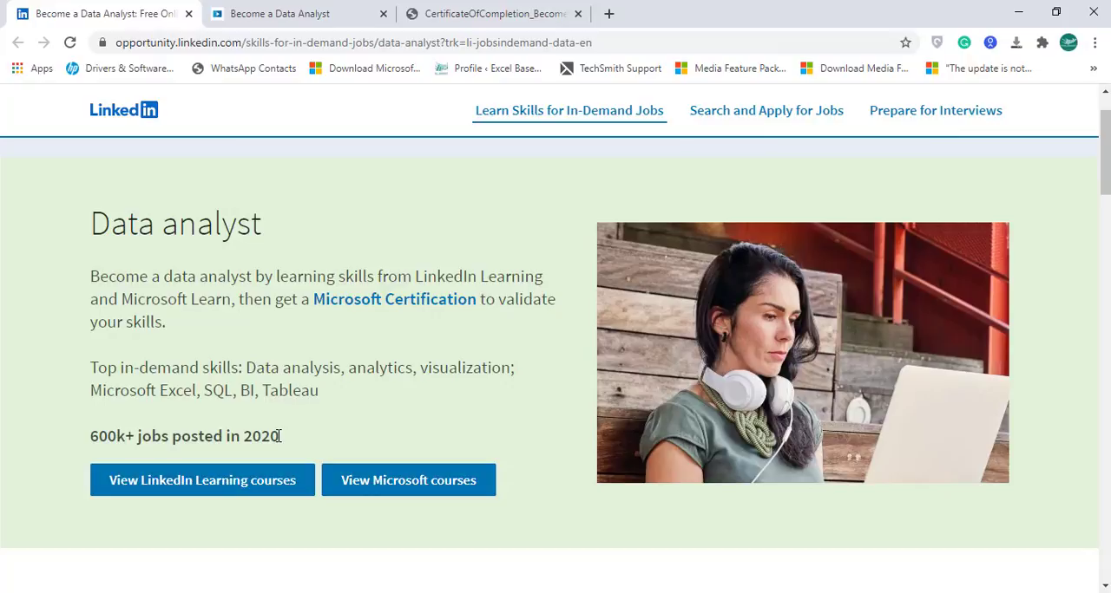
pyautogui.moveTo(298, 442)
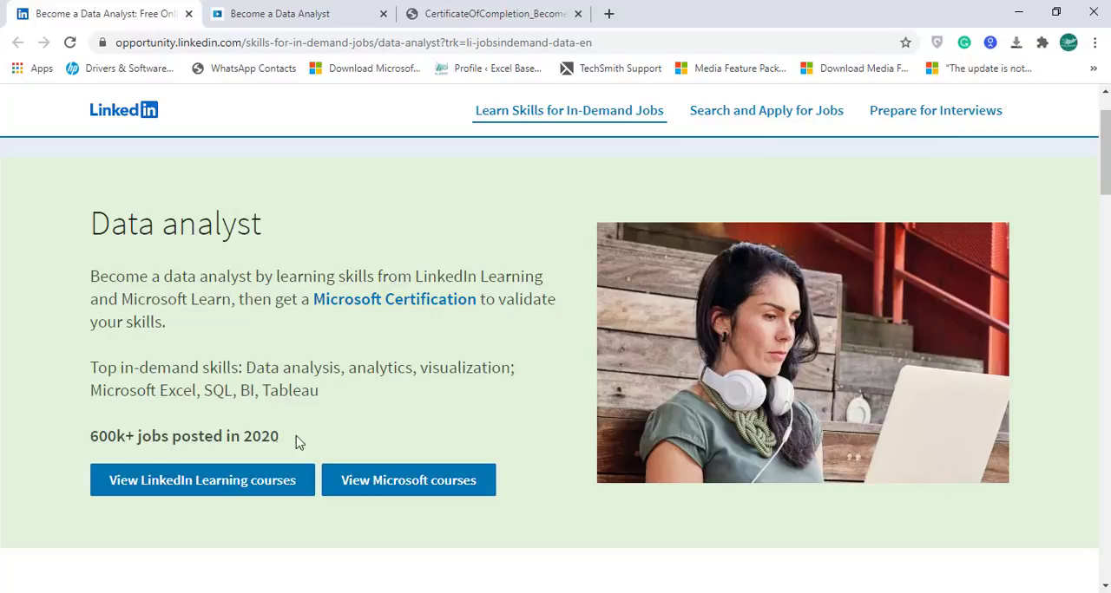
pyautogui.moveTo(222, 504)
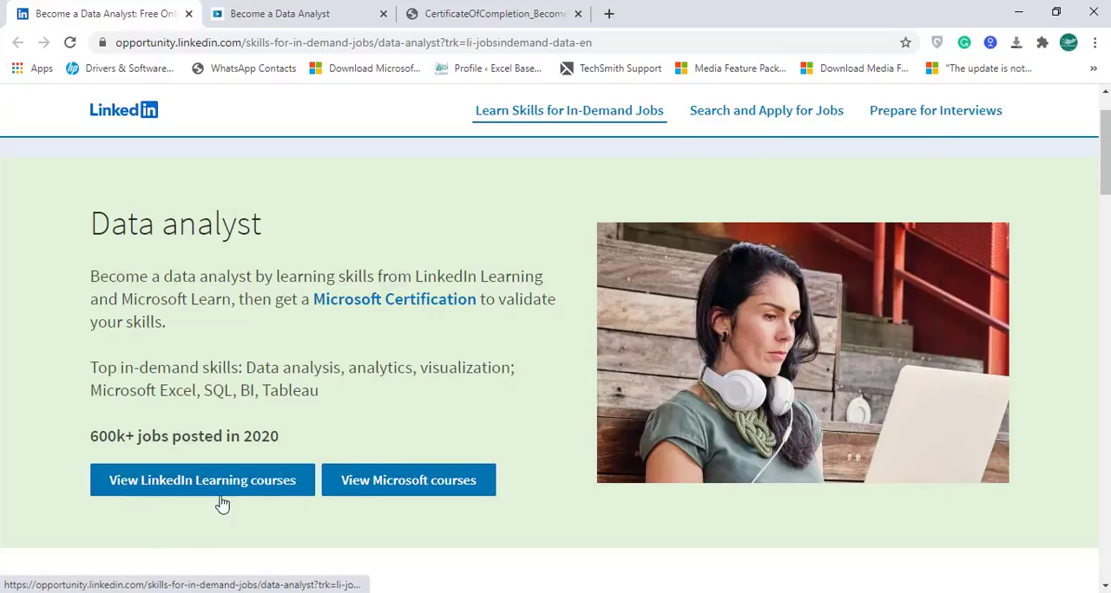
pyautogui.scroll(-3)
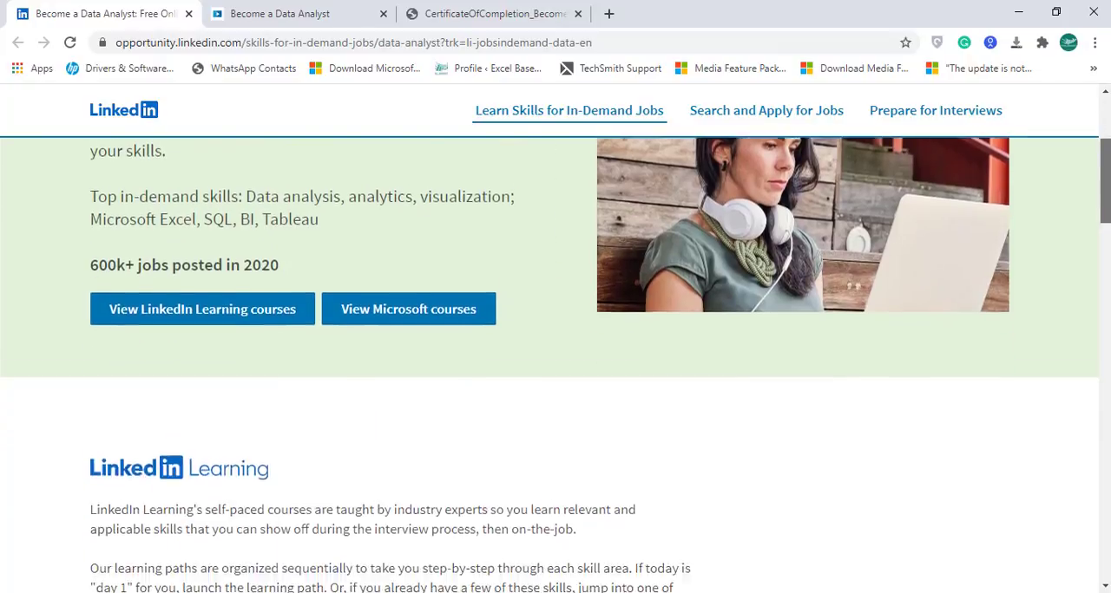
pyautogui.scroll(-3)
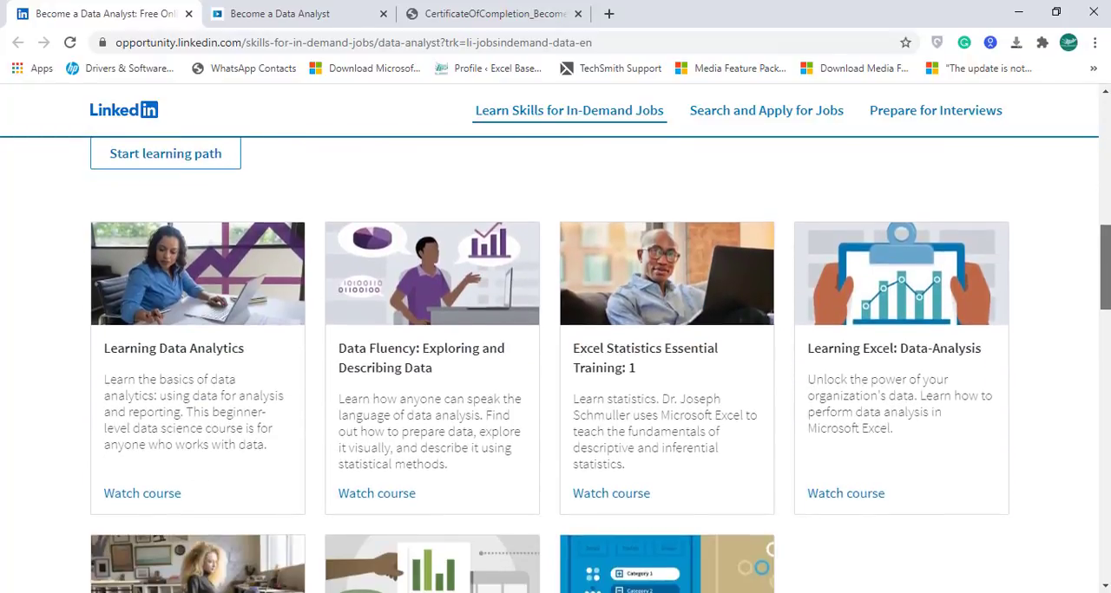
pyautogui.scroll(-3)
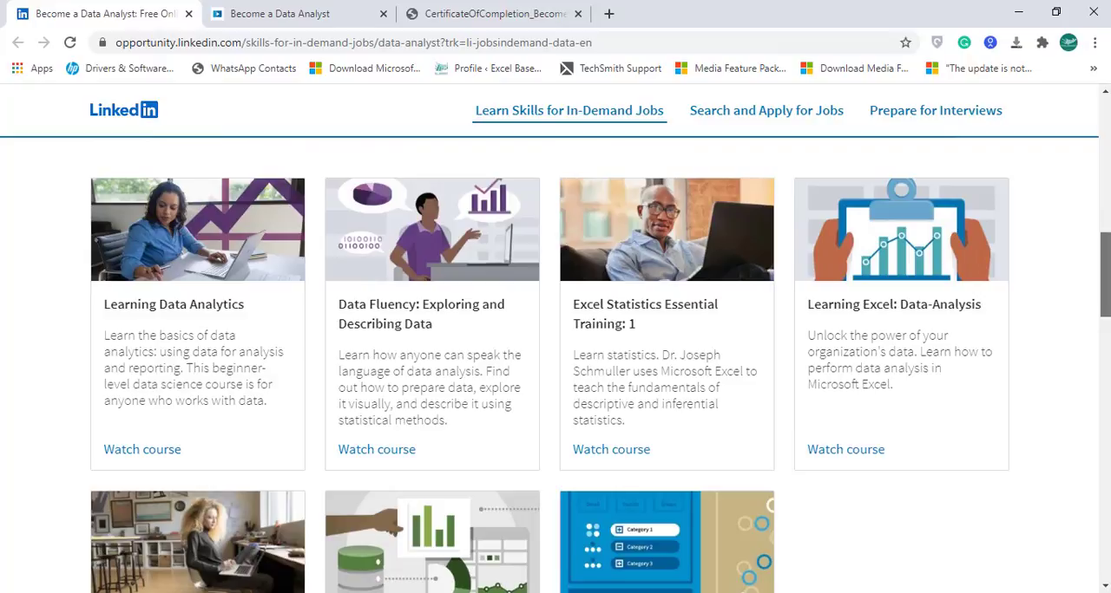
pyautogui.scroll(-3)
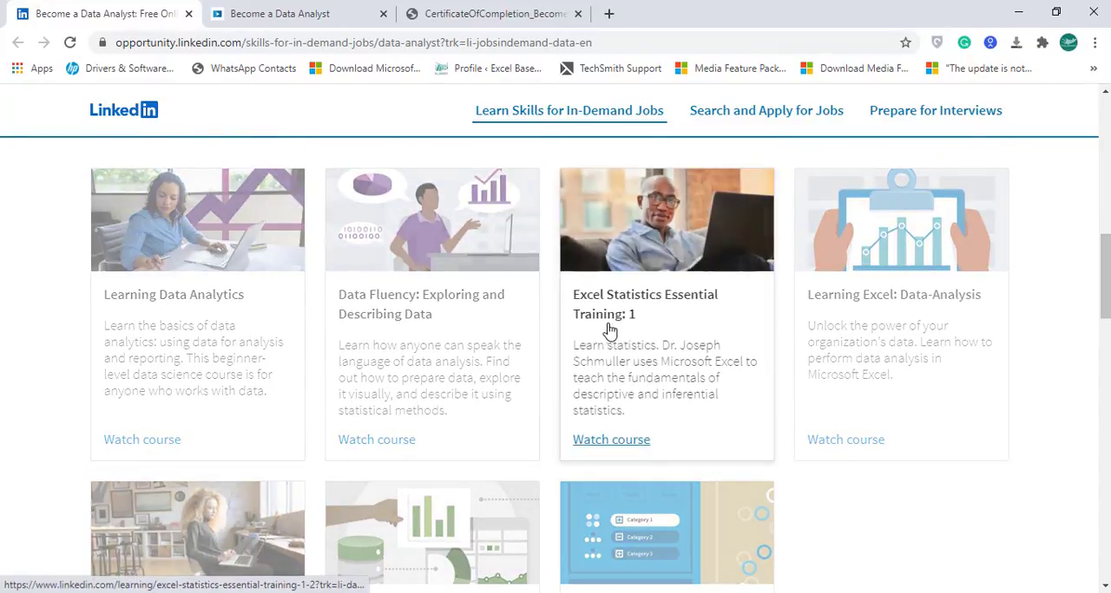
pyautogui.moveTo(375, 315)
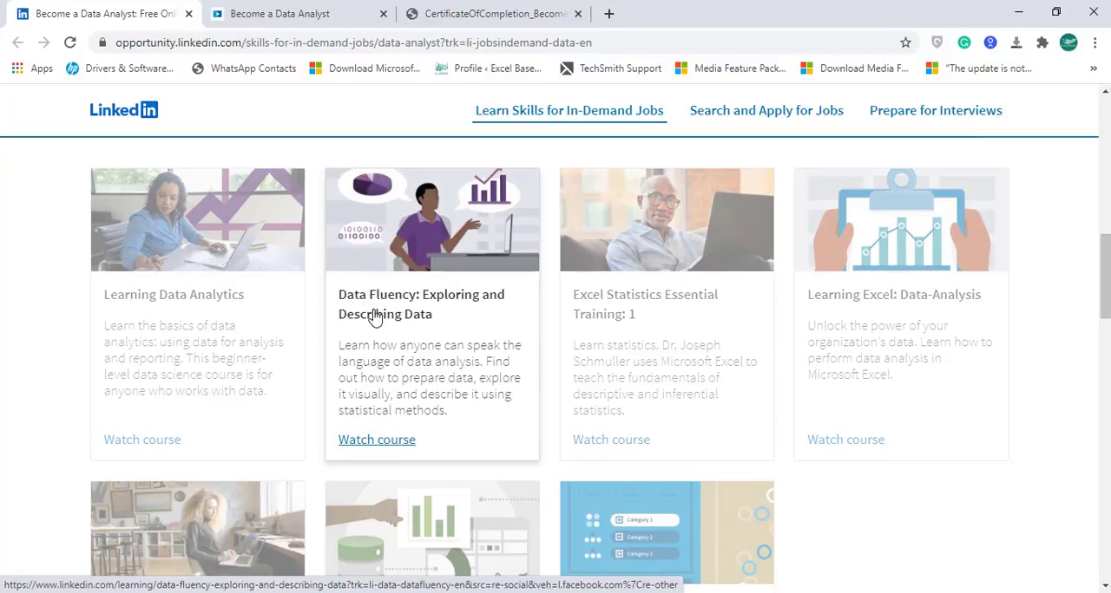
pyautogui.moveTo(588, 308)
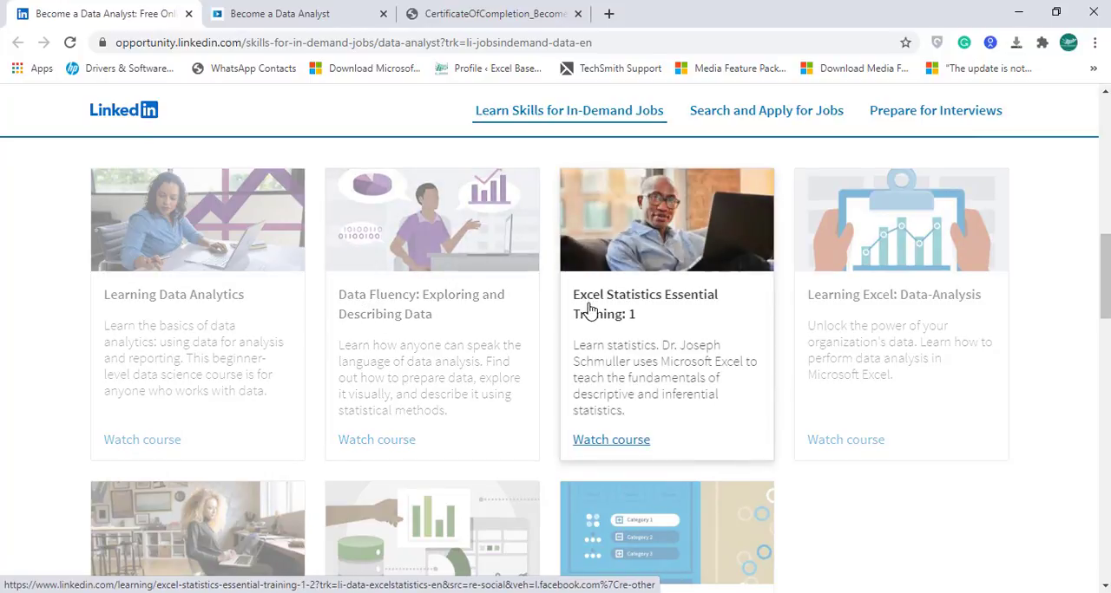
pyautogui.moveTo(858, 321)
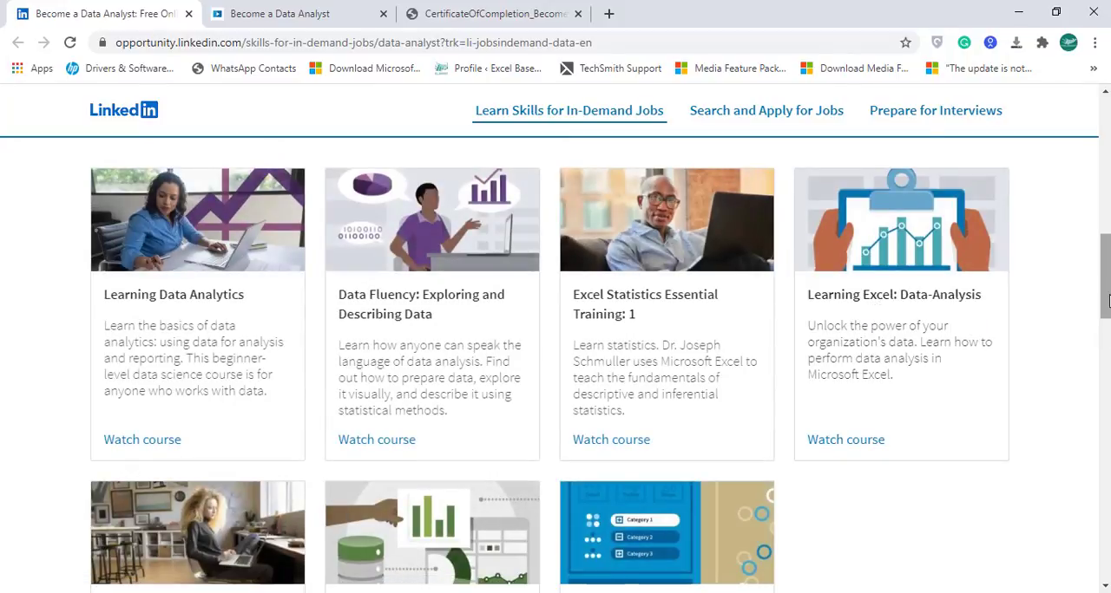
pyautogui.scroll(-3)
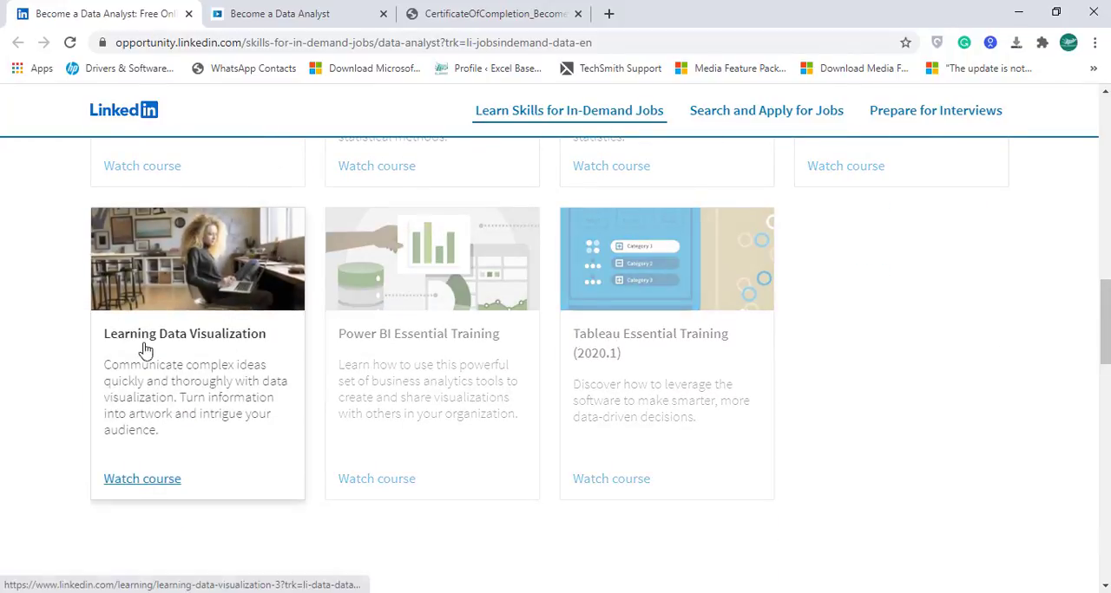
pyautogui.moveTo(529, 341)
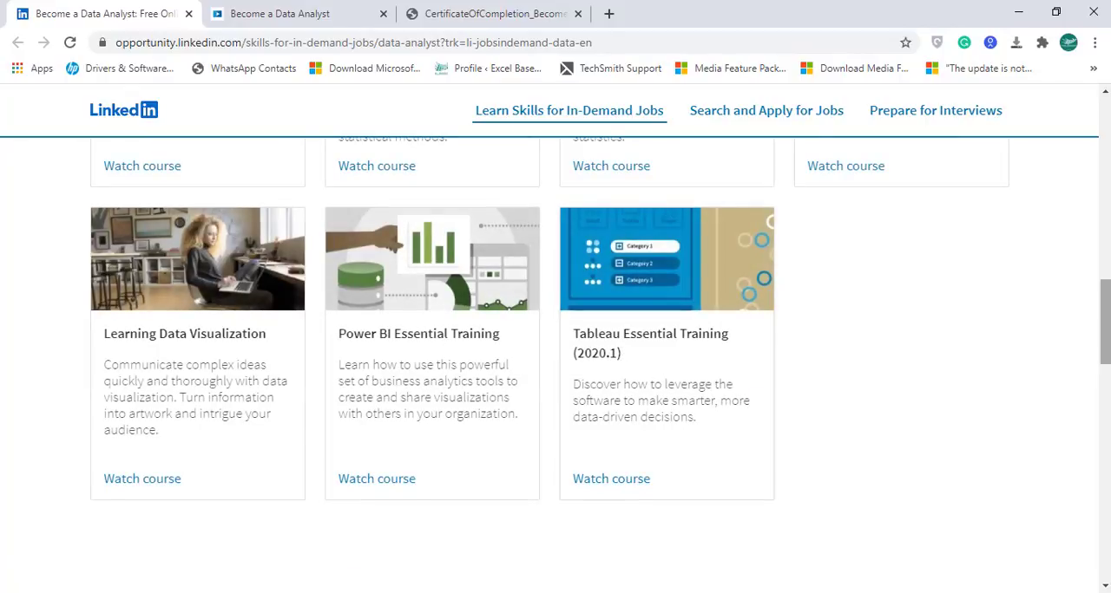
pyautogui.scroll(3)
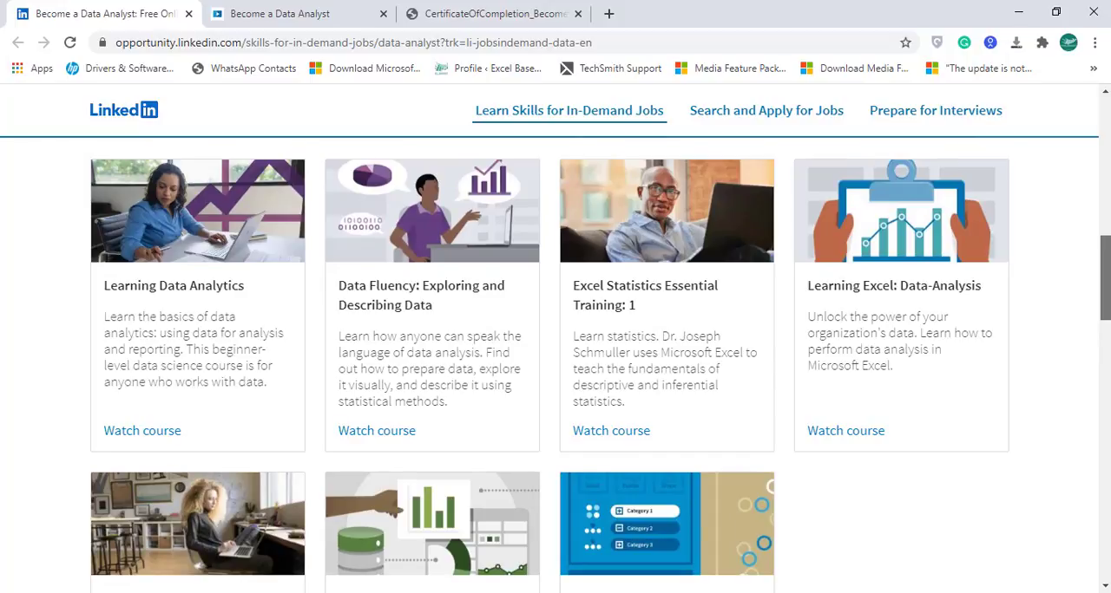
pyautogui.scroll(-3)
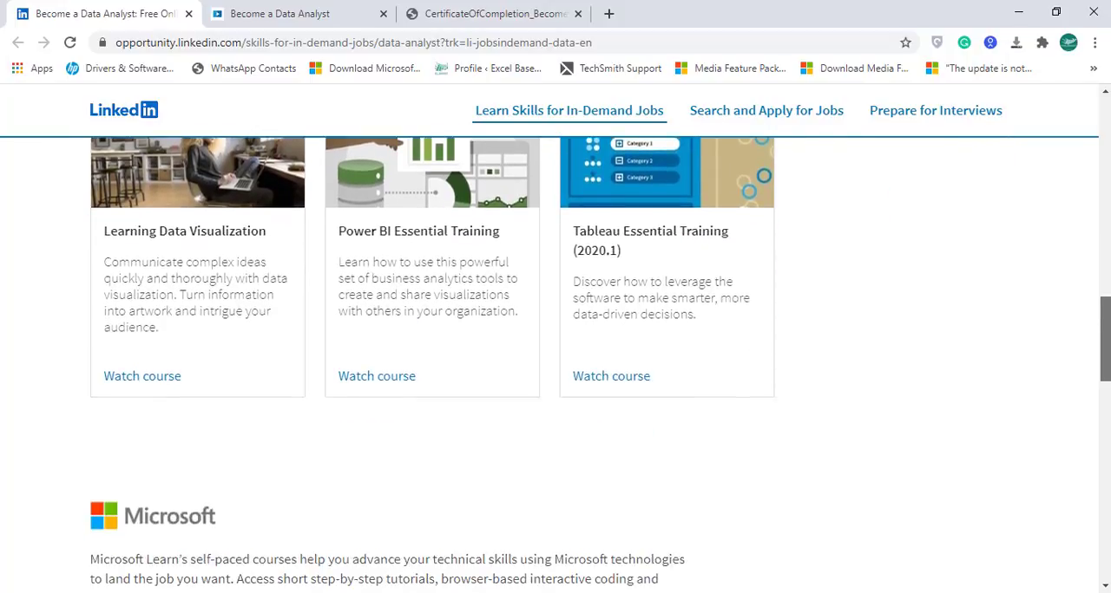
pyautogui.scroll(3)
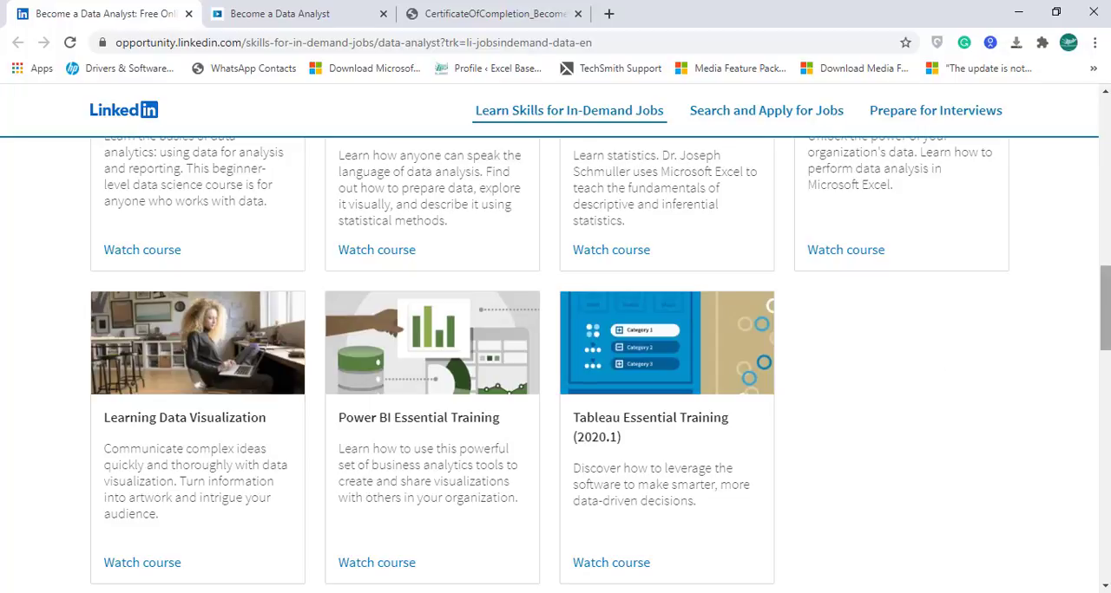
pyautogui.scroll(-3)
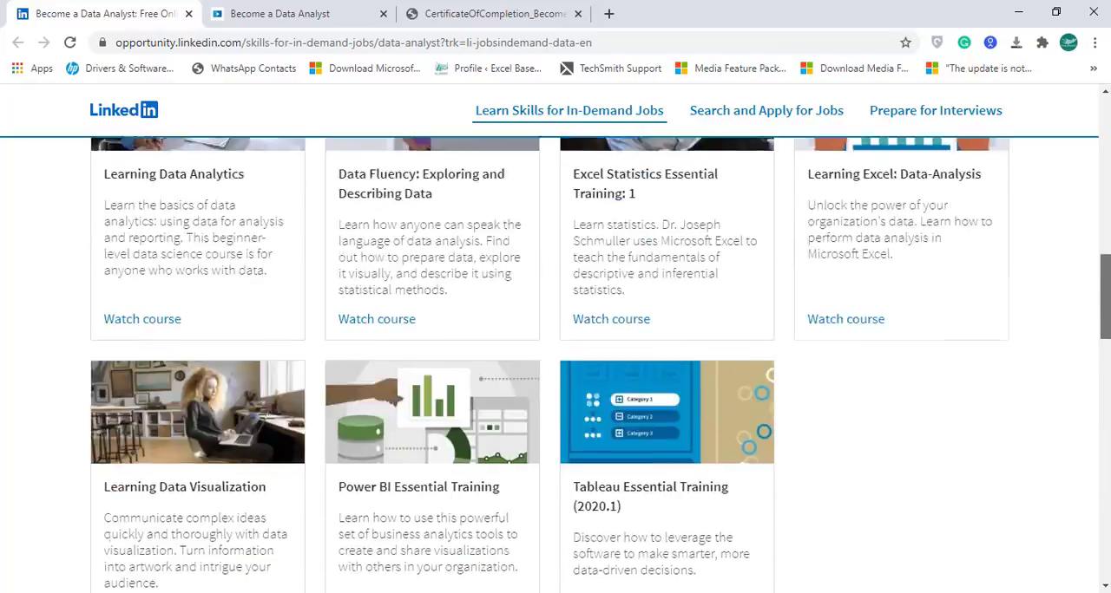
pyautogui.scroll(3)
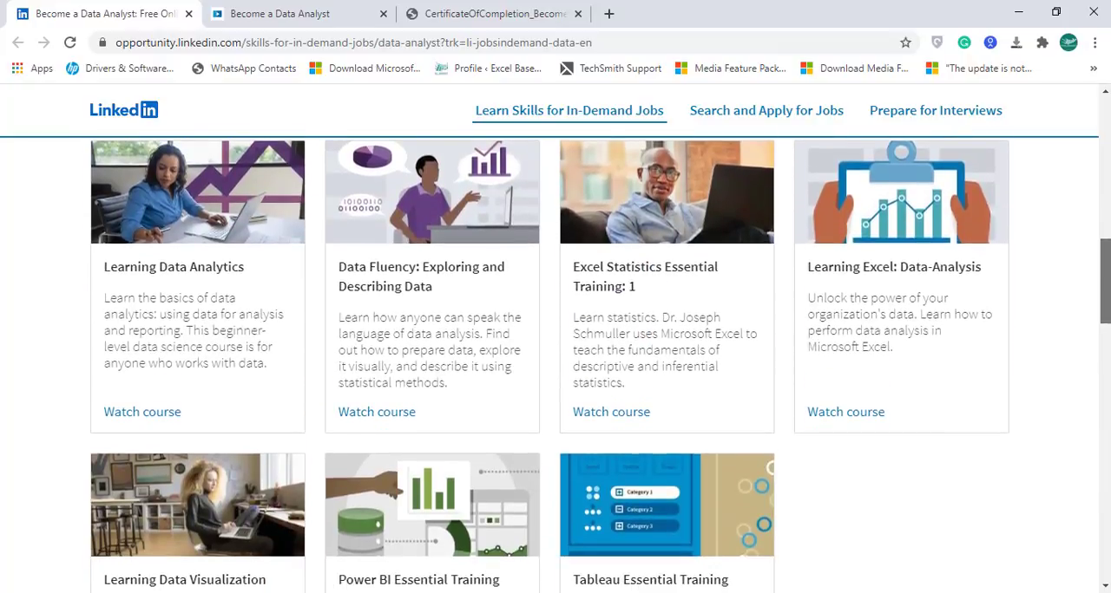
# Step: Scroll past the Microsoft certifications table to the GitHub and Job search best practices sections
pyautogui.scroll(-3)
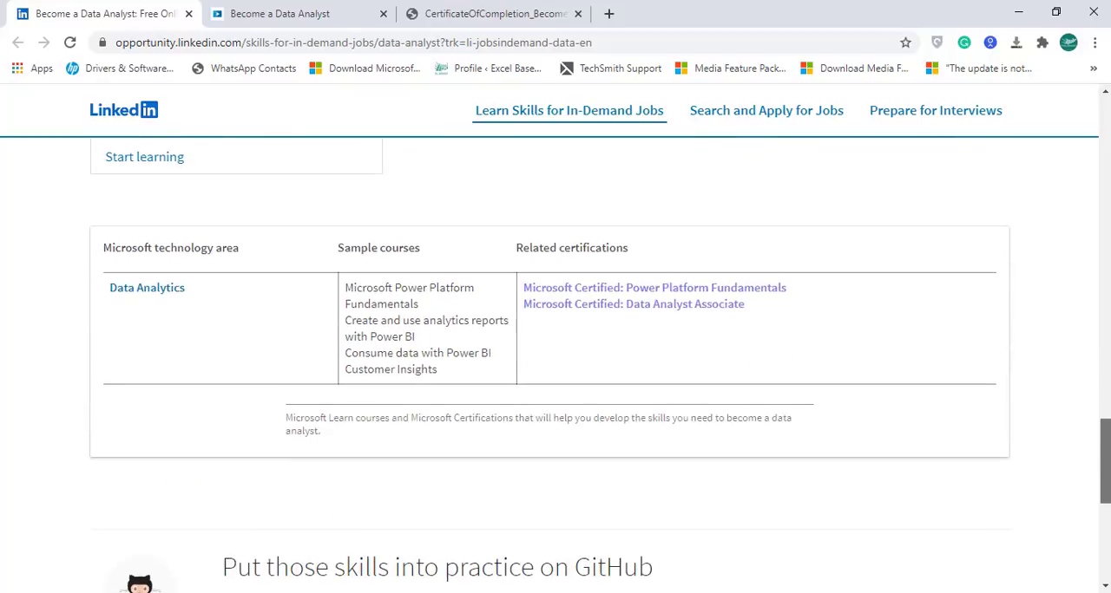
pyautogui.moveTo(799, 490)
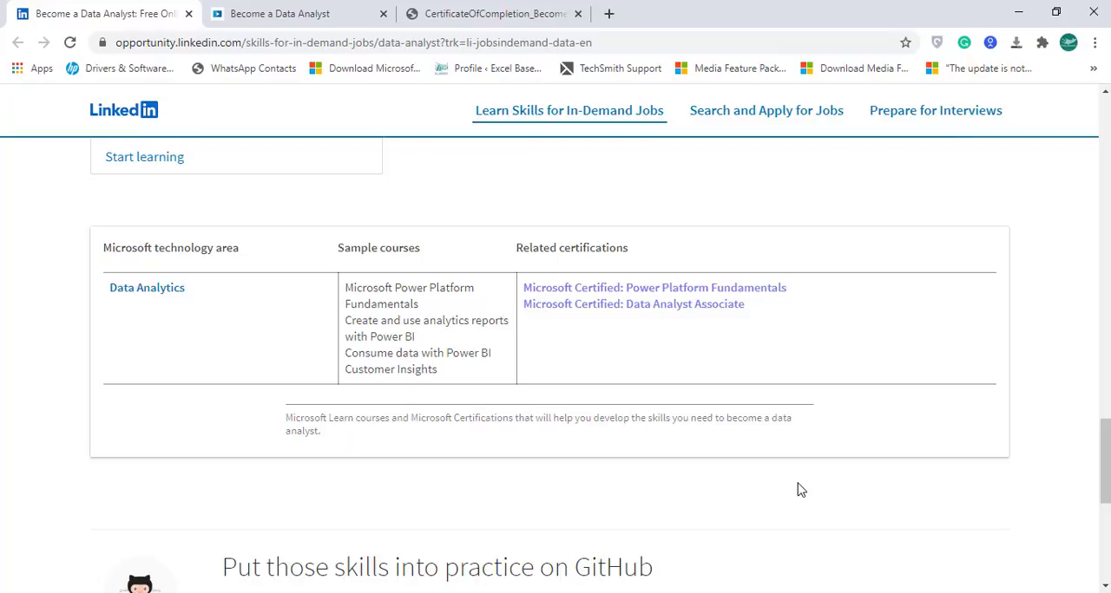
pyautogui.moveTo(679, 291)
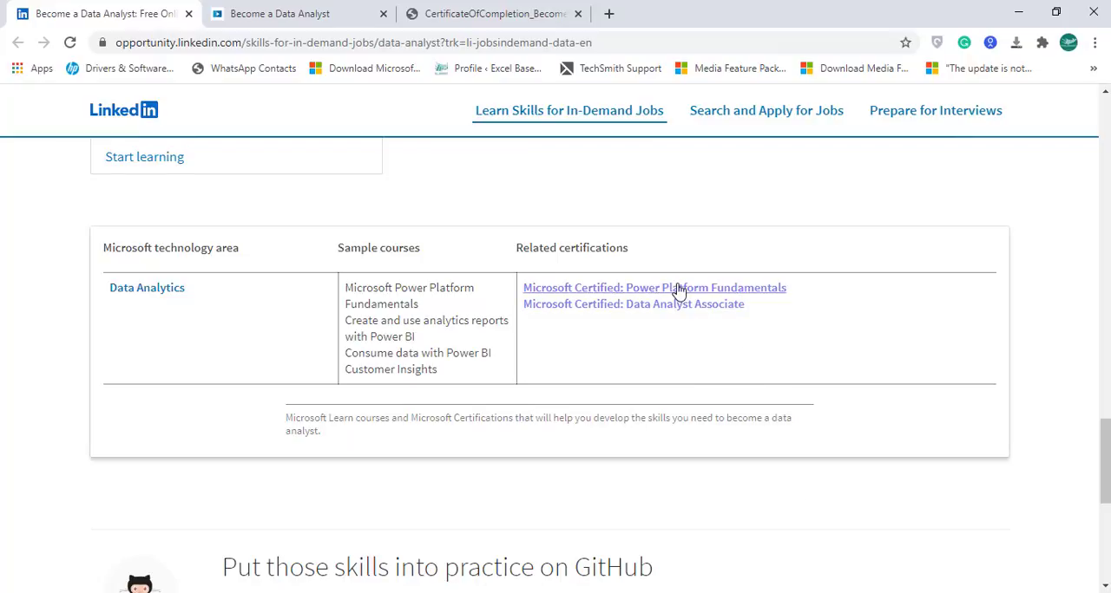
pyautogui.moveTo(657, 303)
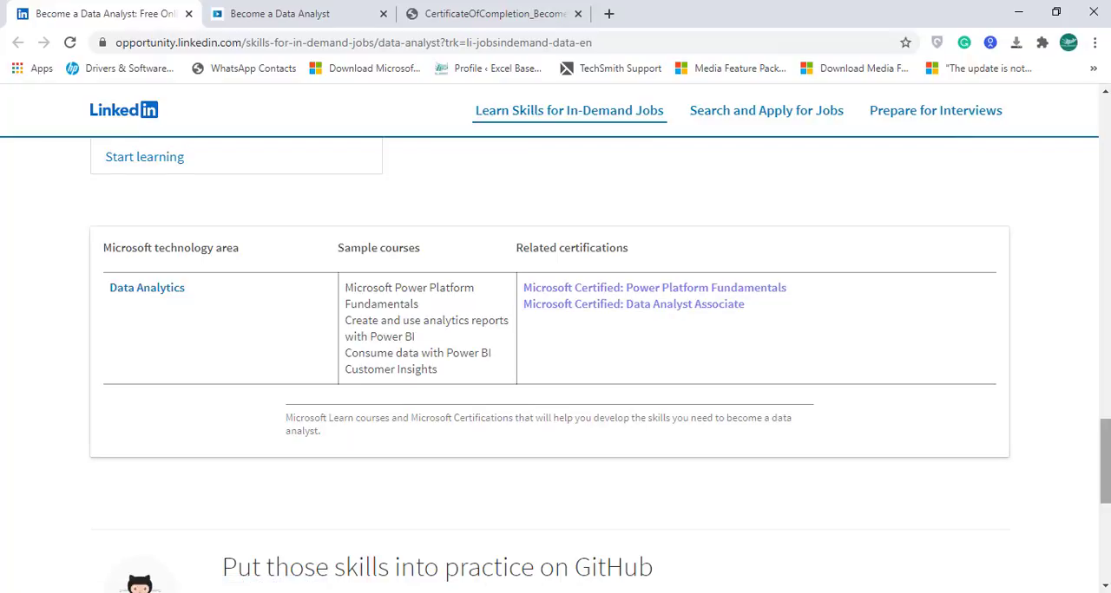
pyautogui.scroll(3)
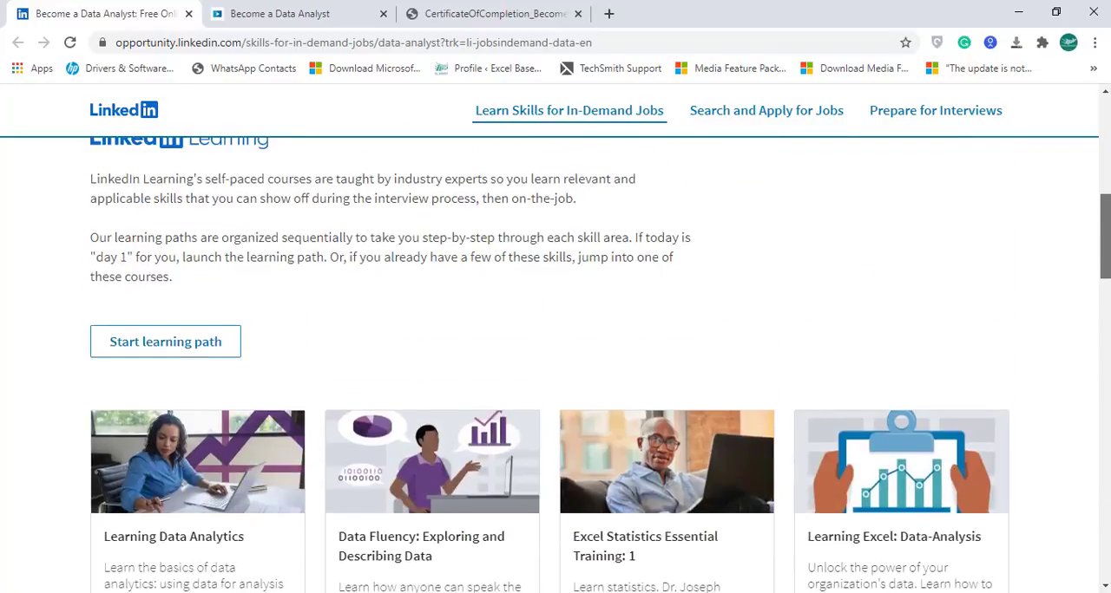
pyautogui.scroll(-3)
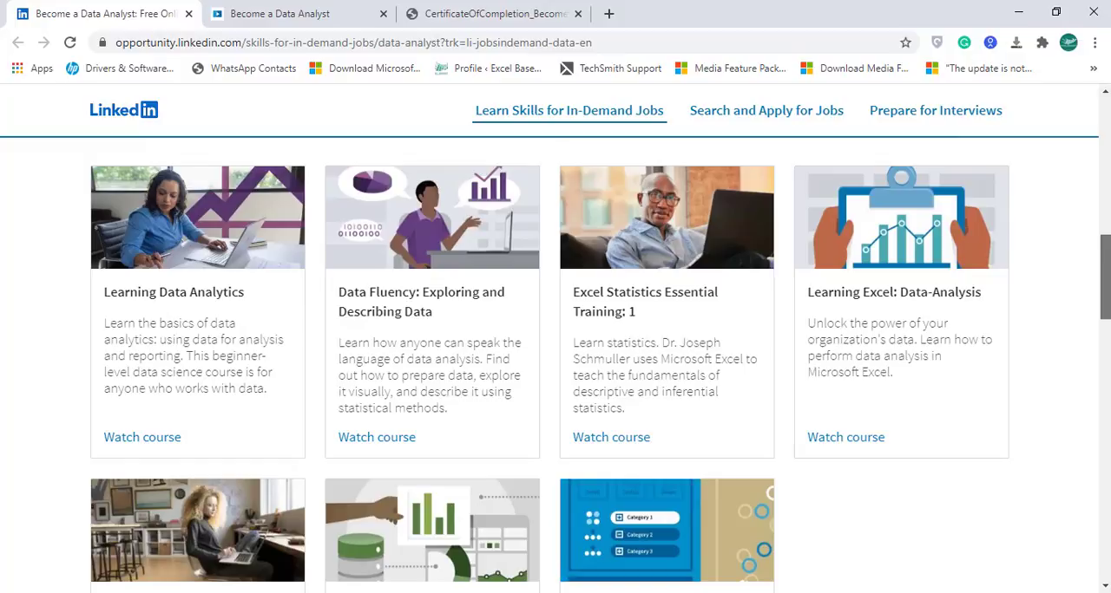
pyautogui.scroll(-3)
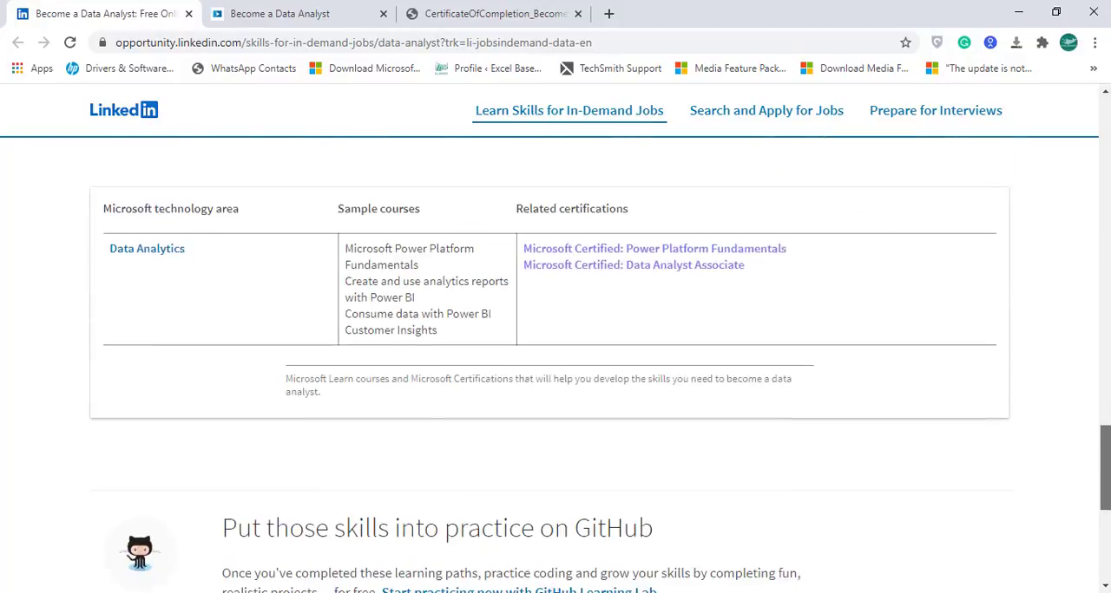
pyautogui.scroll(-3)
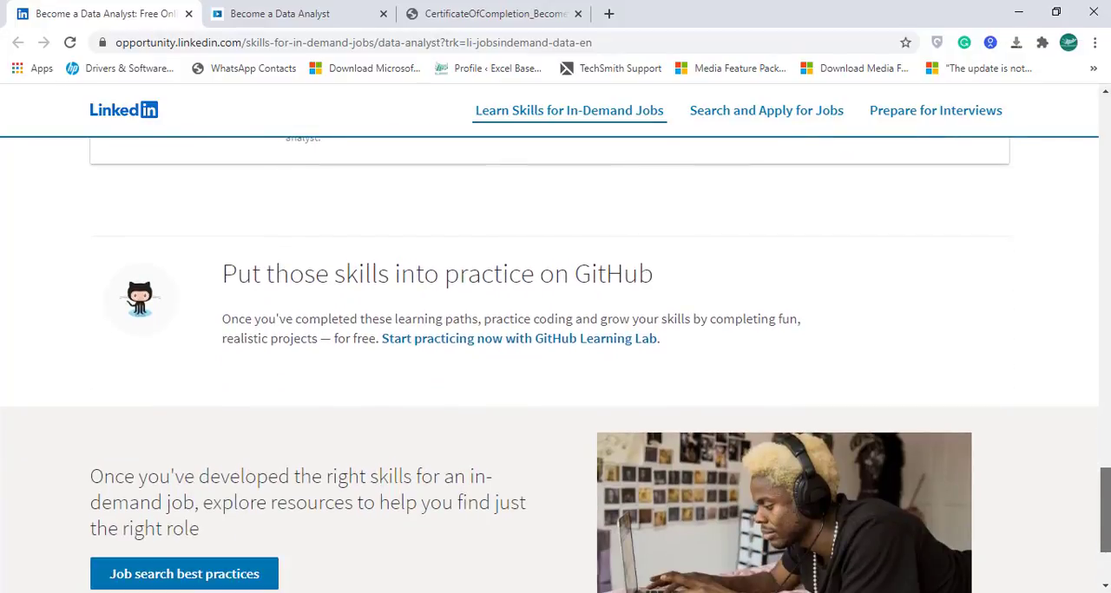
pyautogui.scroll(-3)
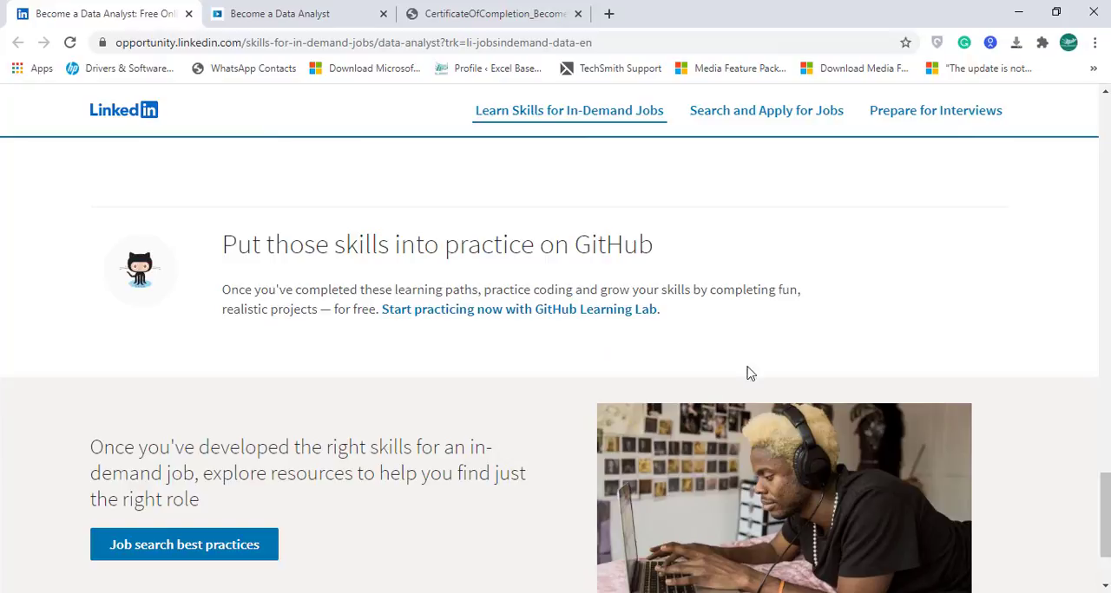
pyautogui.moveTo(826, 337)
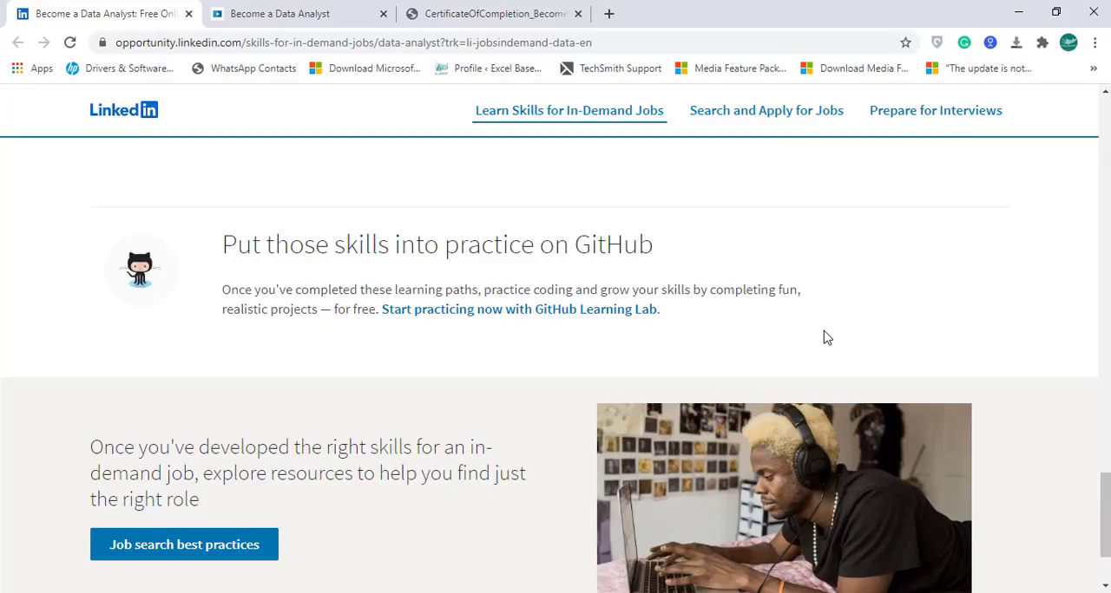
pyautogui.moveTo(599, 331)
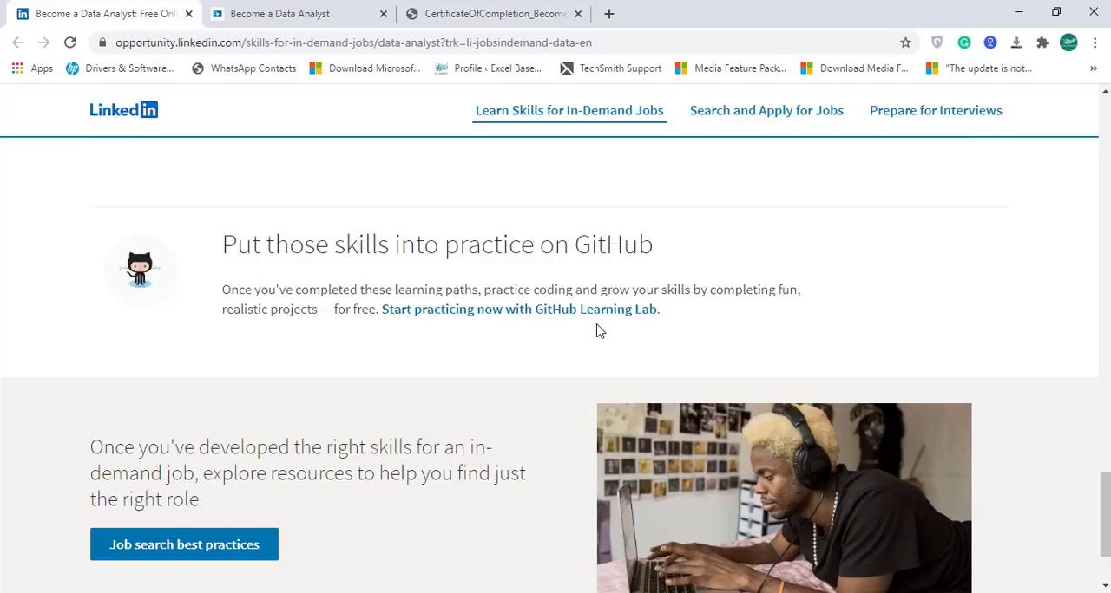
pyautogui.moveTo(615, 340)
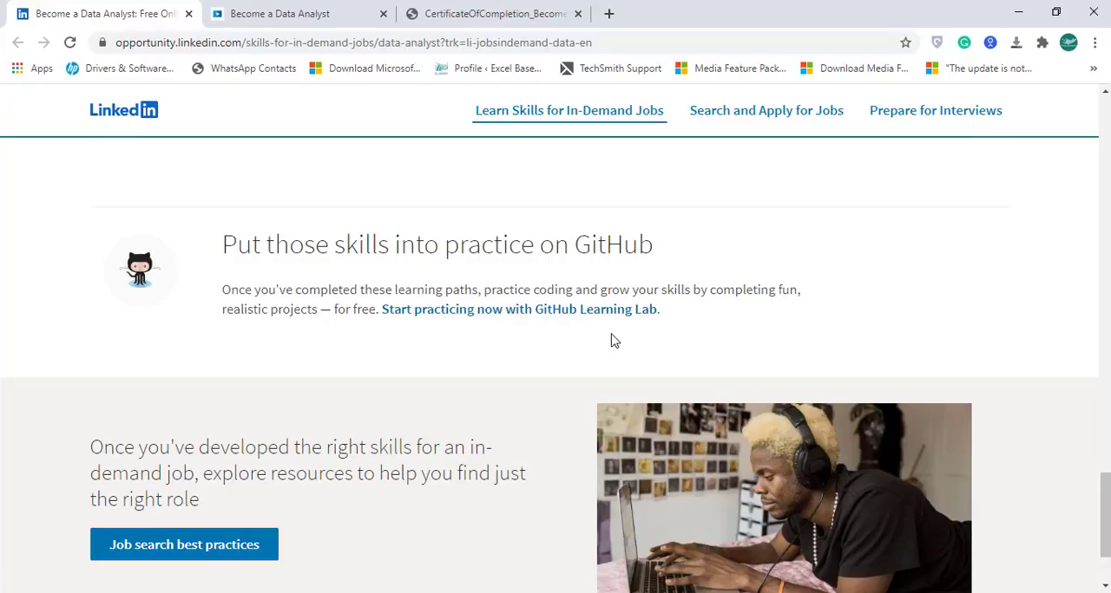
pyautogui.moveTo(616, 310)
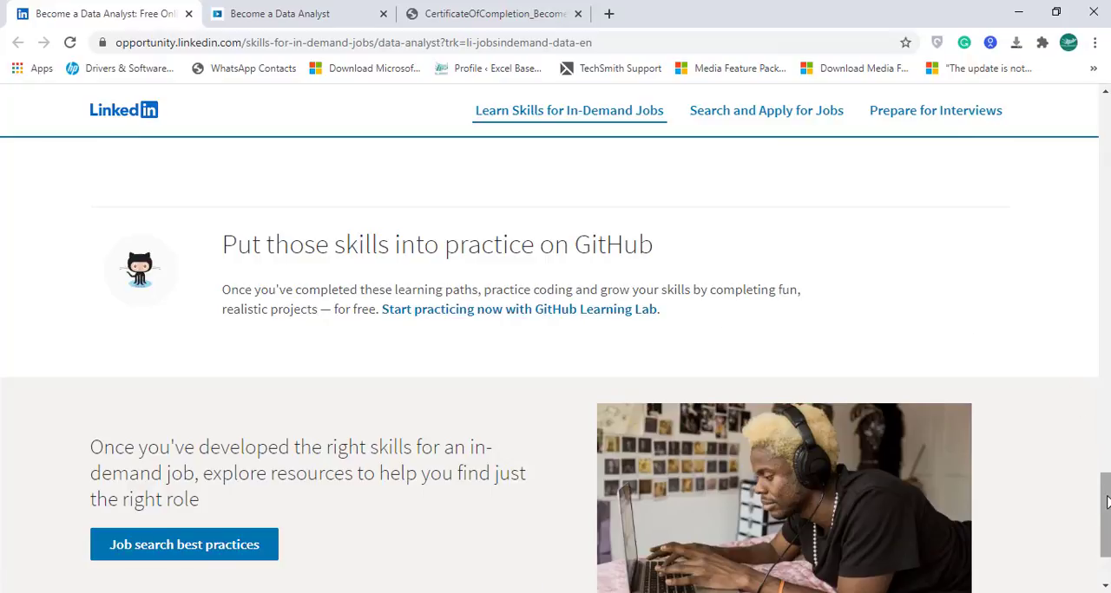
# Step: Return to the course cards and open Data Fluency: Exploring and Describing Data
pyautogui.scroll(3)
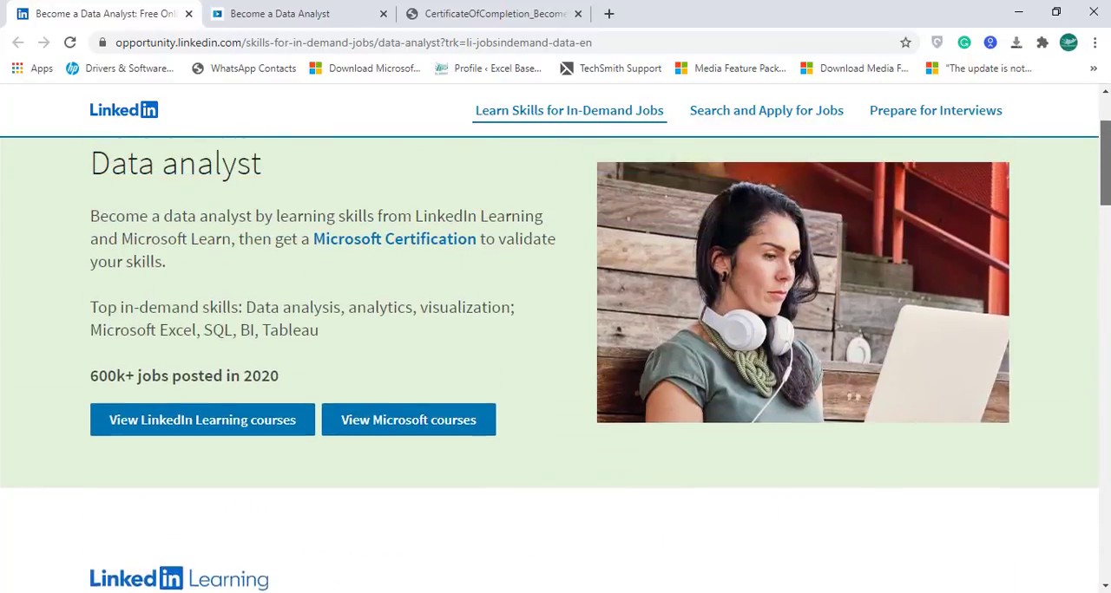
pyautogui.scroll(-3)
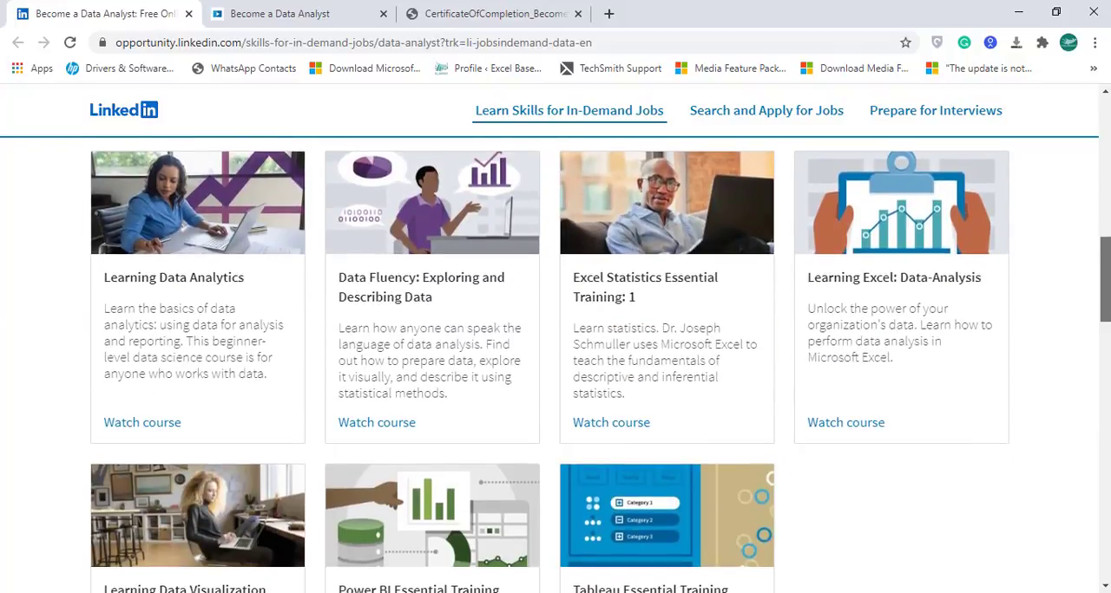
pyautogui.moveTo(490, 312)
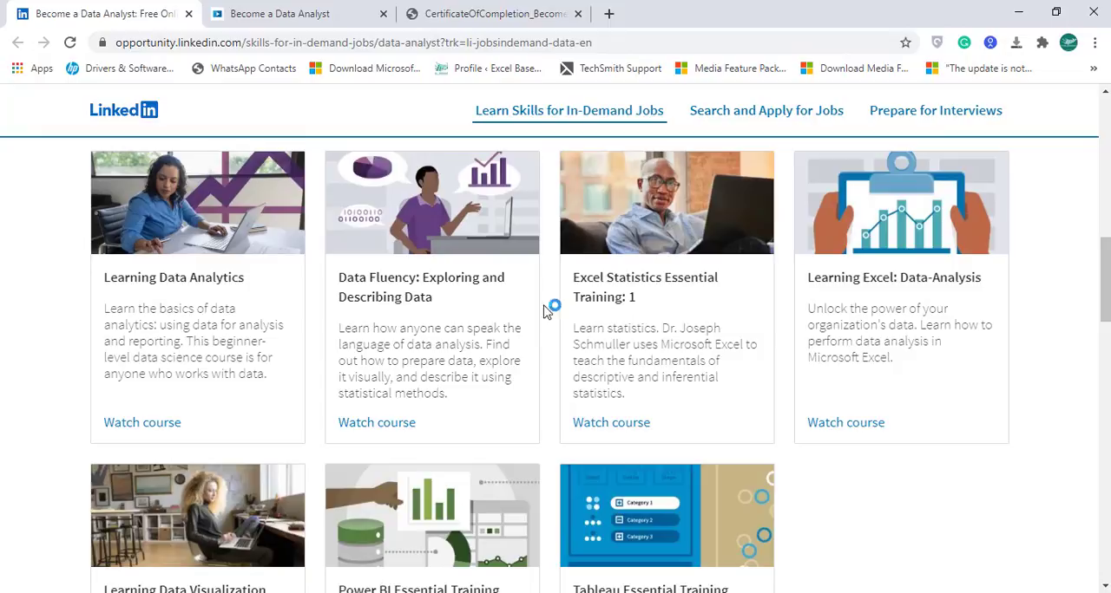
pyautogui.moveTo(241, 473)
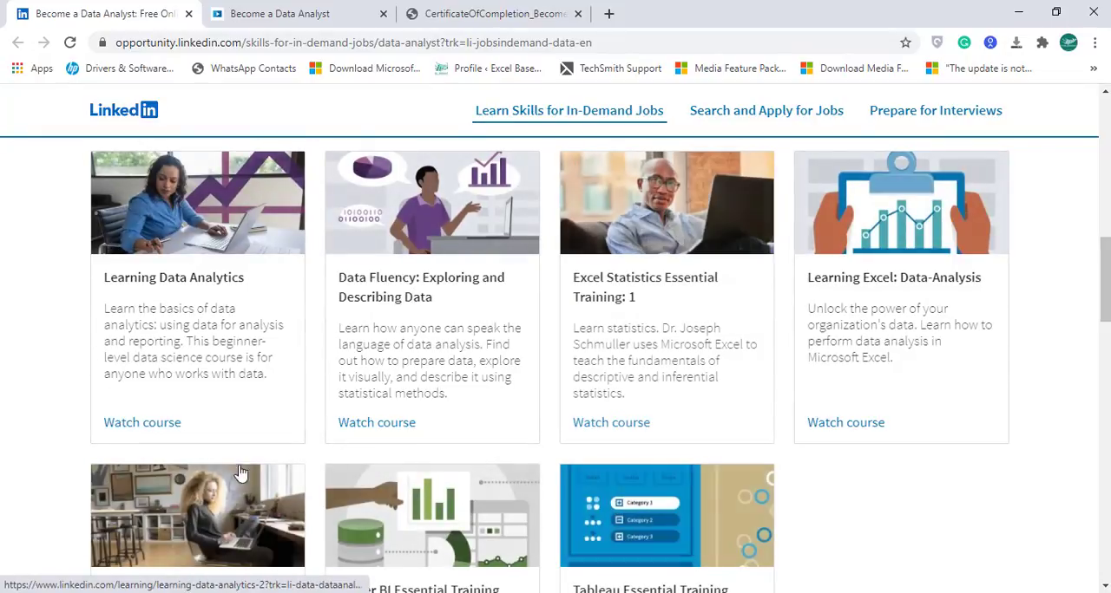
pyautogui.moveTo(788, 276)
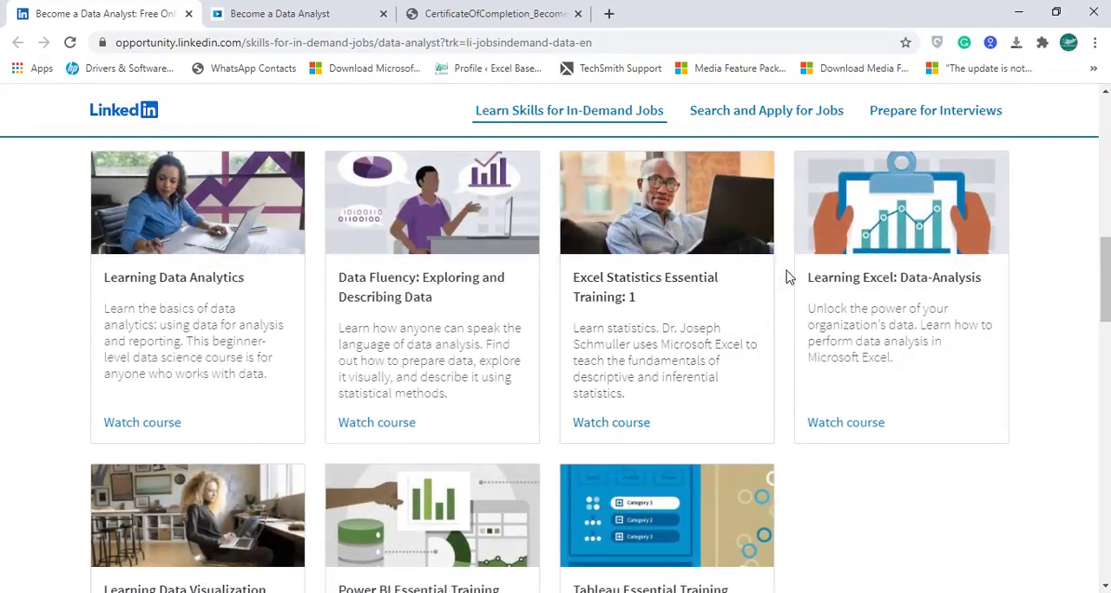
pyautogui.moveTo(383, 303)
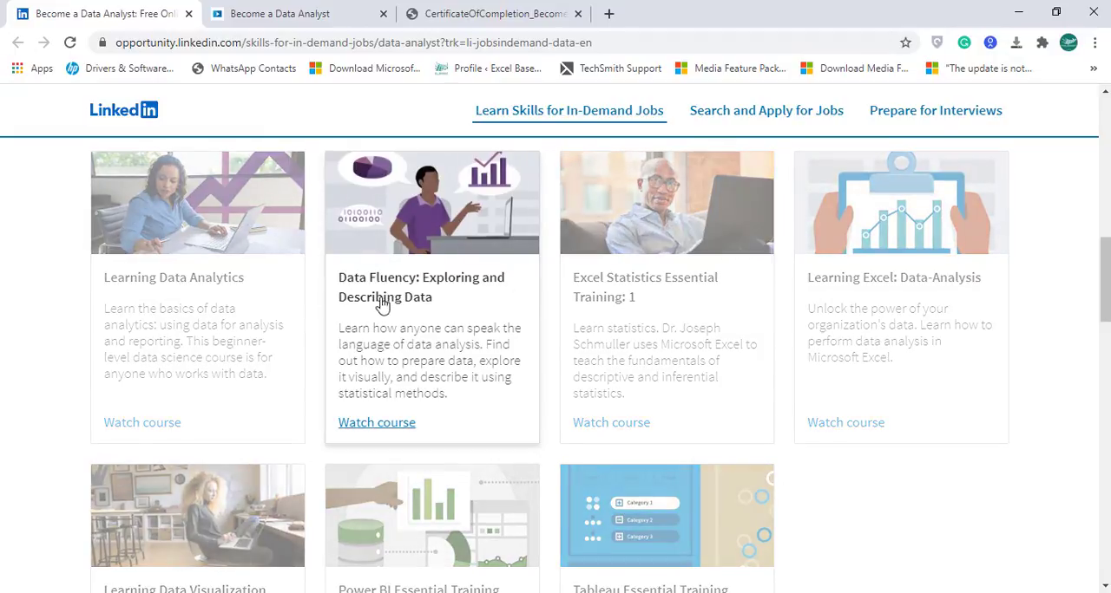
pyautogui.moveTo(383, 296)
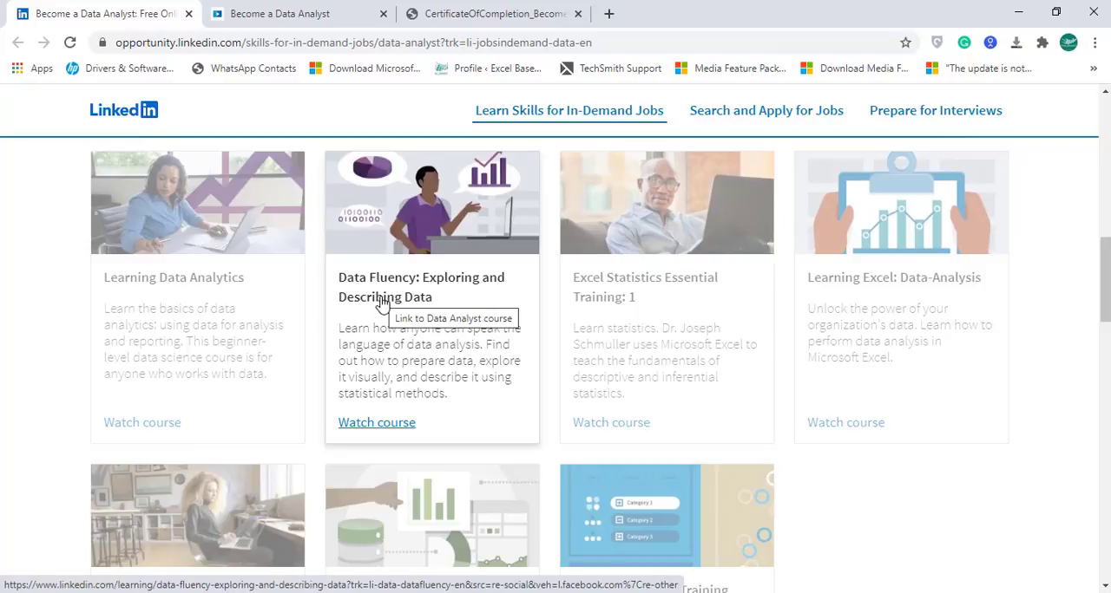
pyautogui.click(376, 422)
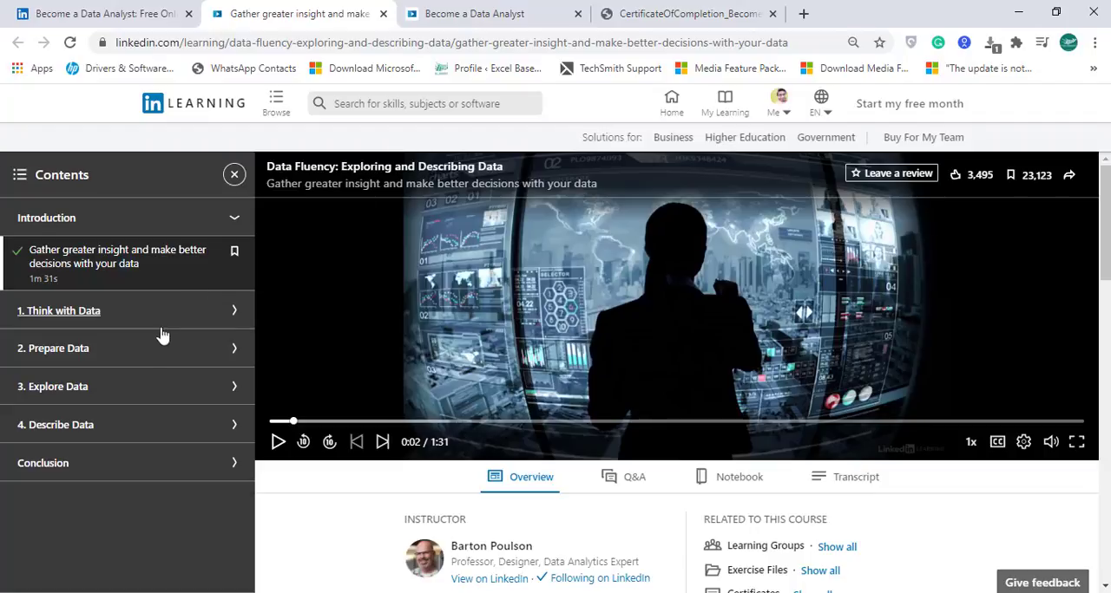
pyautogui.moveTo(95, 395)
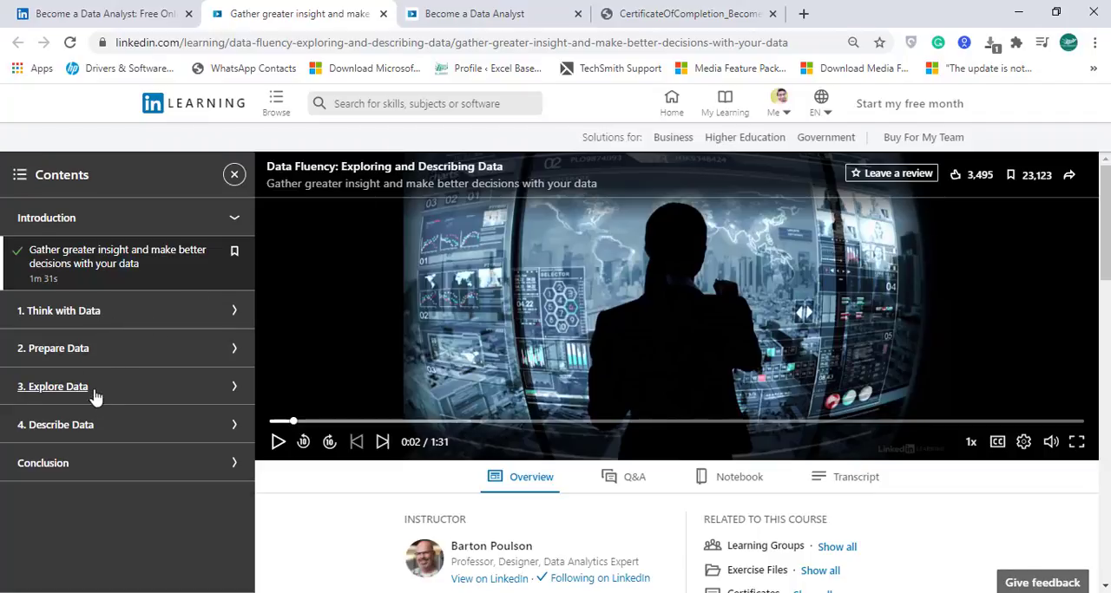
pyautogui.moveTo(69, 382)
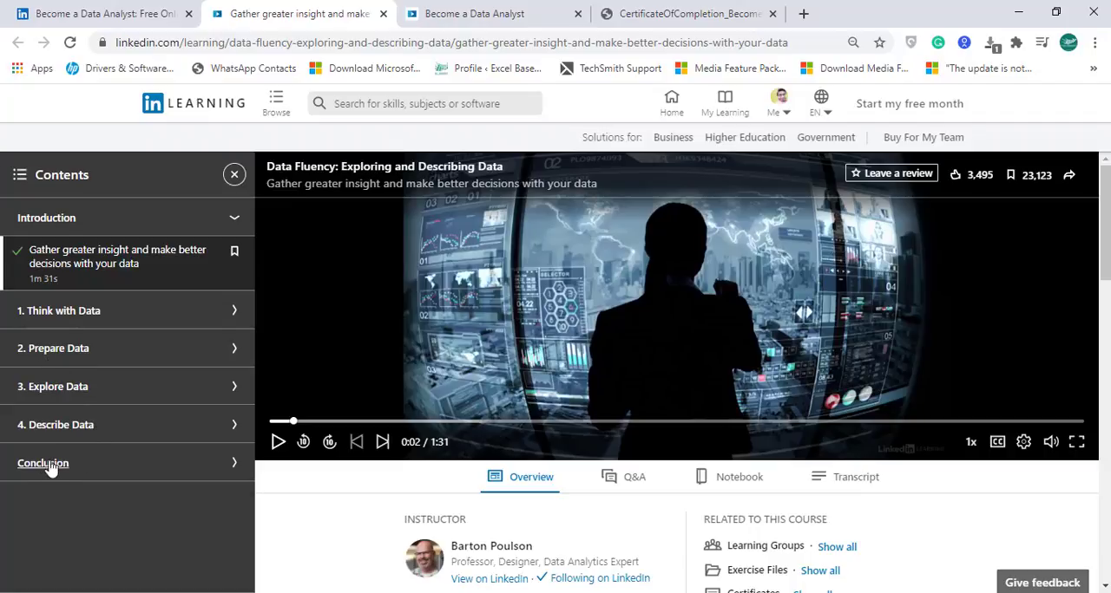
pyautogui.moveTo(425, 351)
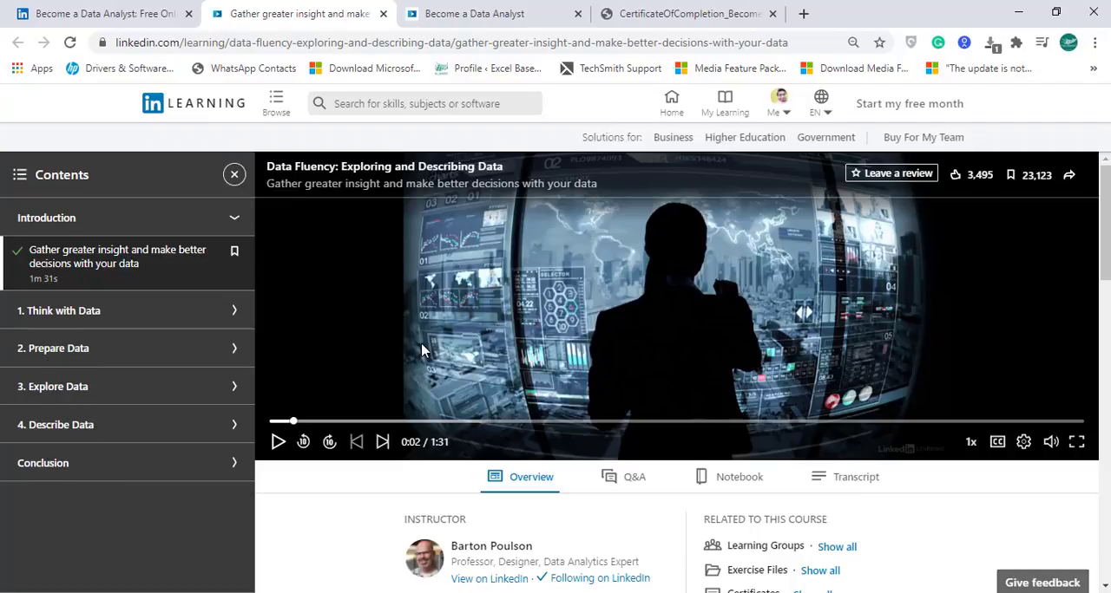
pyautogui.moveTo(191, 358)
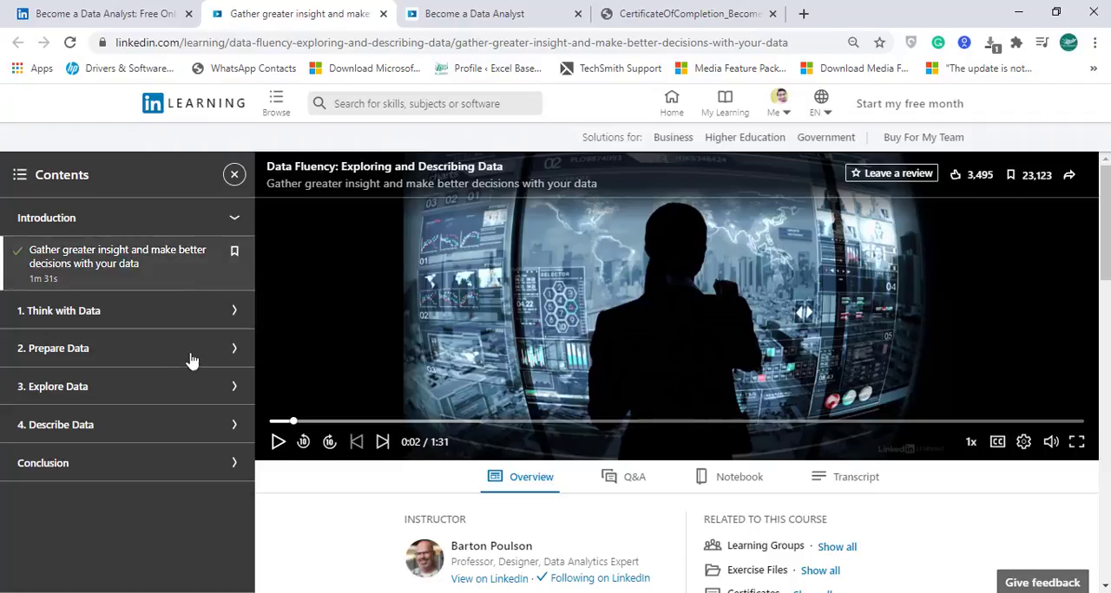
pyautogui.moveTo(655, 247)
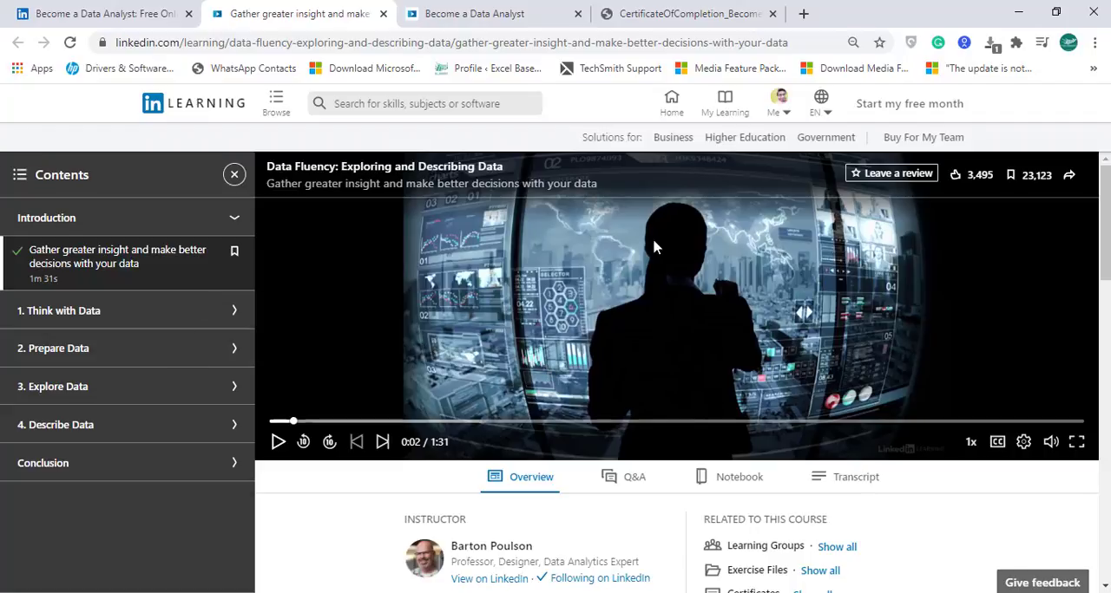
pyautogui.moveTo(623, 482)
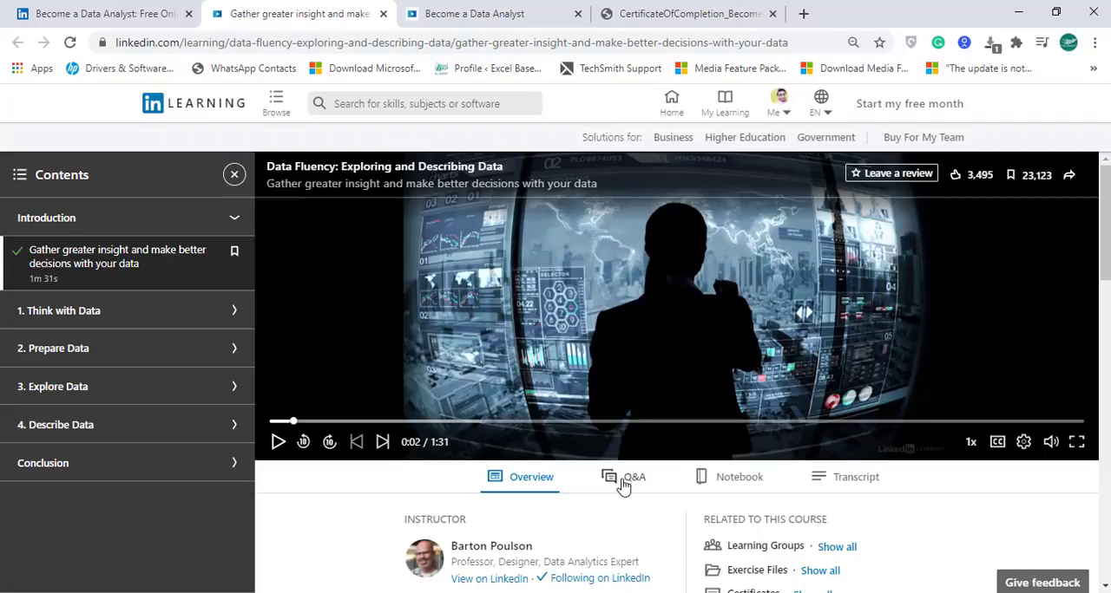
pyautogui.moveTo(839, 478)
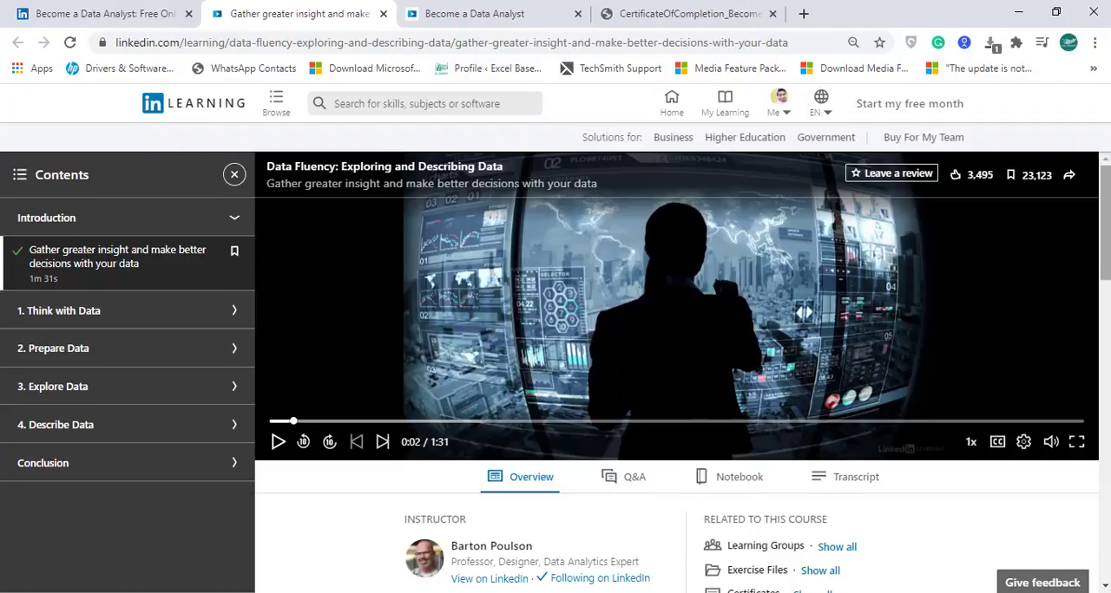
# Step: Show the Data Fluency video page with its chapters, instructor Barton Poulson, and exercise files
pyautogui.scroll(-3)
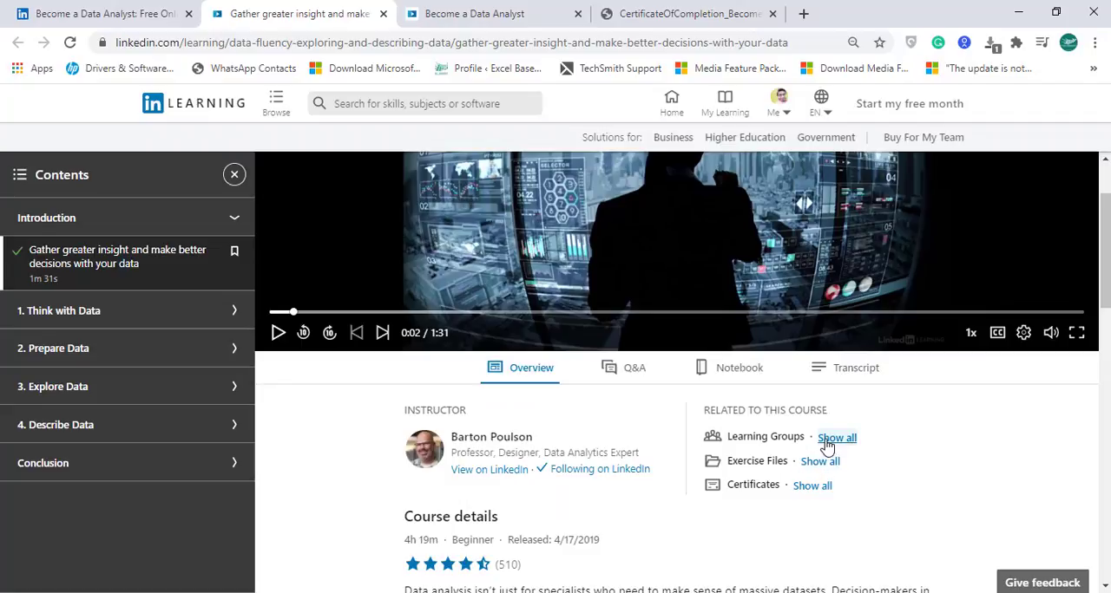
pyautogui.moveTo(1074, 263)
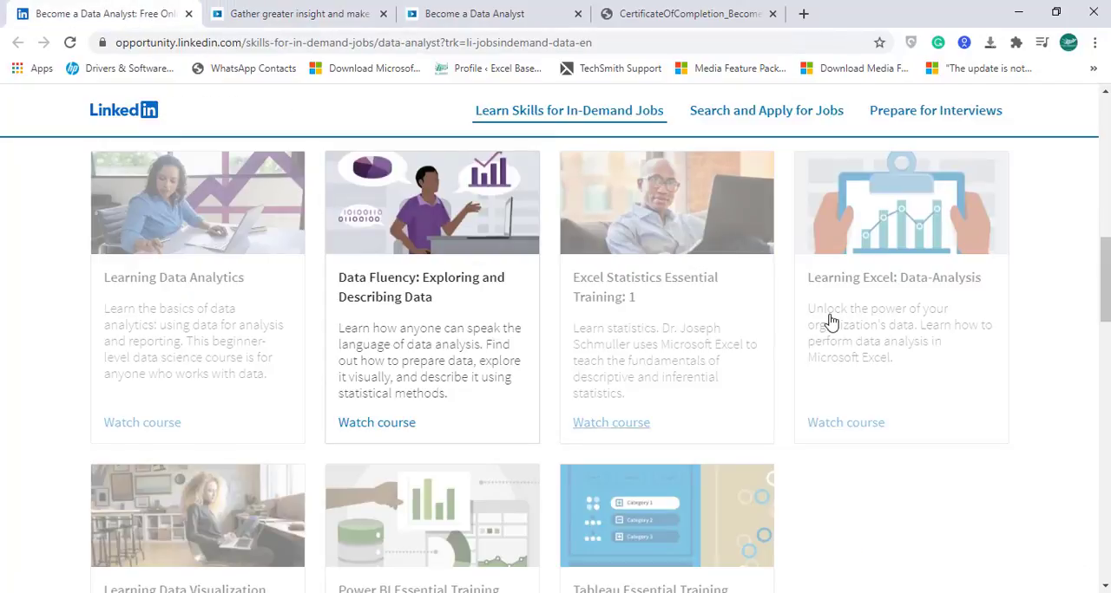
pyautogui.moveTo(594, 503)
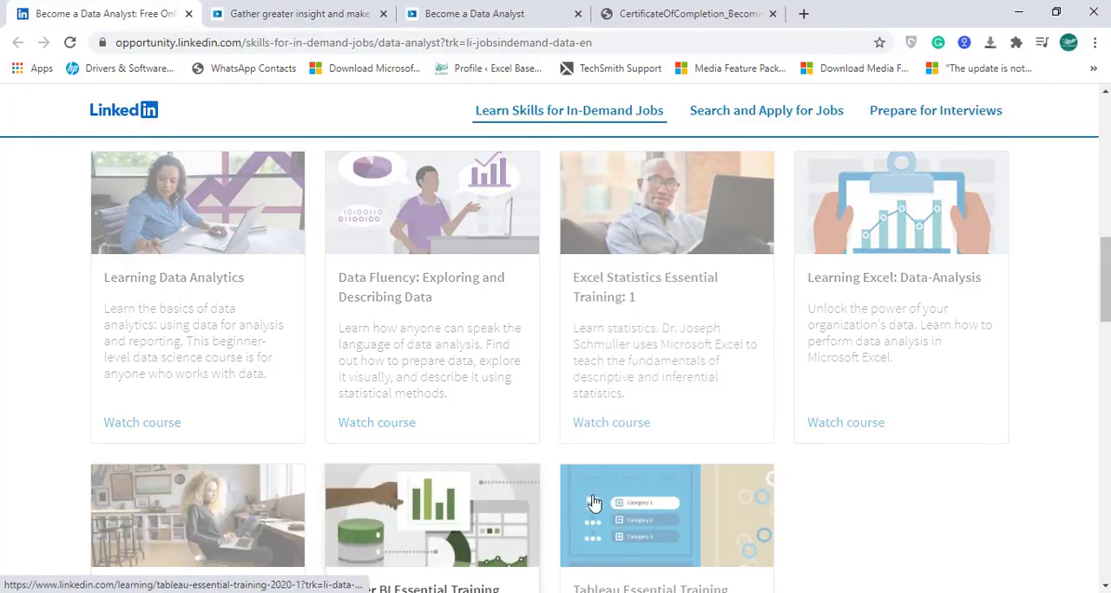
pyautogui.scroll(-3)
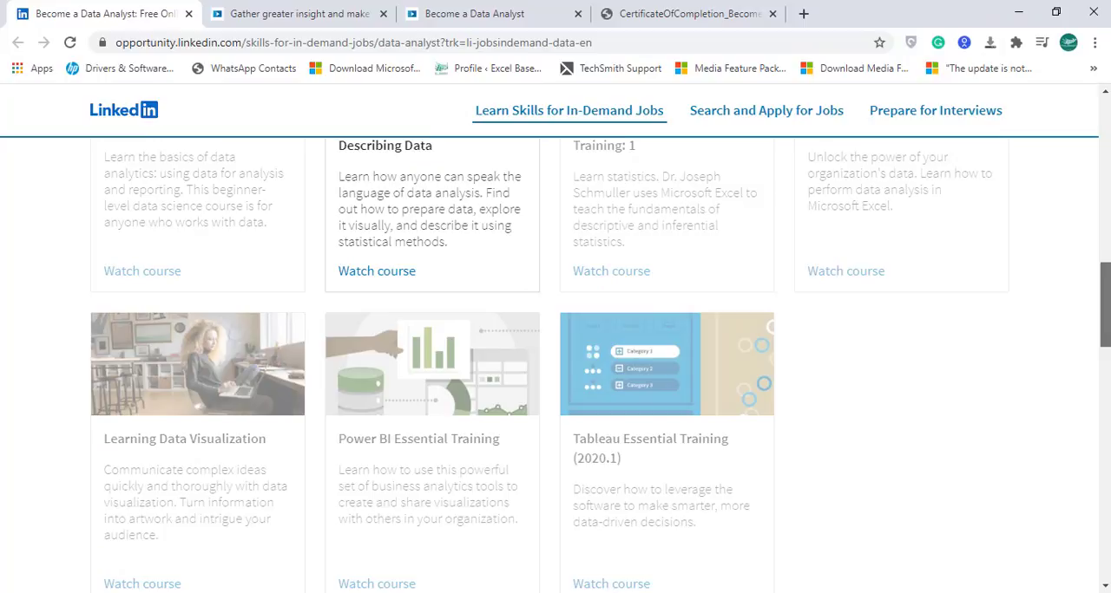
pyautogui.scroll(3)
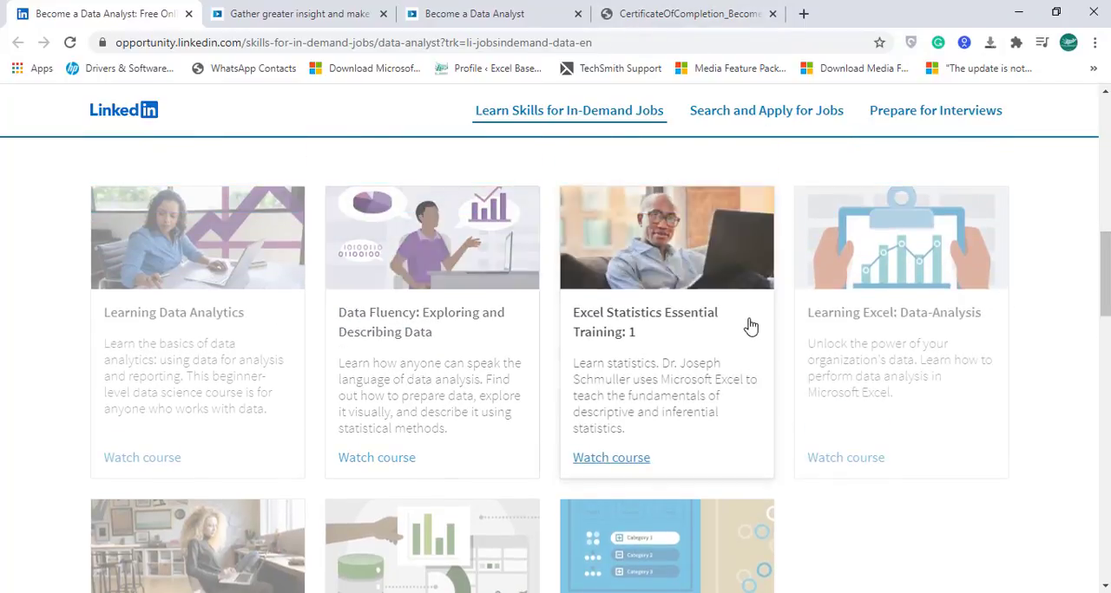
pyautogui.click(377, 457)
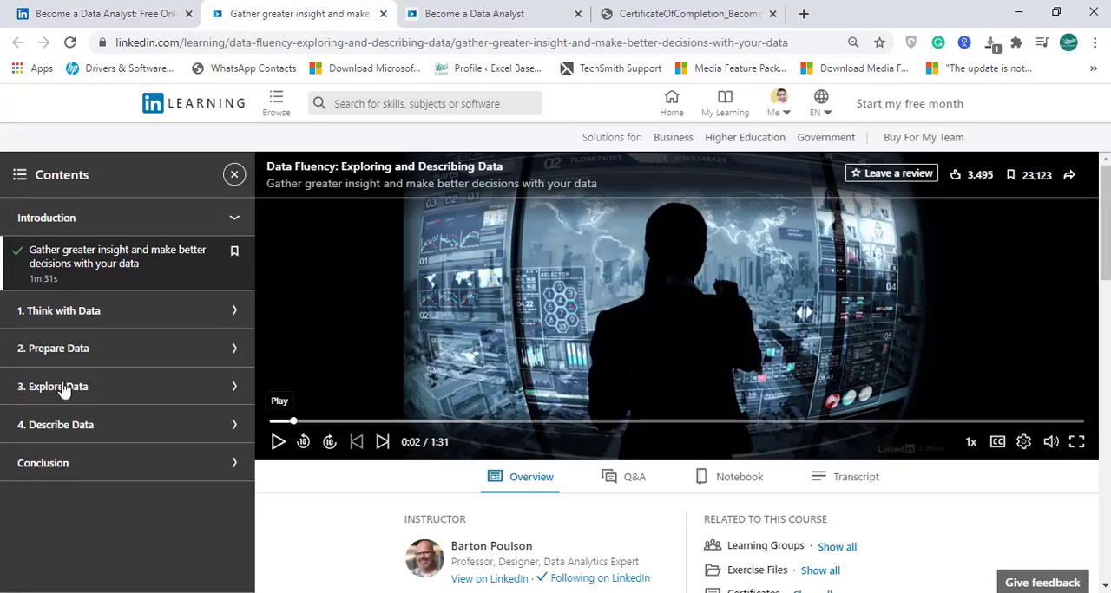
pyautogui.moveTo(607, 321)
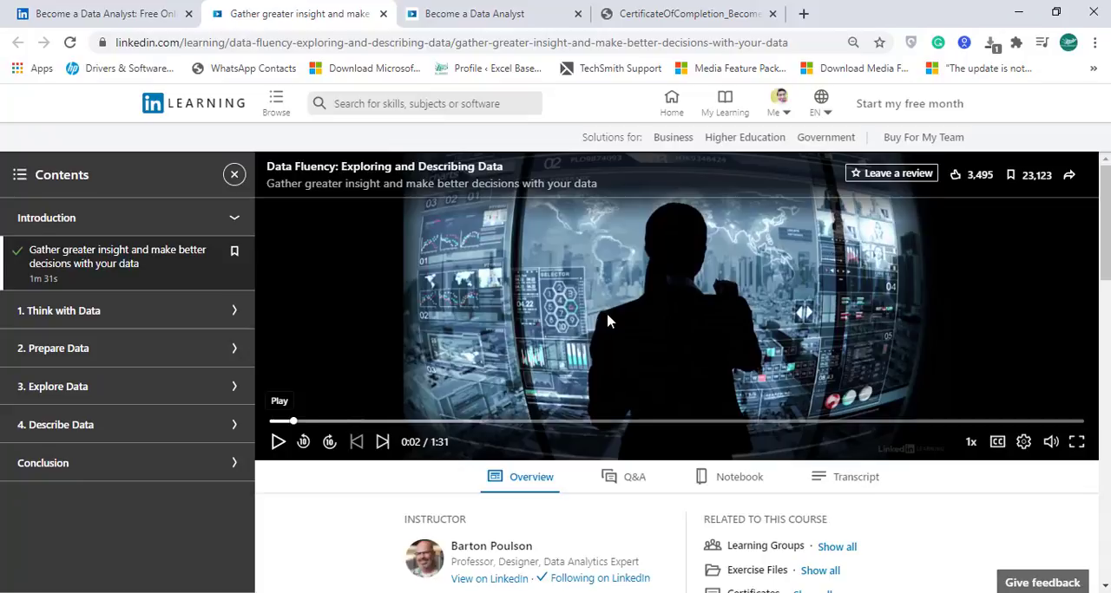
pyautogui.moveTo(362, 24)
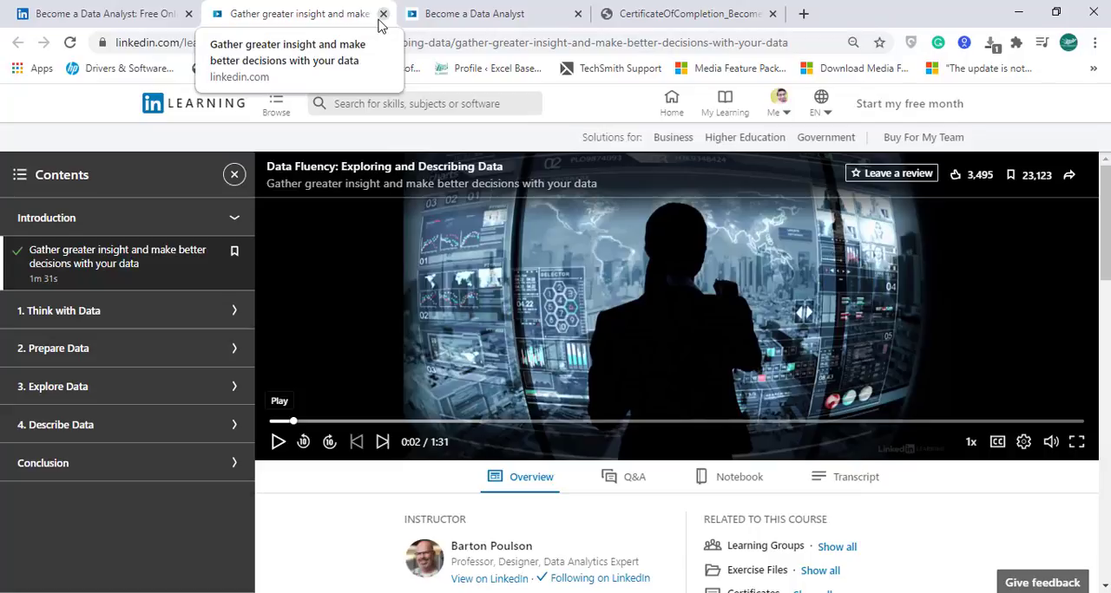
pyautogui.moveTo(685, 14)
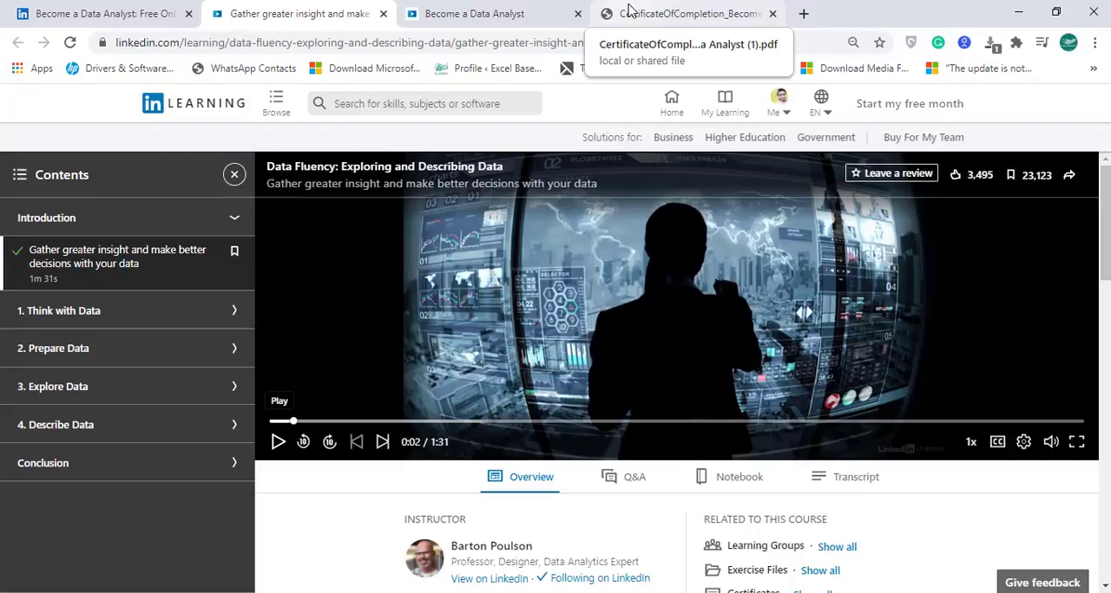
# Step: Bring up the downloaded Become a Data Analyst completion certificate PDF
pyautogui.click(686, 13)
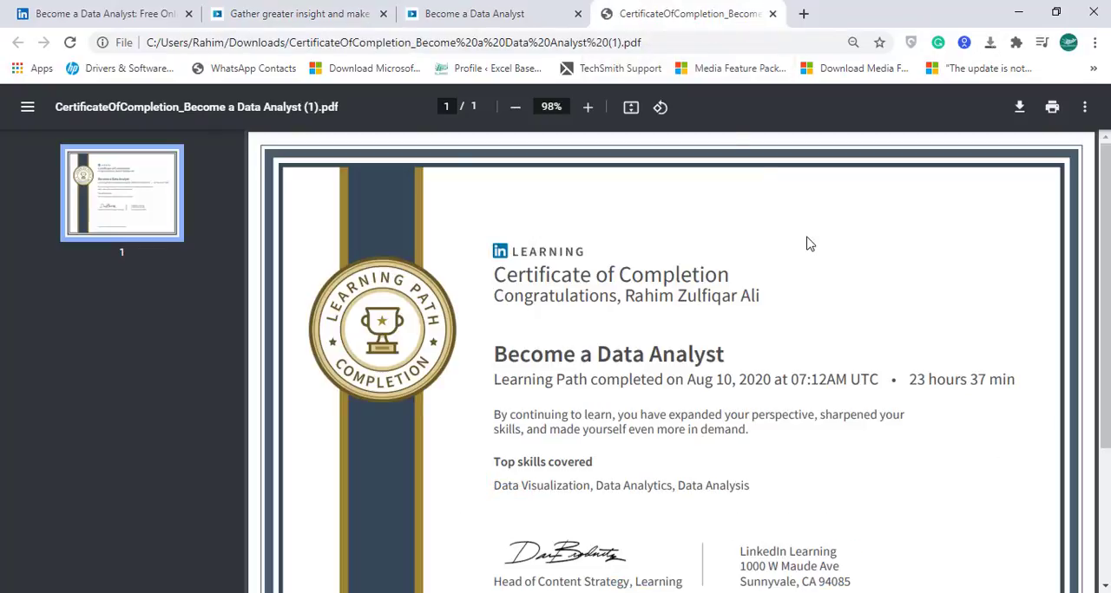
pyautogui.moveTo(909, 270)
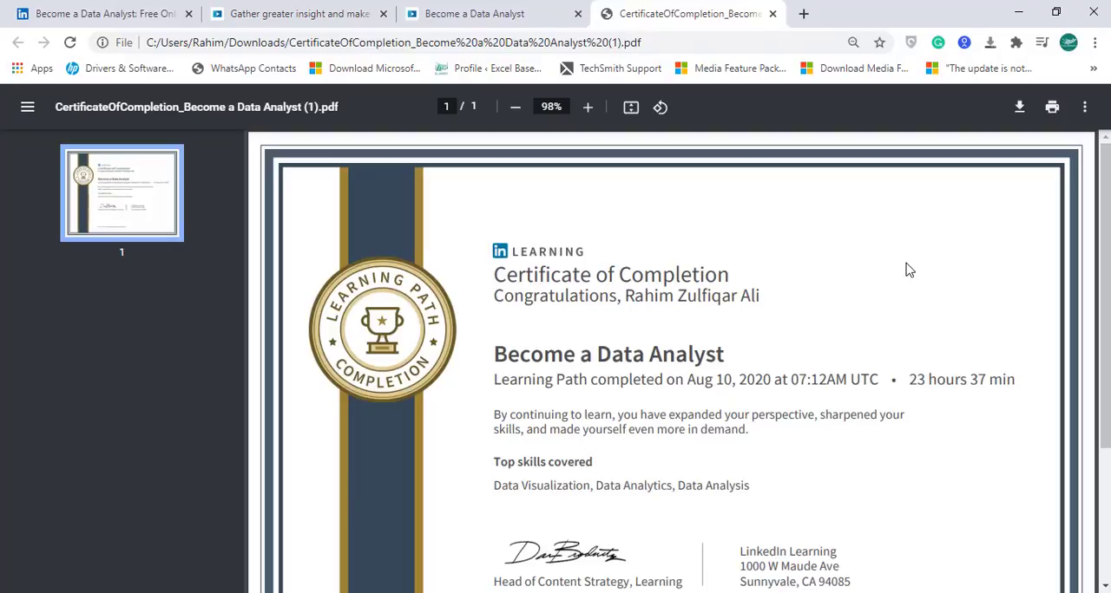
pyautogui.moveTo(913, 328)
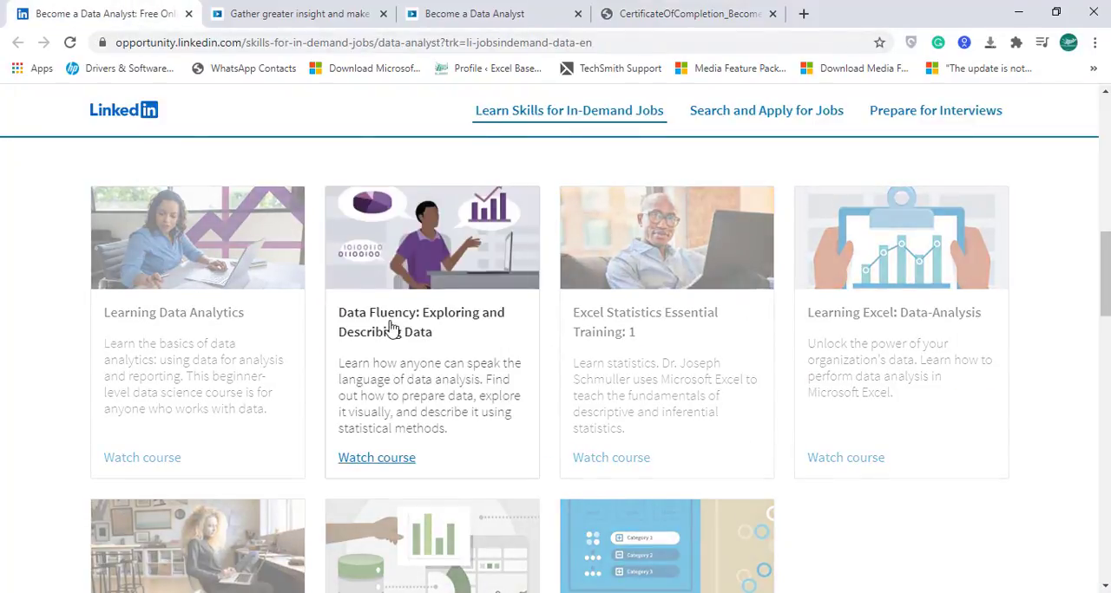
pyautogui.click(685, 13)
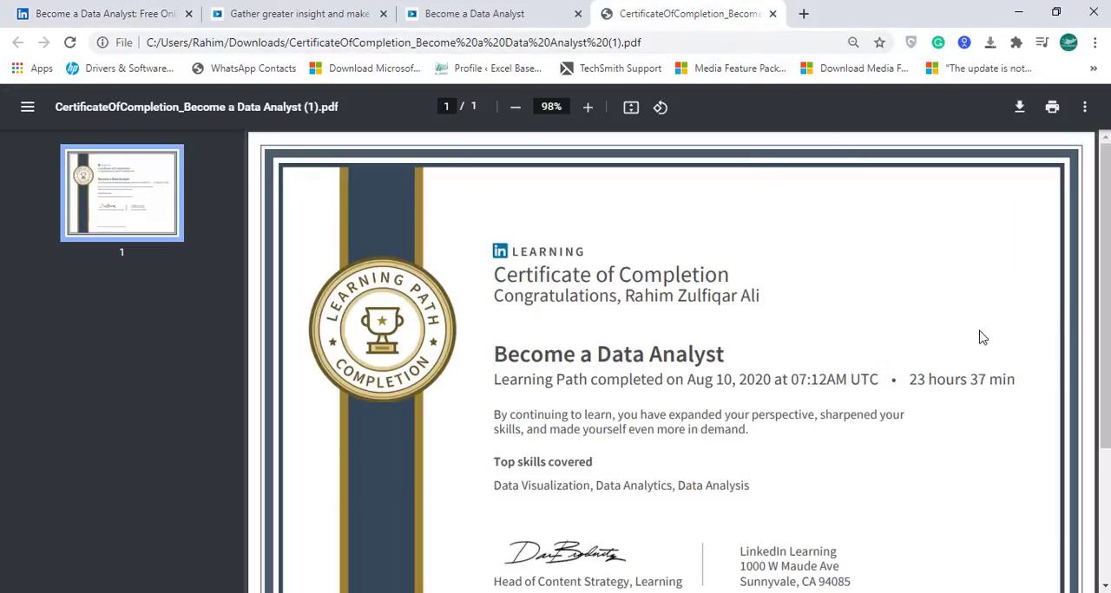
pyautogui.doubleClick(962, 379)
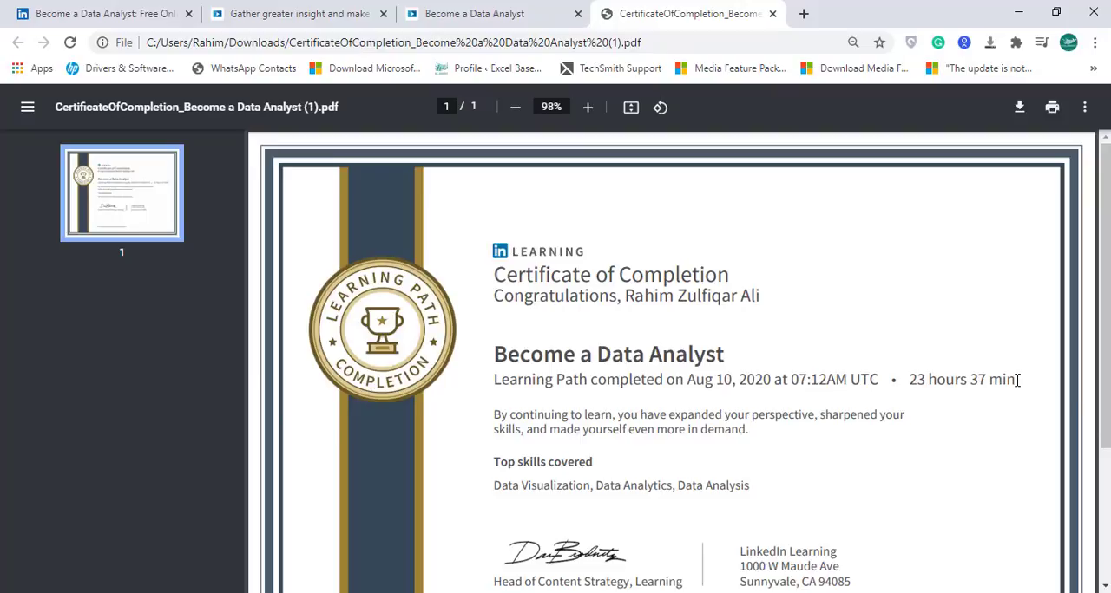
pyautogui.moveTo(709, 467)
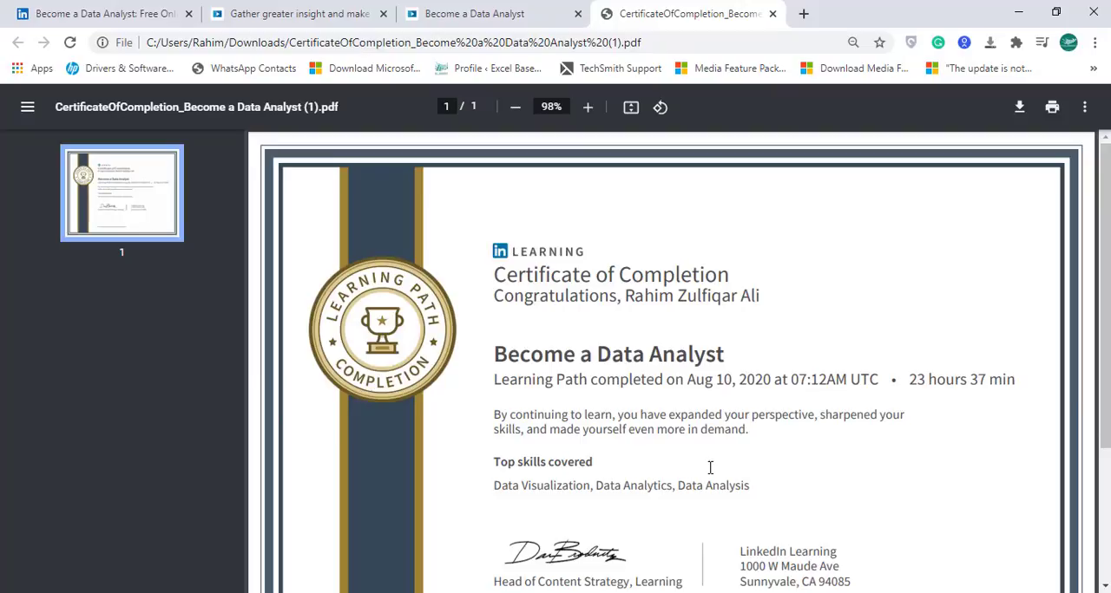
pyautogui.moveTo(493, 485)
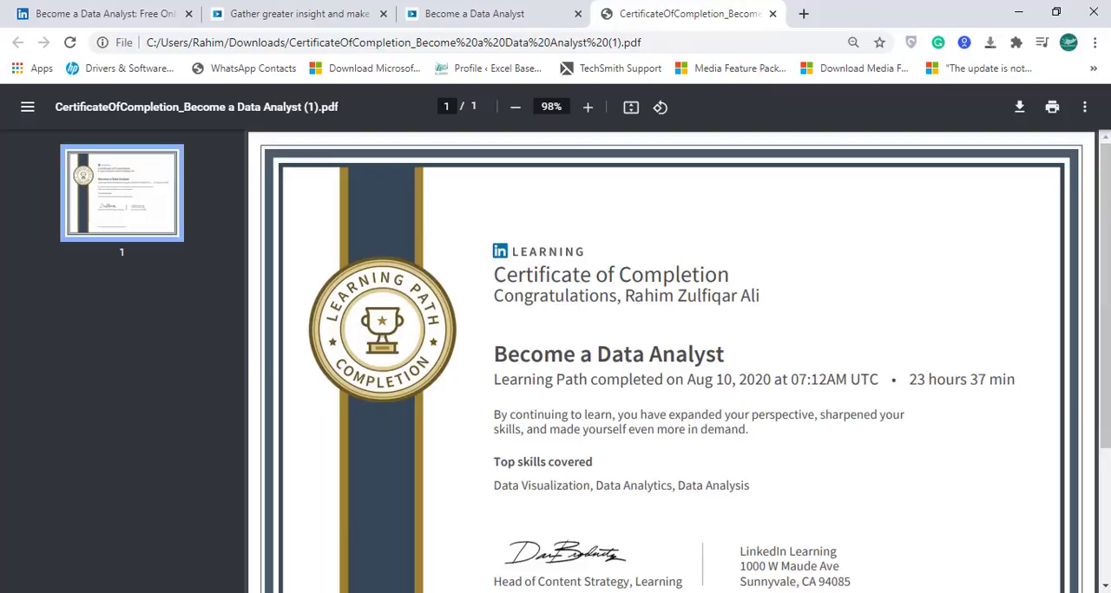
# Step: Scroll the certificate to its certificate ID and back, then return to the skills page
pyautogui.scroll(-3)
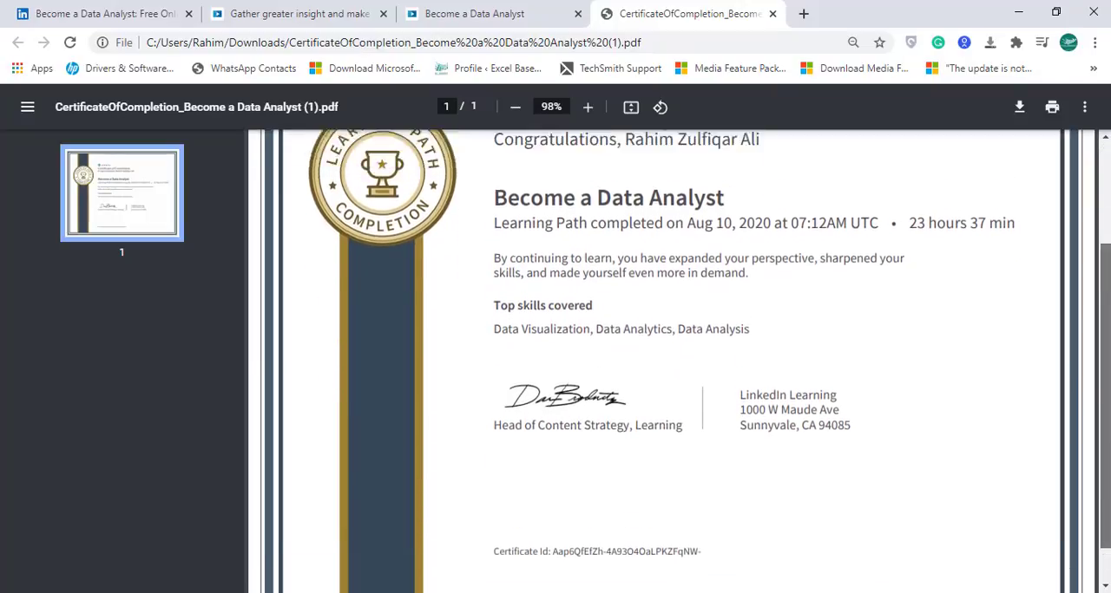
pyautogui.scroll(-3)
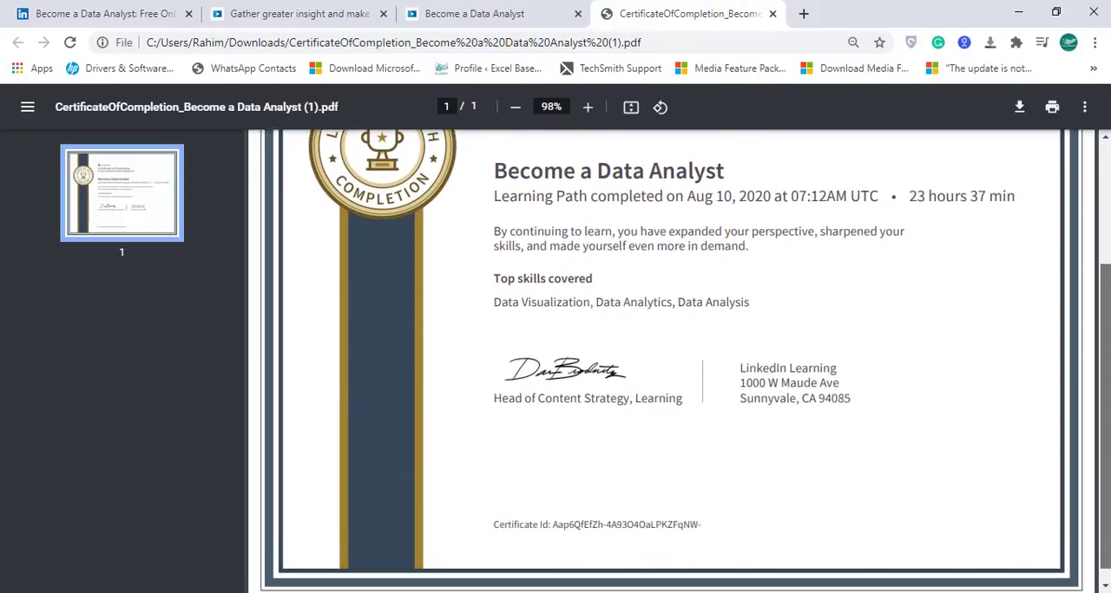
pyautogui.scroll(3)
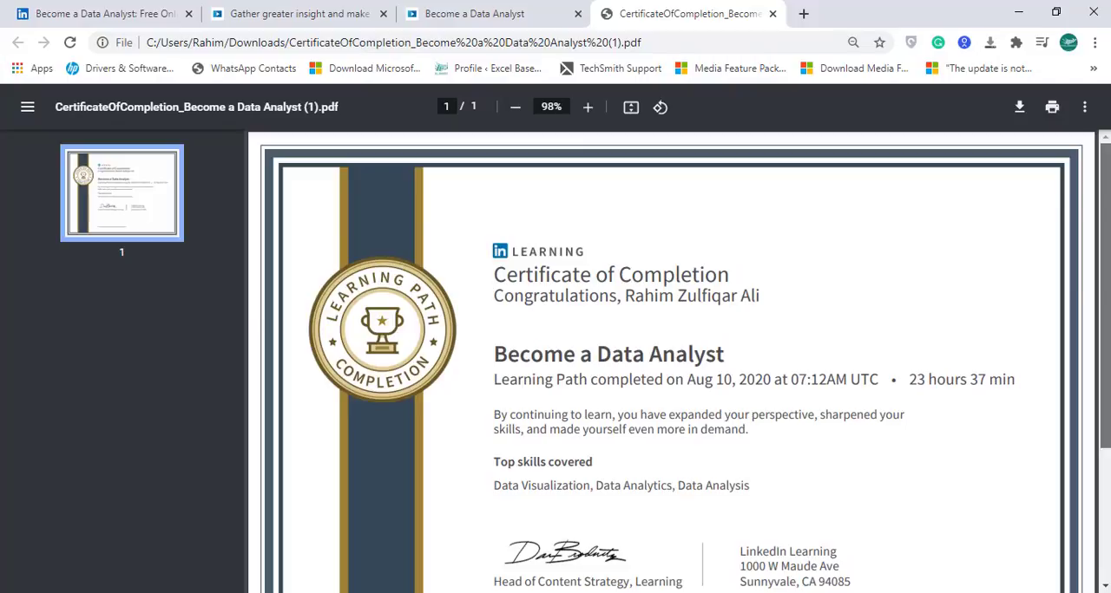
pyautogui.scroll(-3)
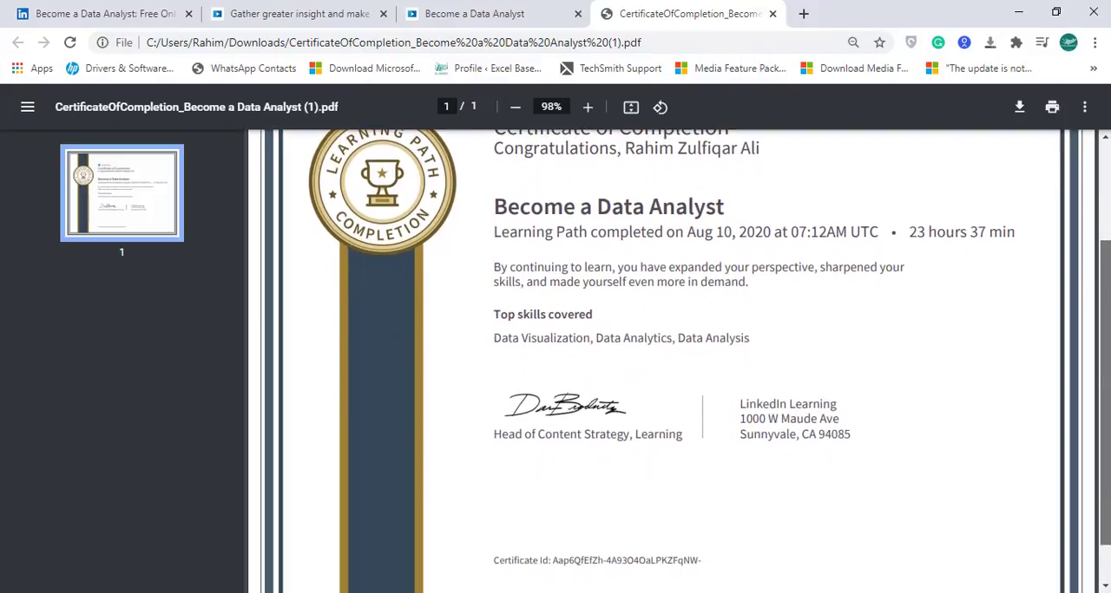
pyautogui.scroll(-3)
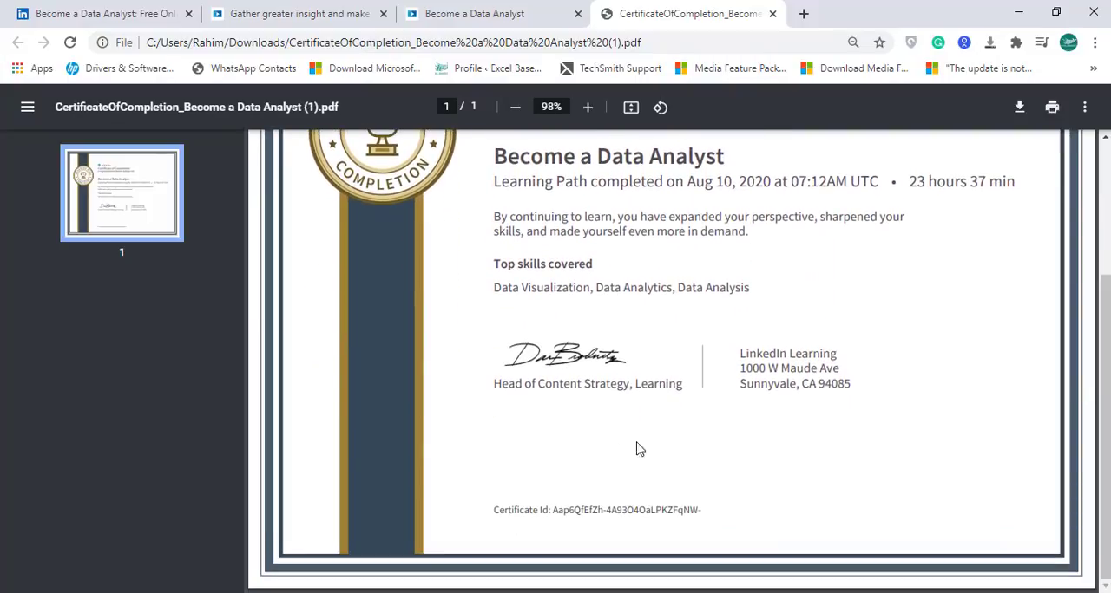
pyautogui.moveTo(1027, 373)
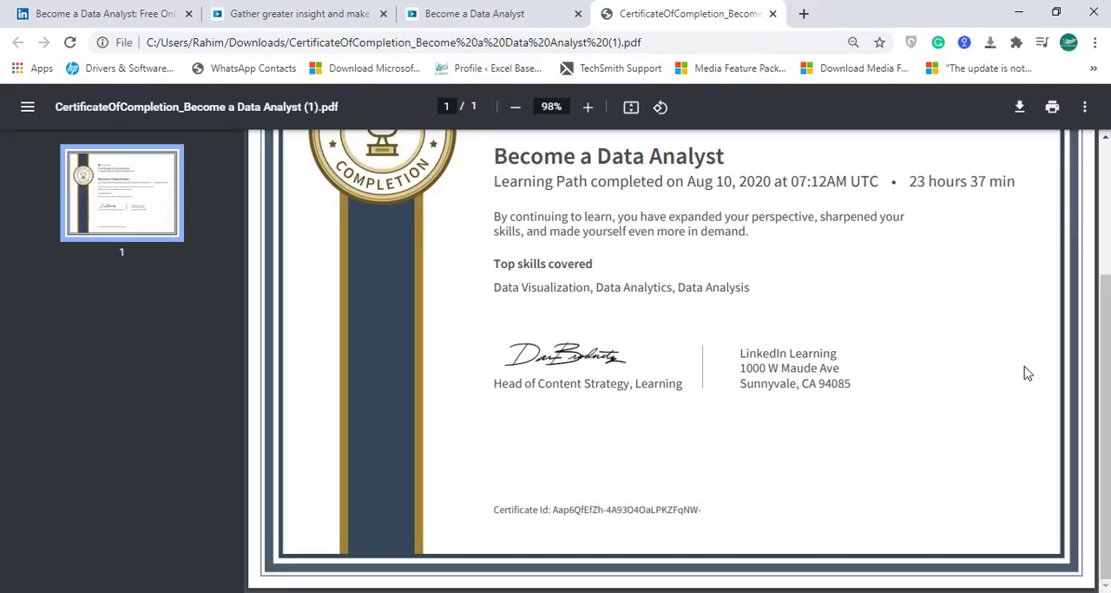
pyautogui.scroll(3)
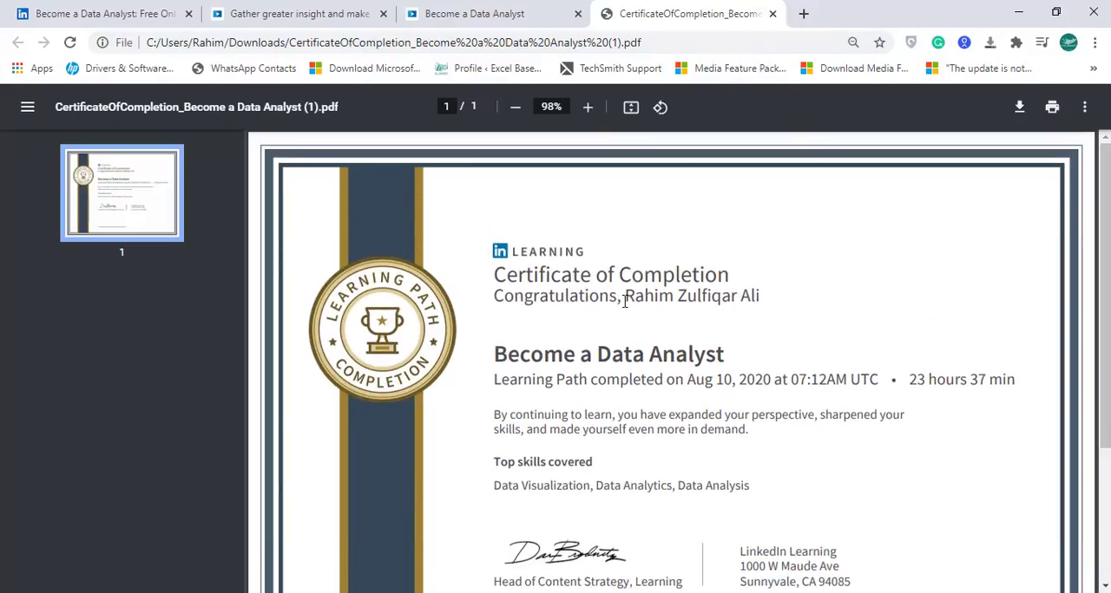
pyautogui.moveTo(798, 312)
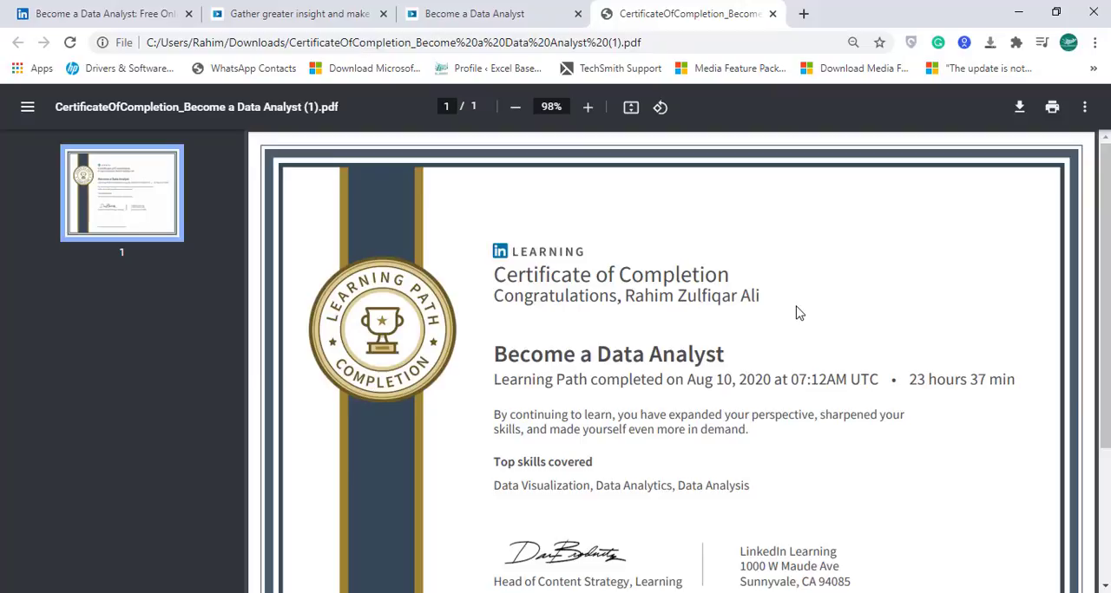
pyautogui.moveTo(580, 350)
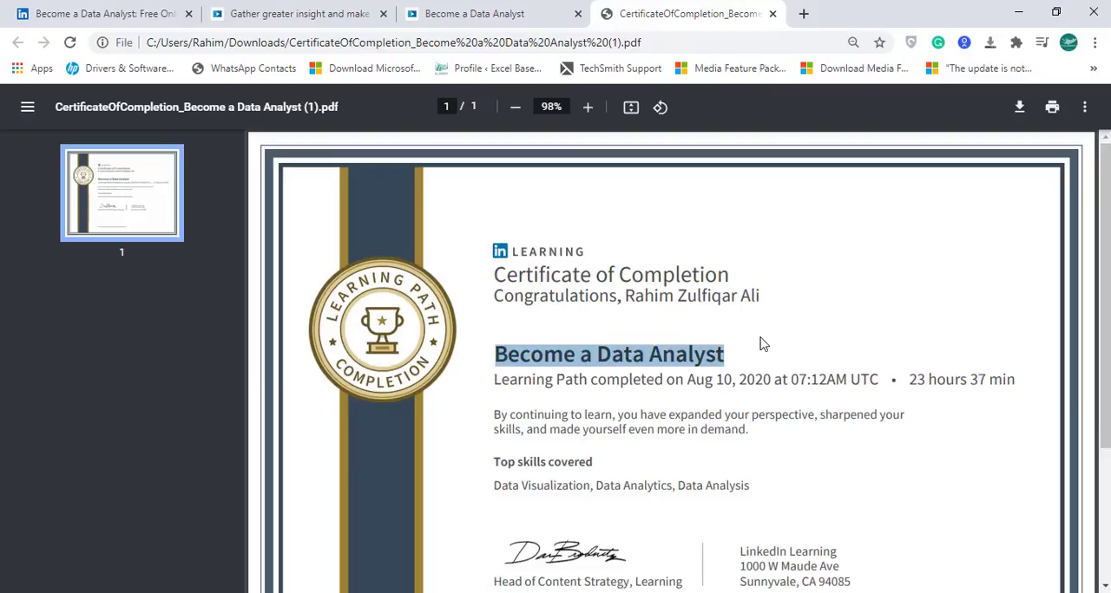
pyautogui.click(513, 359)
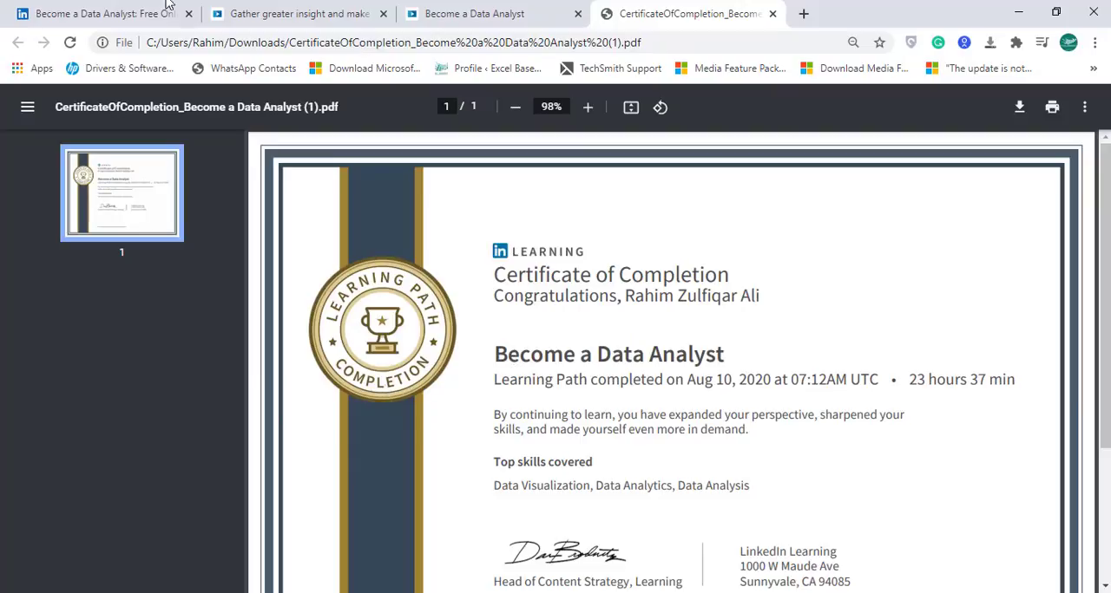
pyautogui.click(104, 13)
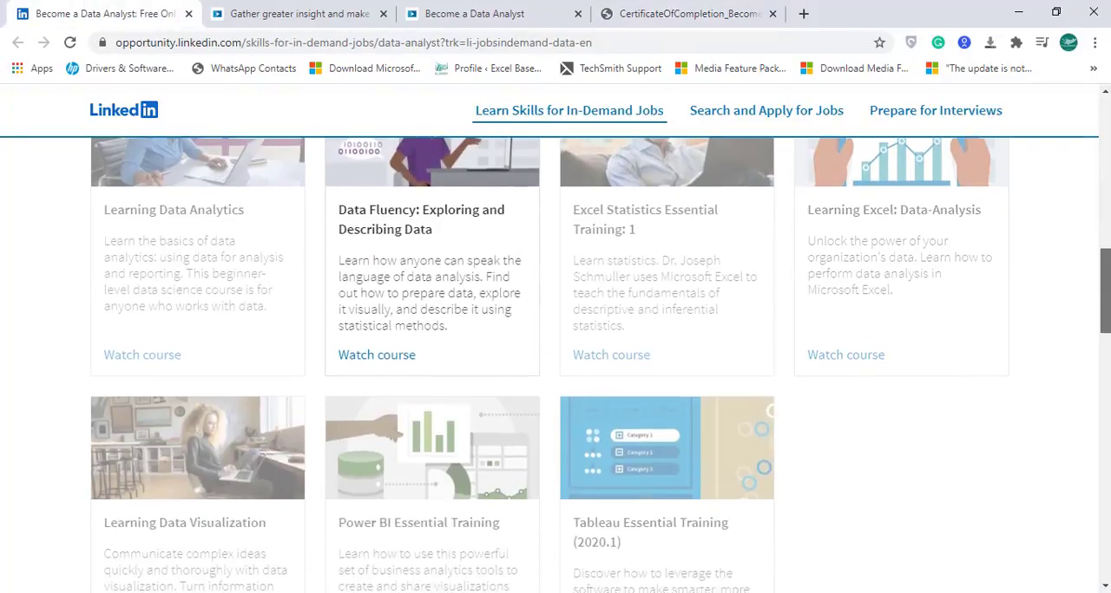
# Step: Scroll the path to its last courses, all completed 8/10/2020, above Earn Your Certificate
pyautogui.scroll(3)
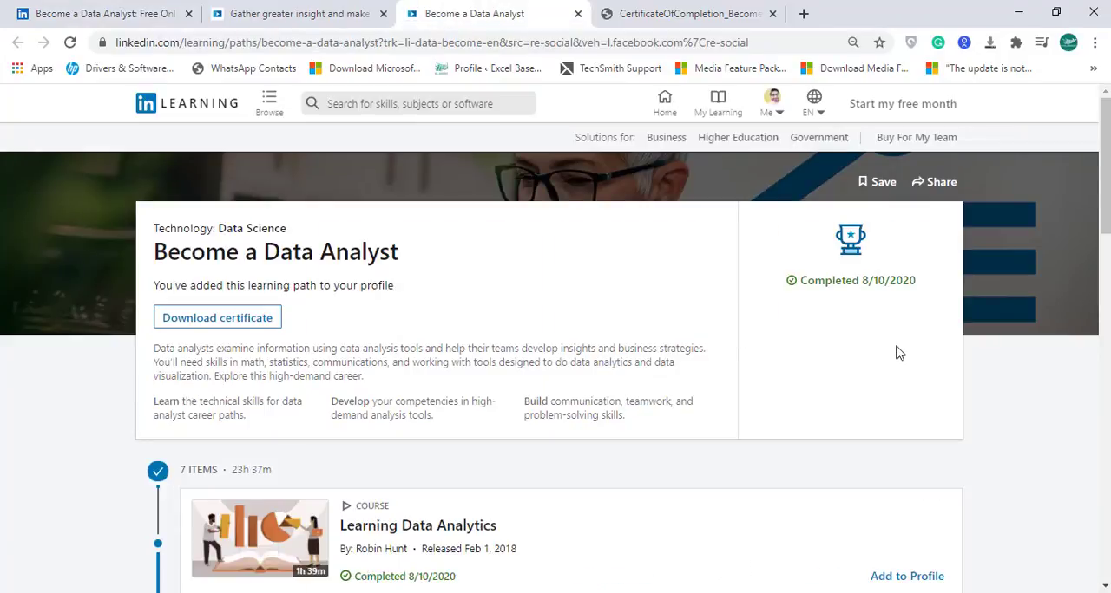
pyautogui.moveTo(330, 356)
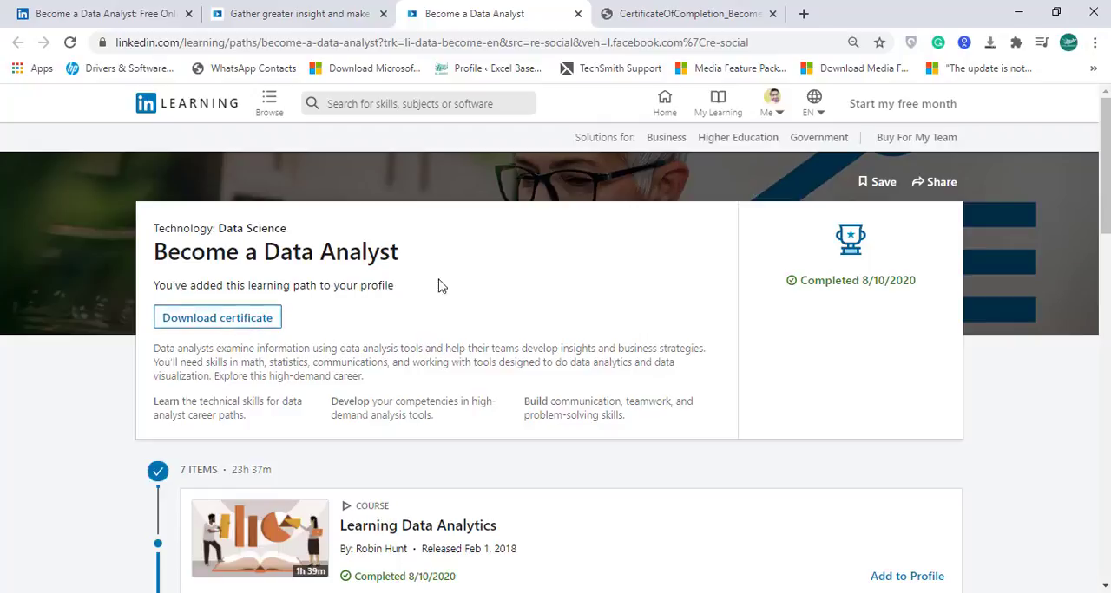
pyautogui.moveTo(217, 318)
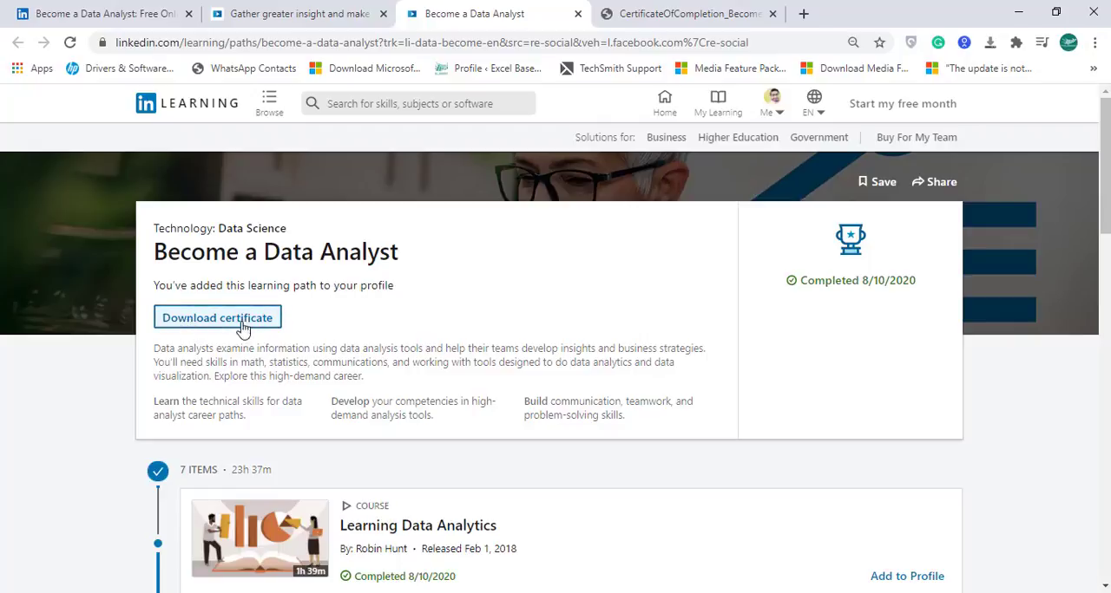
pyautogui.moveTo(822, 286)
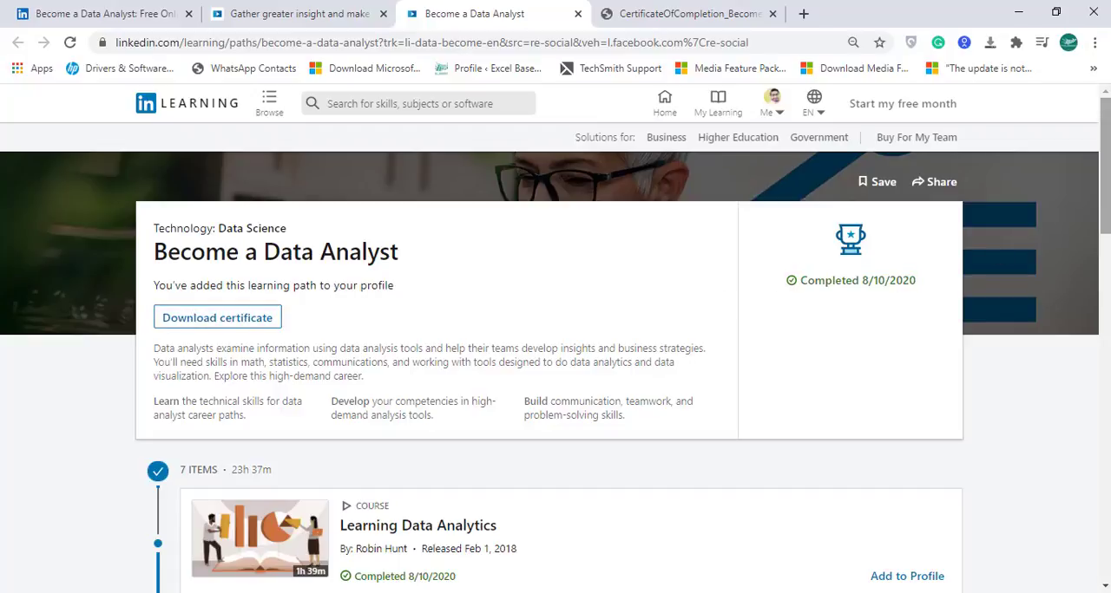
pyautogui.scroll(-3)
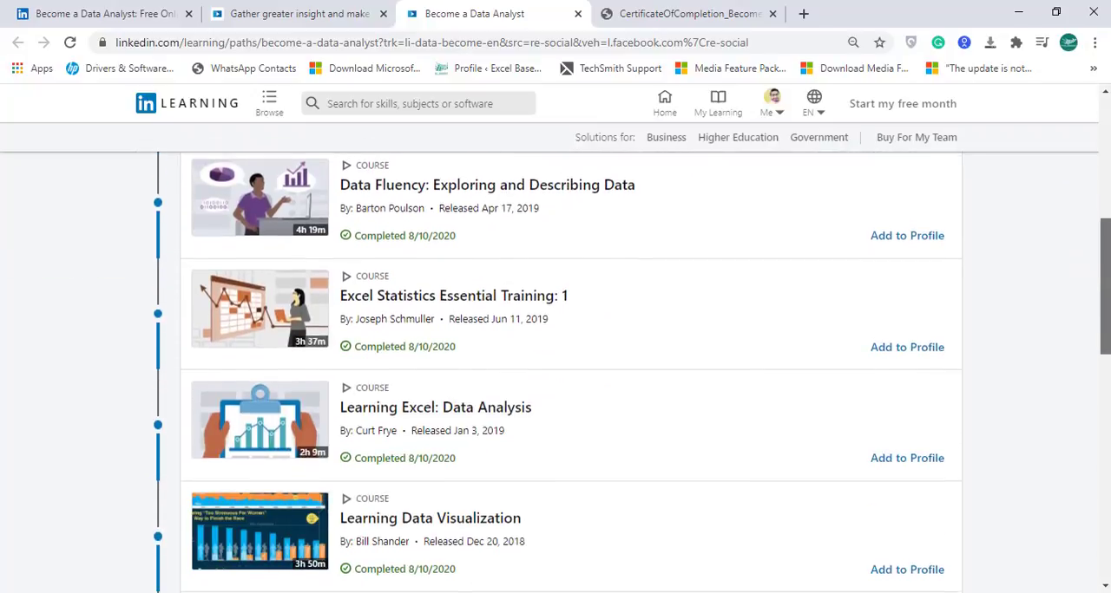
pyautogui.scroll(-3)
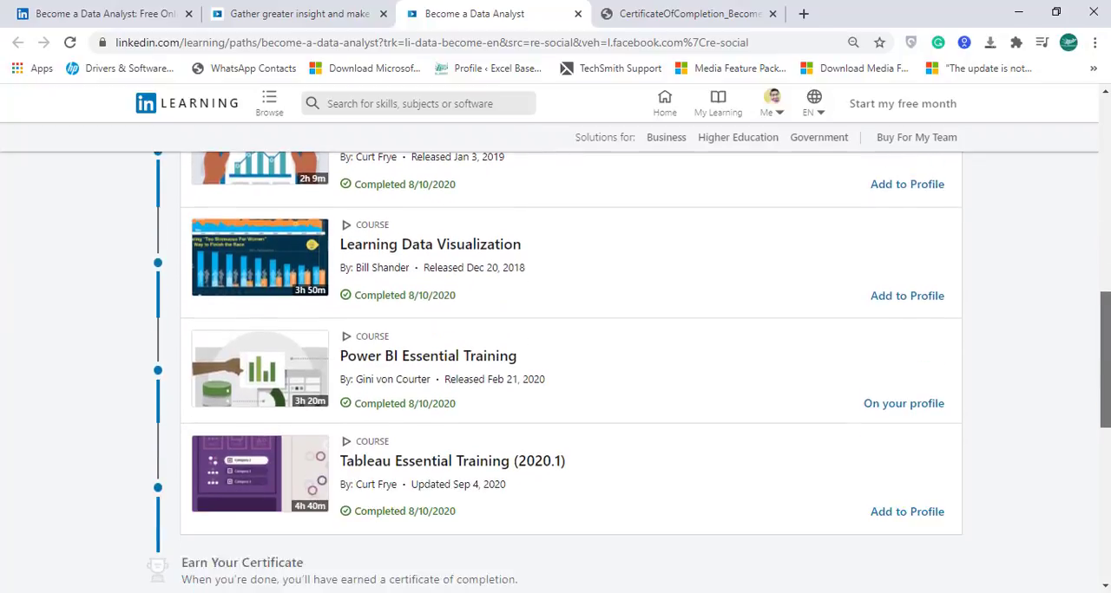
pyautogui.scroll(-3)
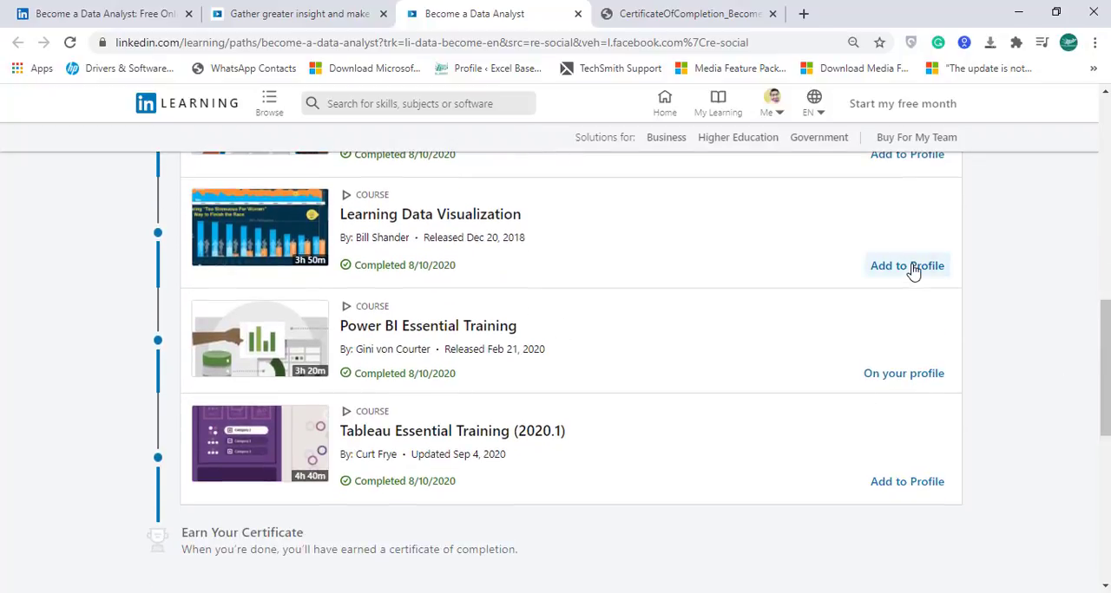
pyautogui.moveTo(902, 293)
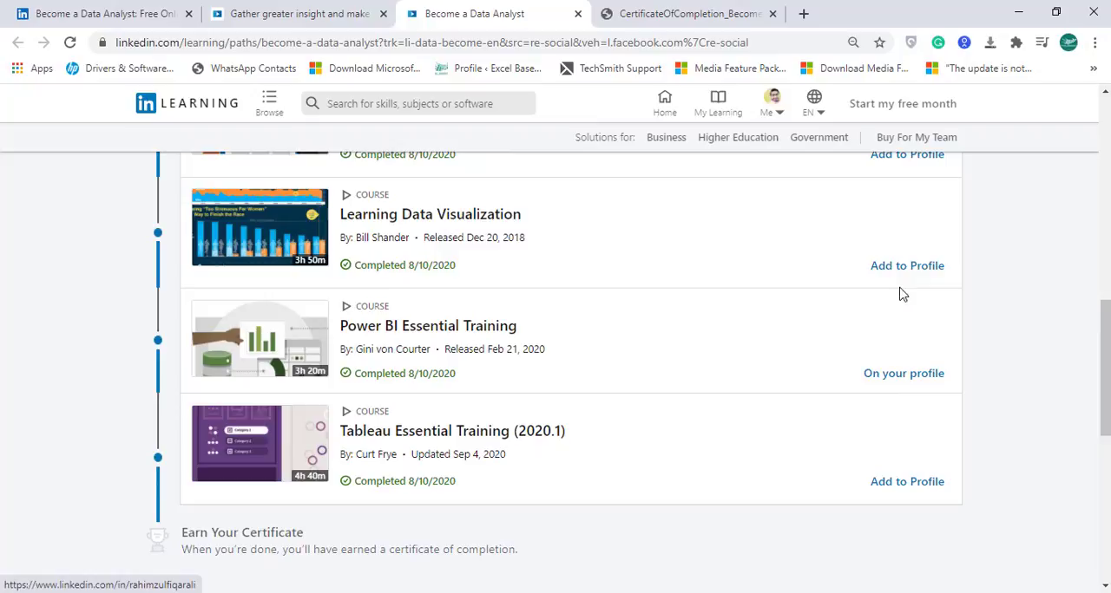
# Step: Look over the experts section of the Become a Data Analyst path
pyautogui.scroll(-3)
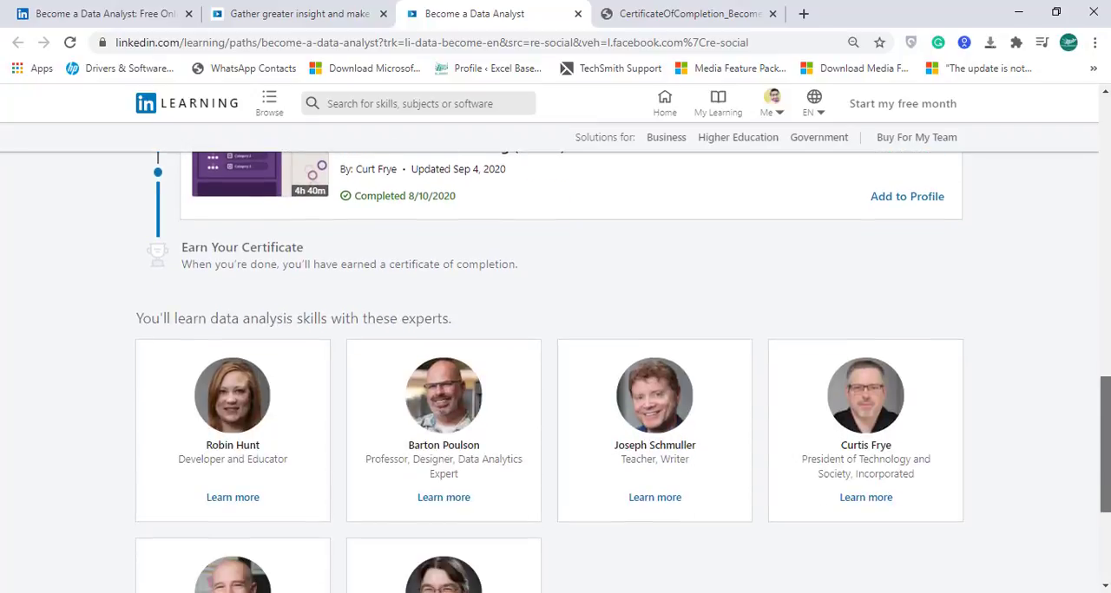
pyautogui.scroll(-3)
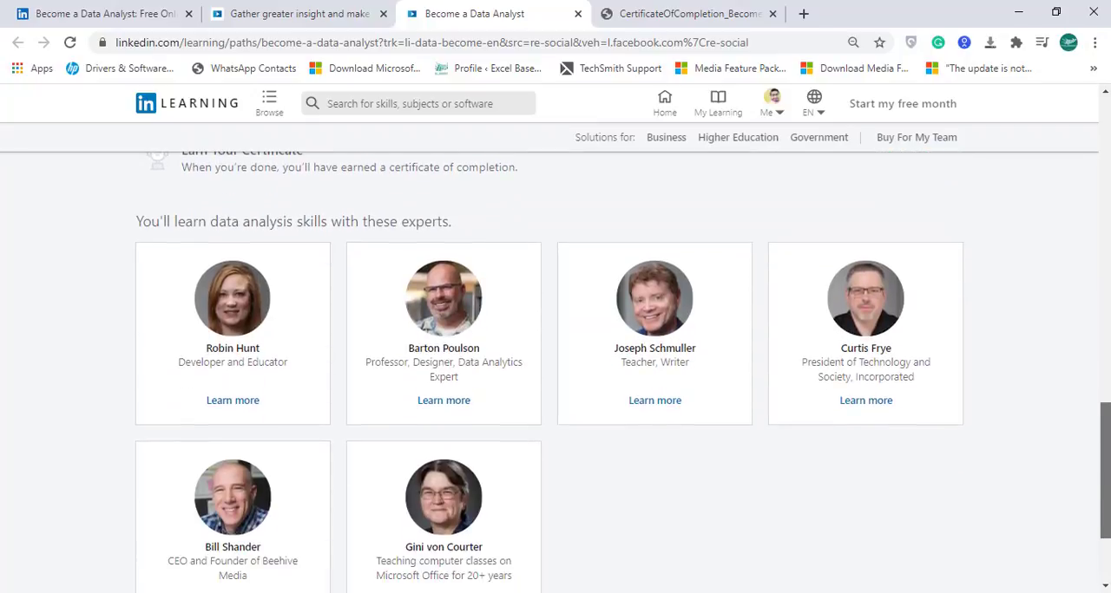
pyautogui.scroll(-3)
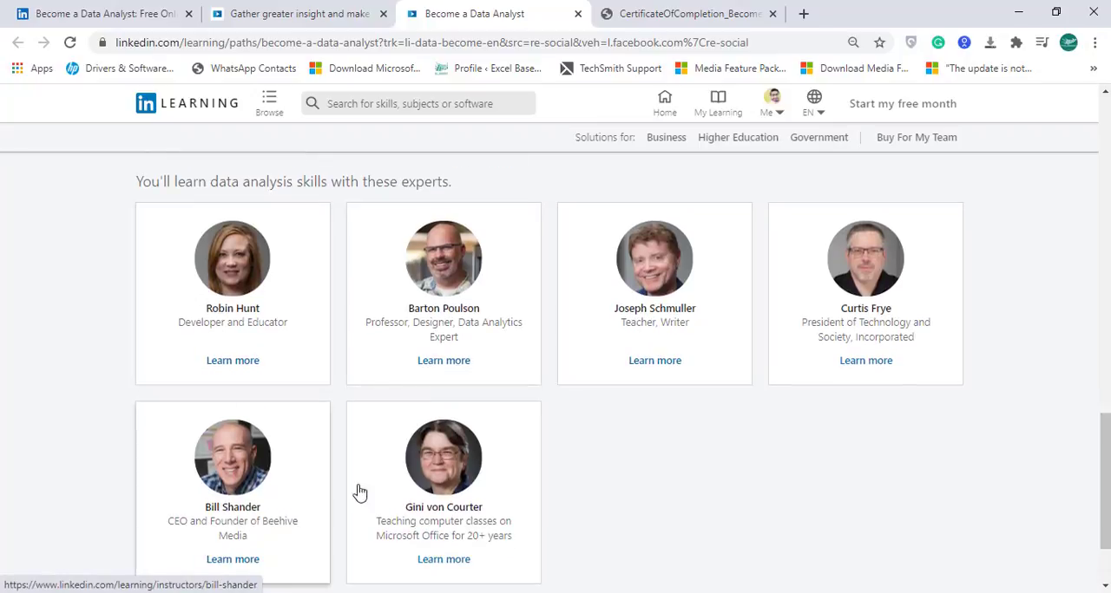
pyautogui.moveTo(443, 316)
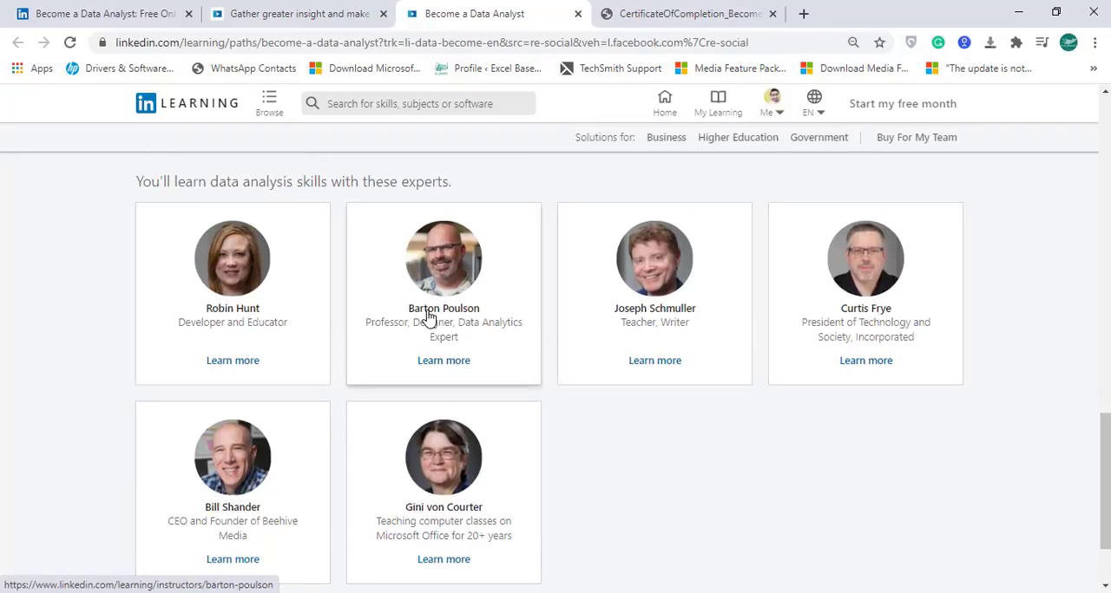
pyautogui.moveTo(184, 116)
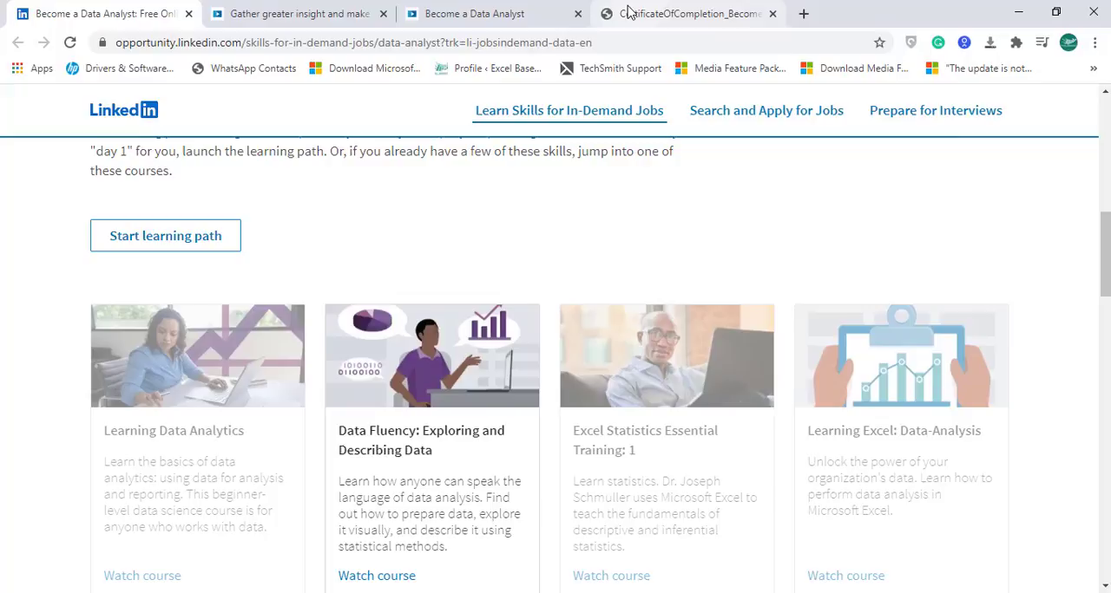
pyautogui.click(473, 13)
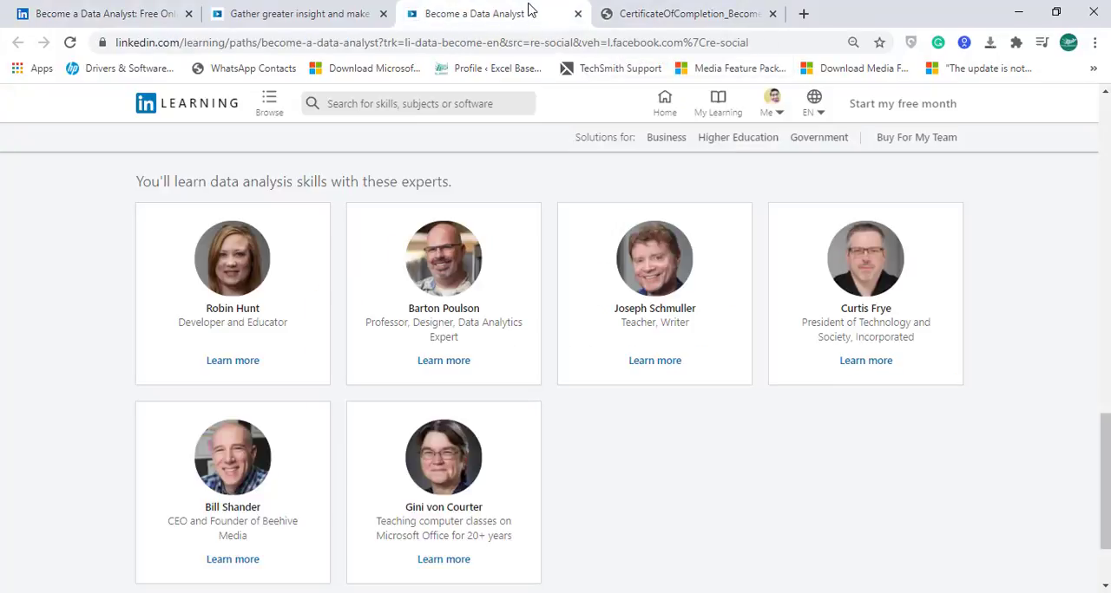
pyautogui.scroll(-3)
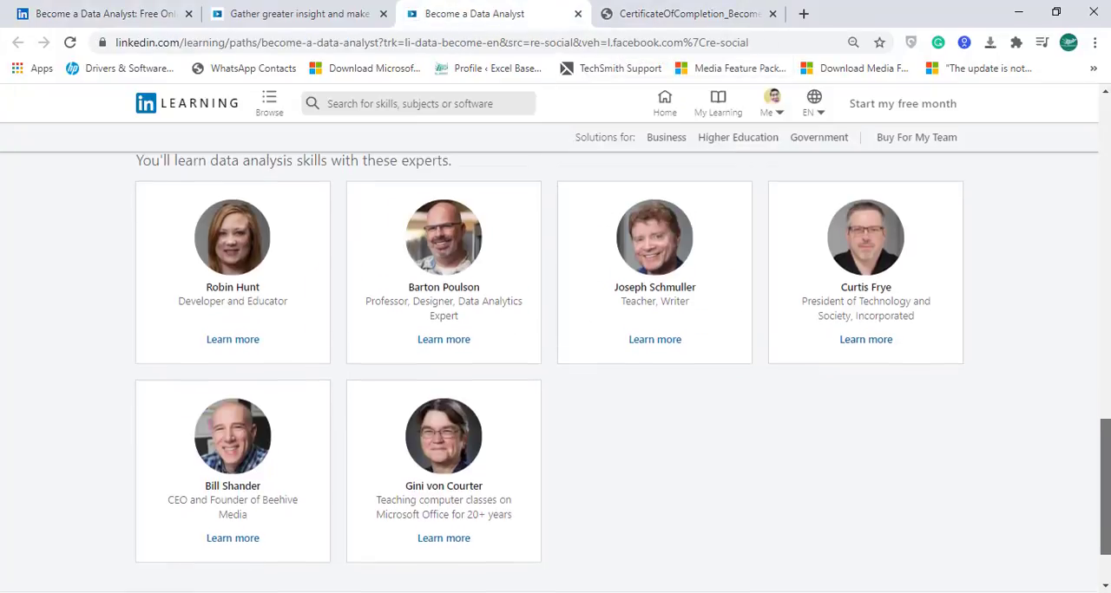
pyautogui.scroll(3)
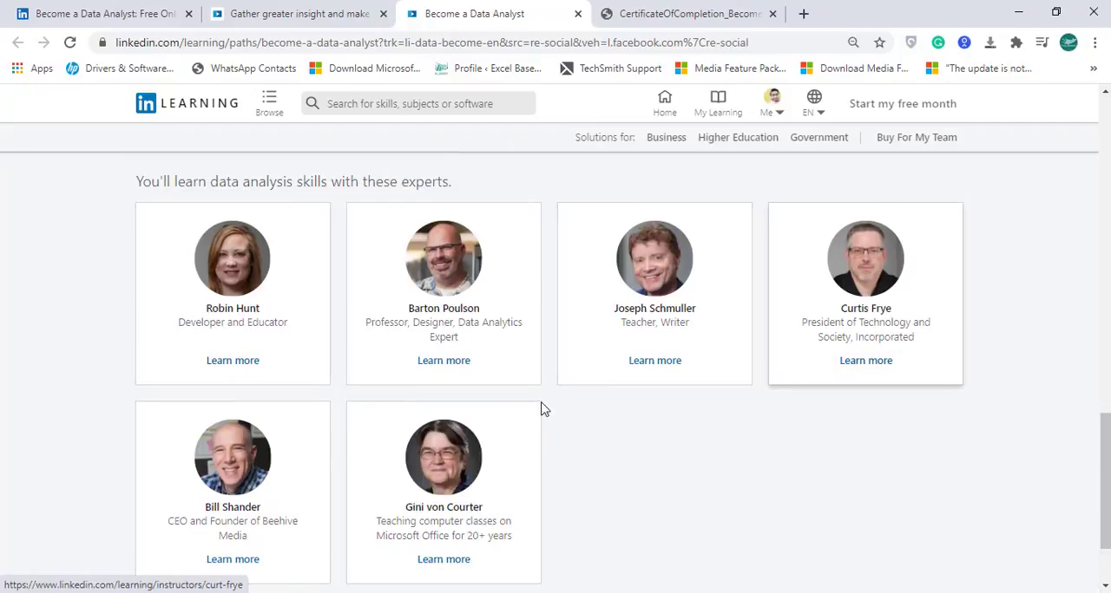
pyautogui.moveTo(727, 333)
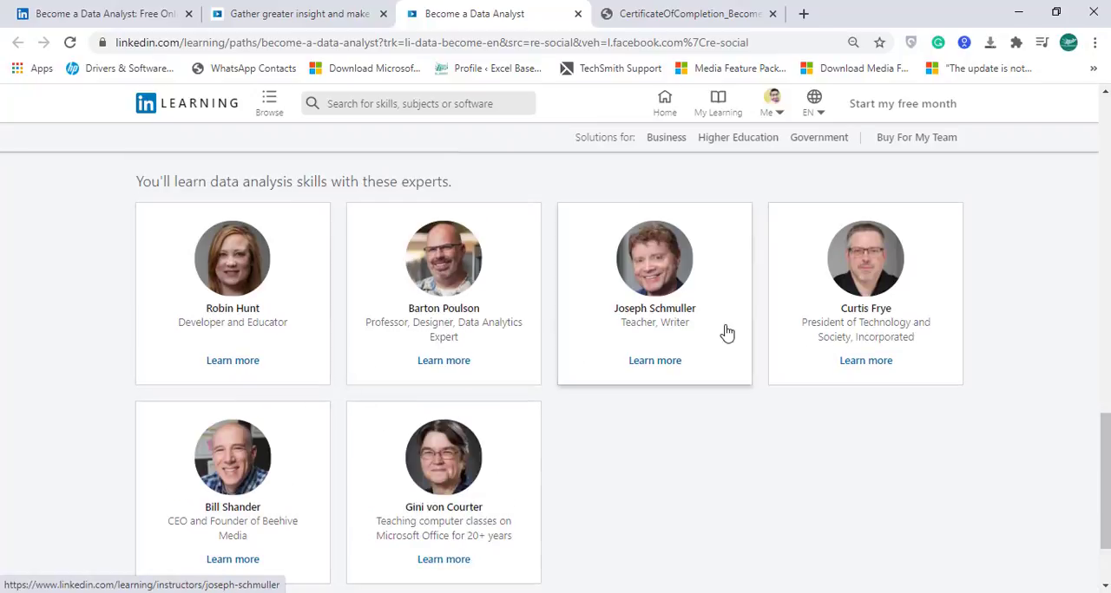
pyautogui.moveTo(865, 329)
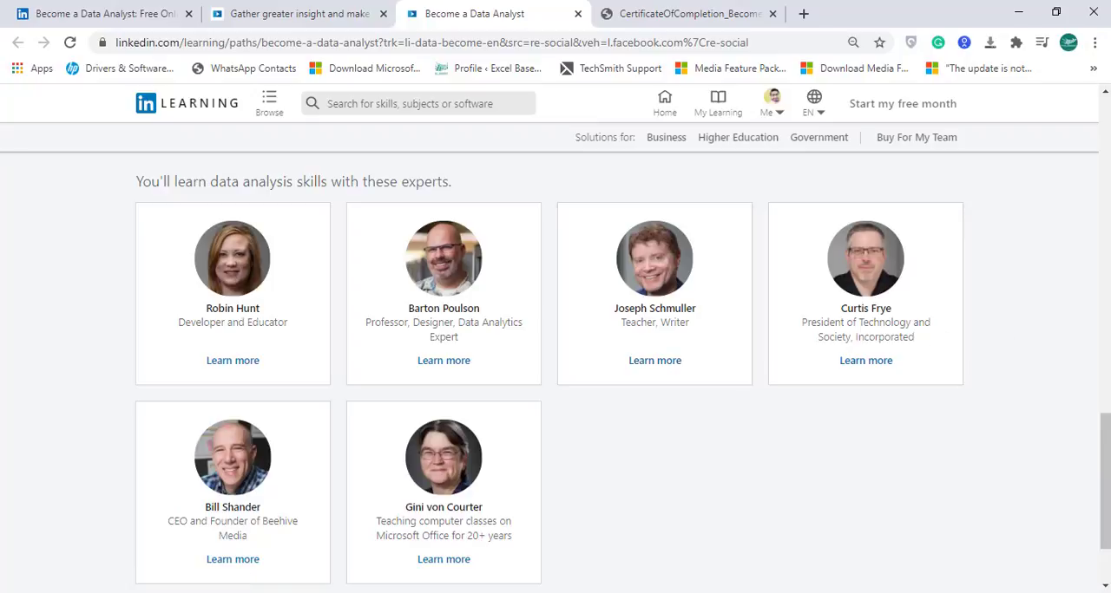
# Step: Scroll back to the top, then switch to the data analyst in-demand skills page
pyautogui.scroll(-3)
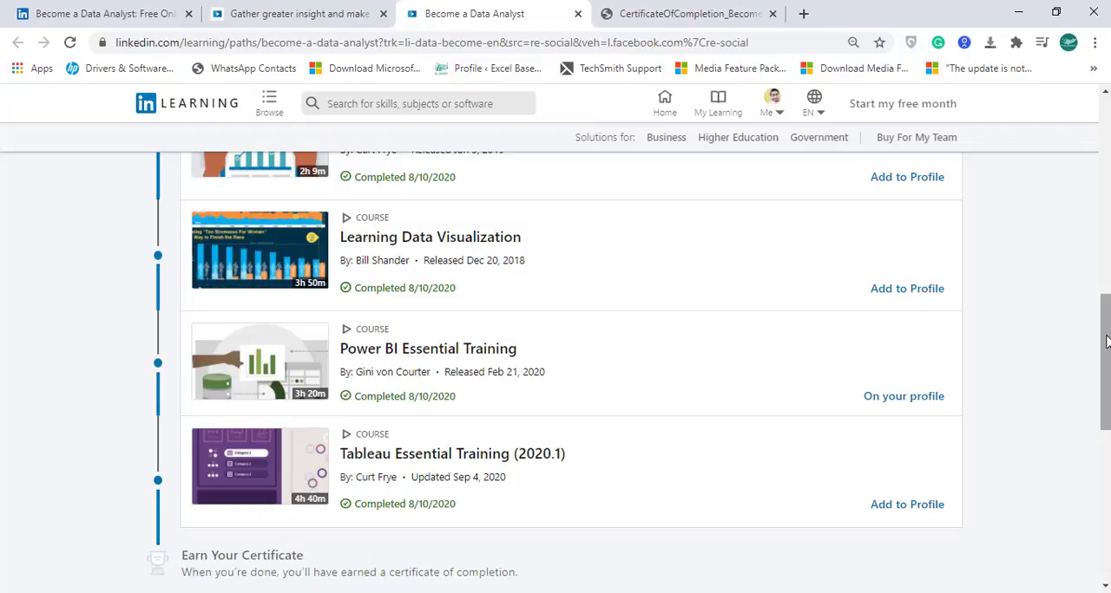
pyautogui.scroll(-3)
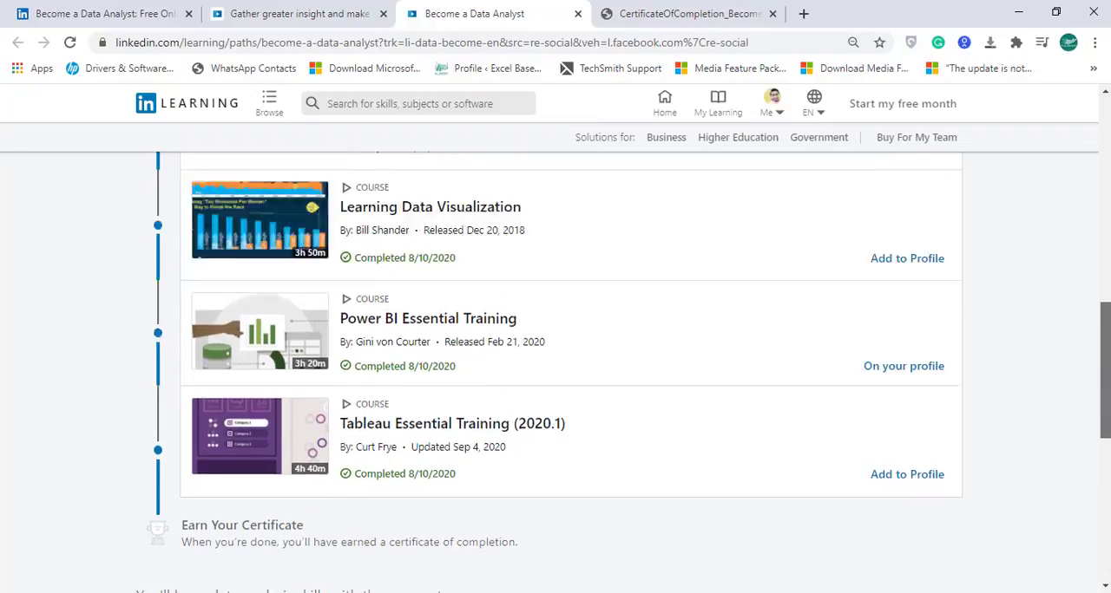
pyautogui.scroll(3)
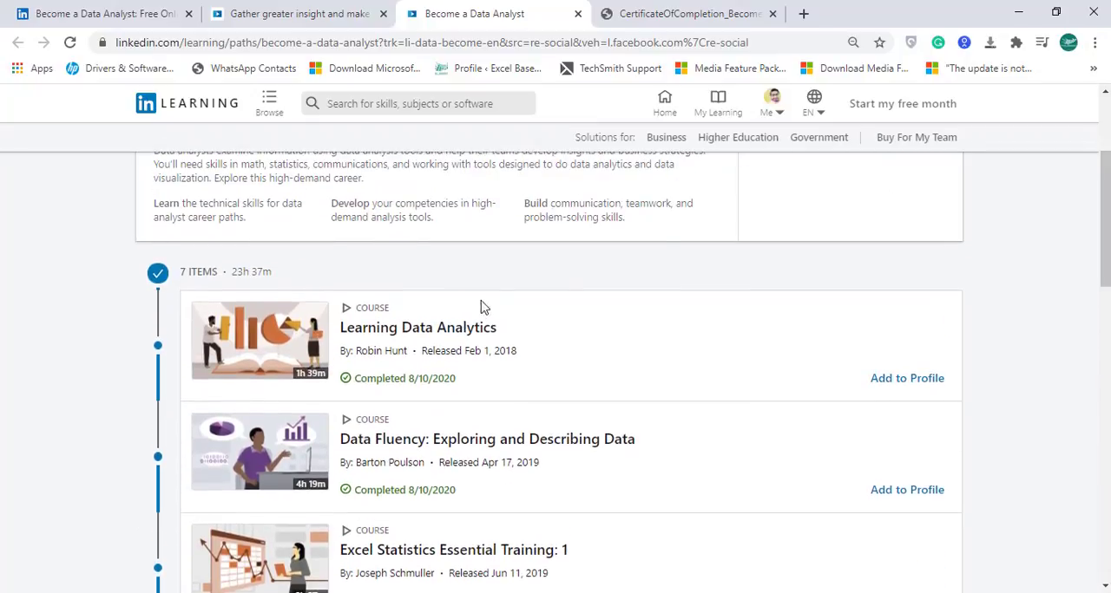
pyautogui.moveTo(258, 276)
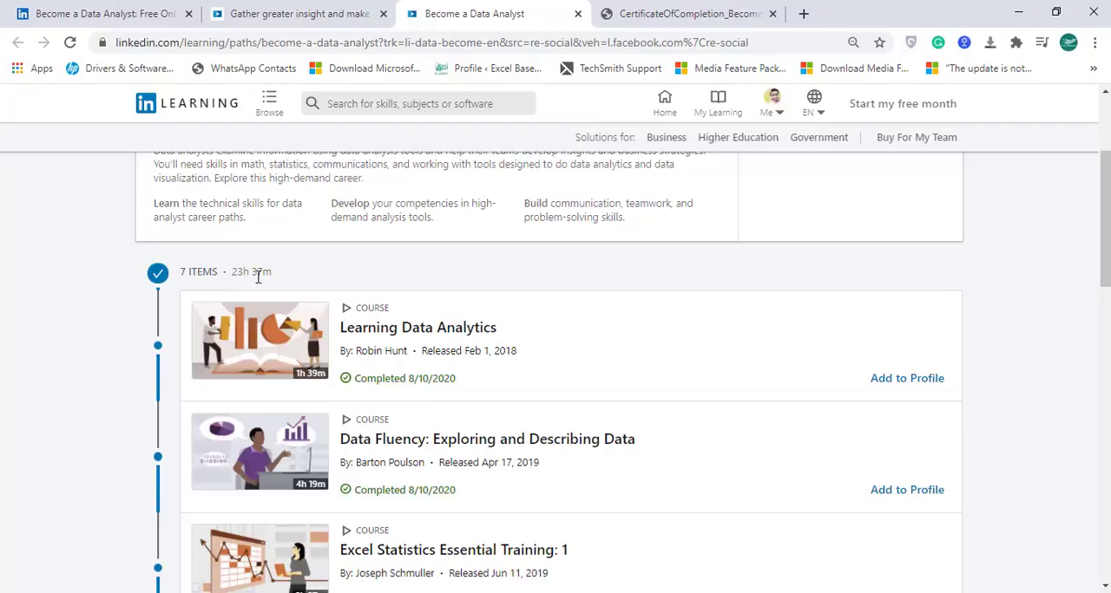
pyautogui.scroll(-3)
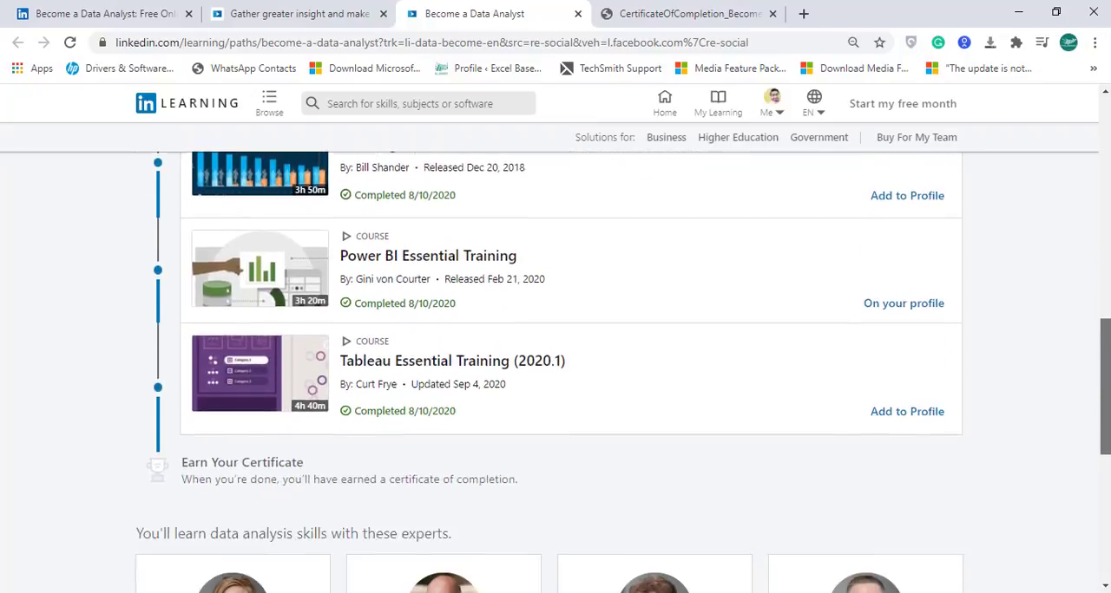
pyautogui.scroll(-3)
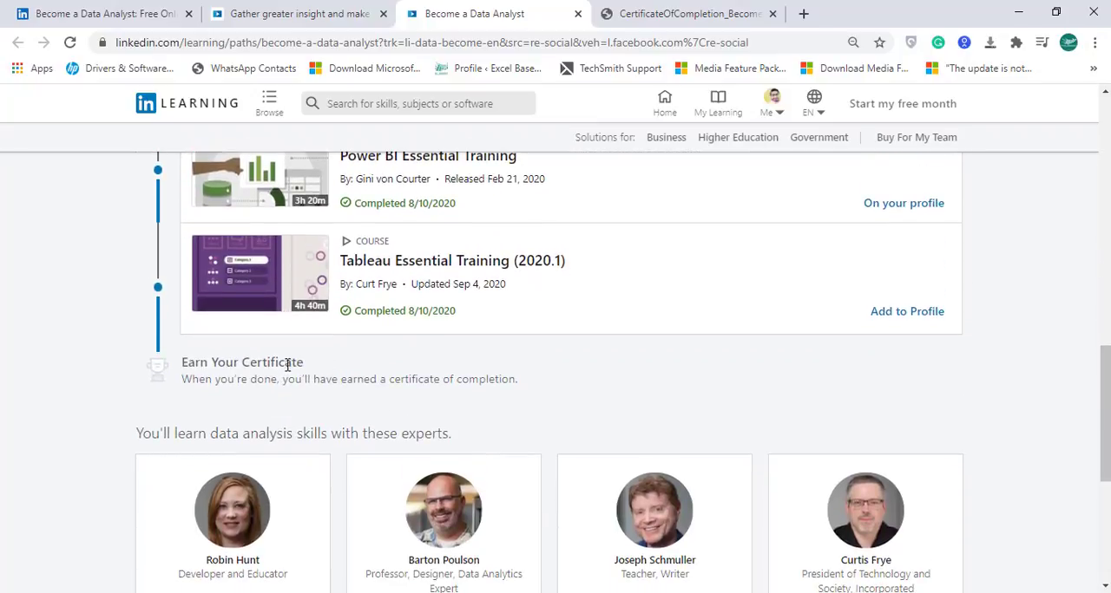
pyautogui.scroll(3)
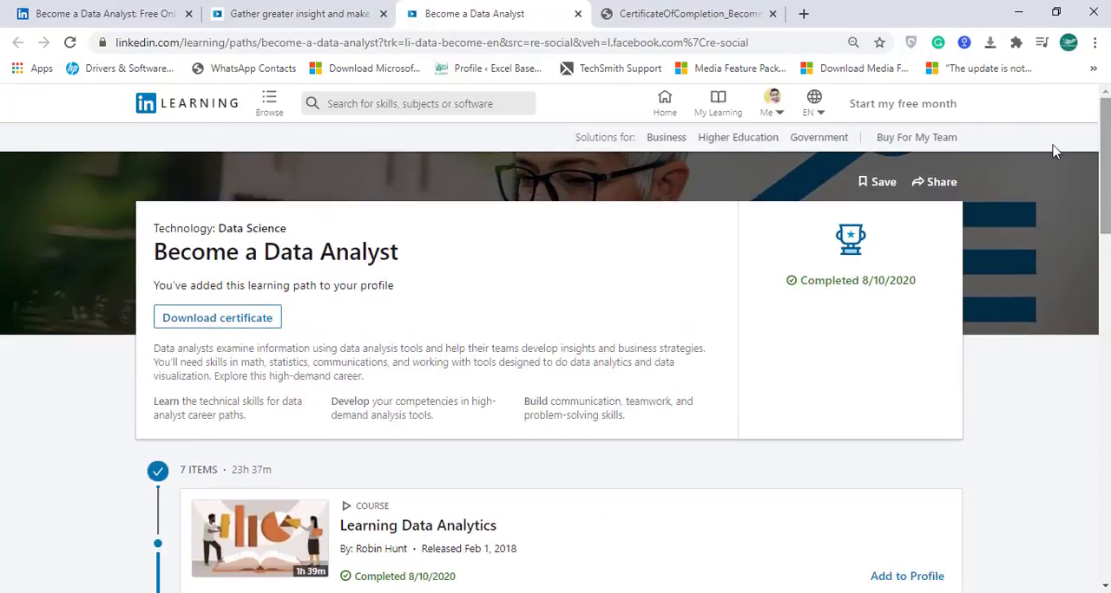
pyautogui.moveTo(432, 386)
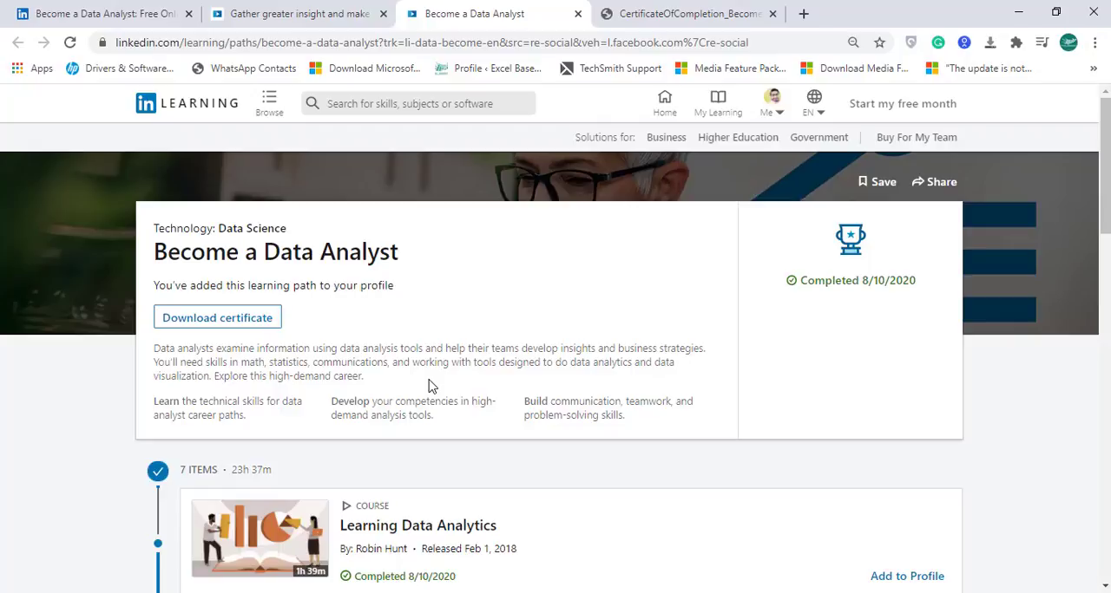
pyautogui.moveTo(490, 382)
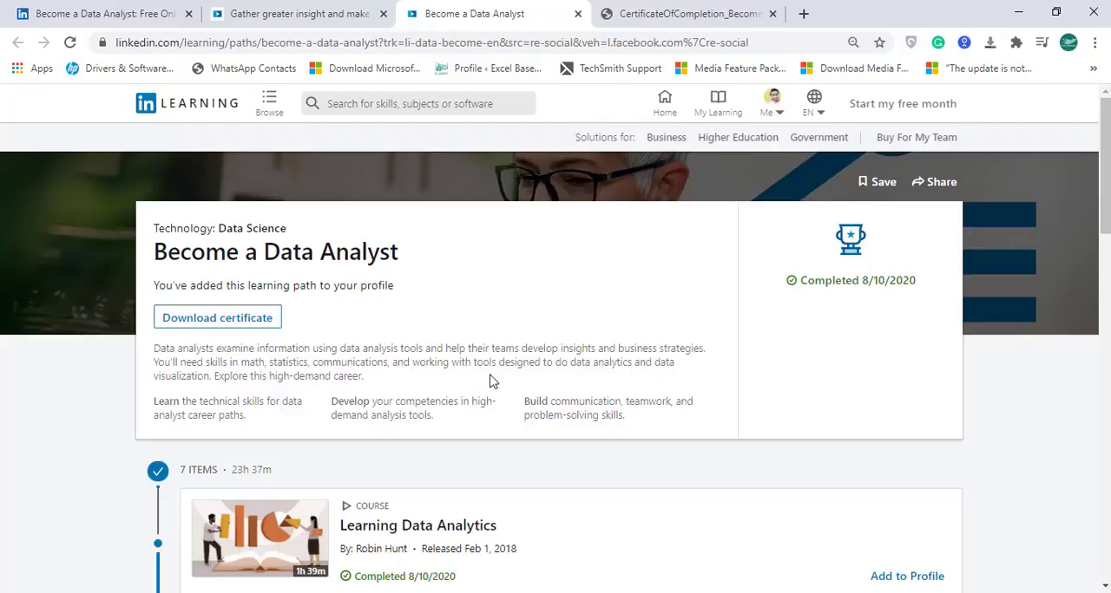
pyautogui.click(95, 13)
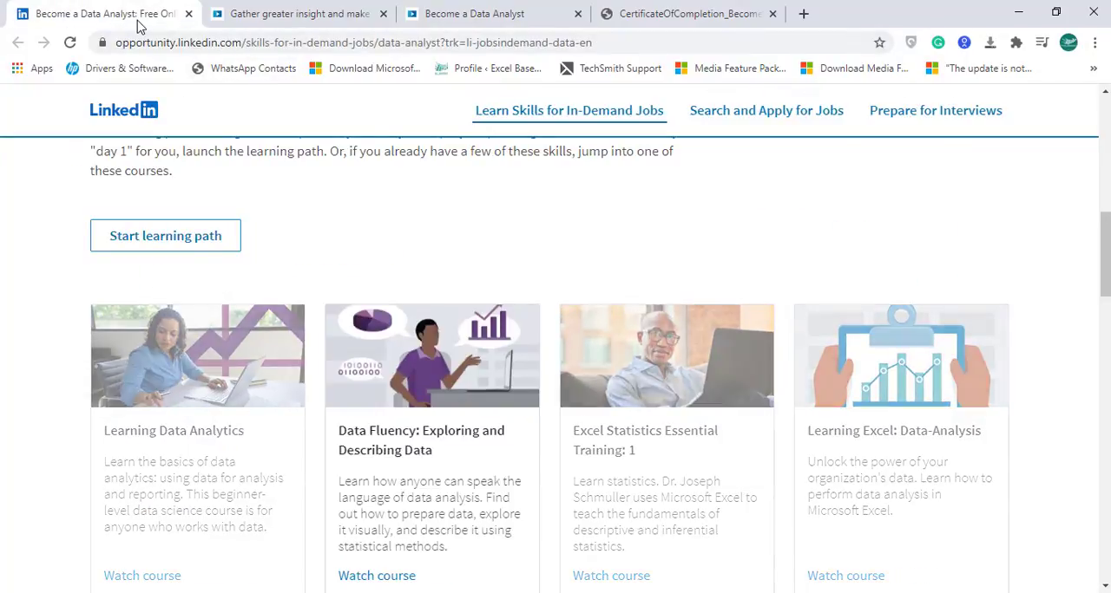
# Step: Open Power BI Essential Training from the skills page and view its new tab
pyautogui.scroll(-3)
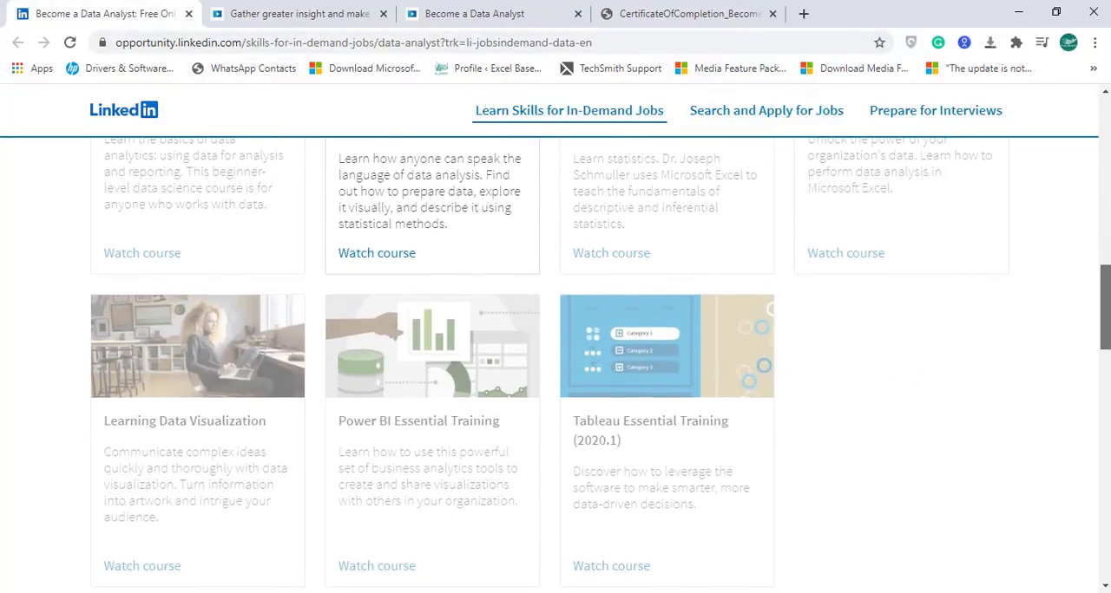
pyautogui.moveTo(436, 437)
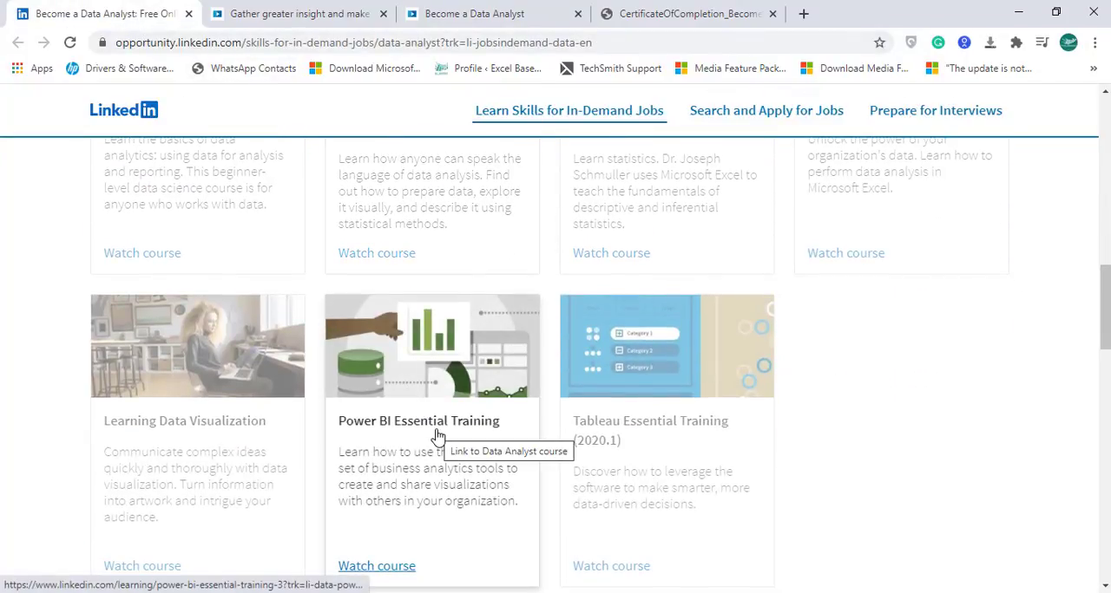
pyautogui.moveTo(402, 431)
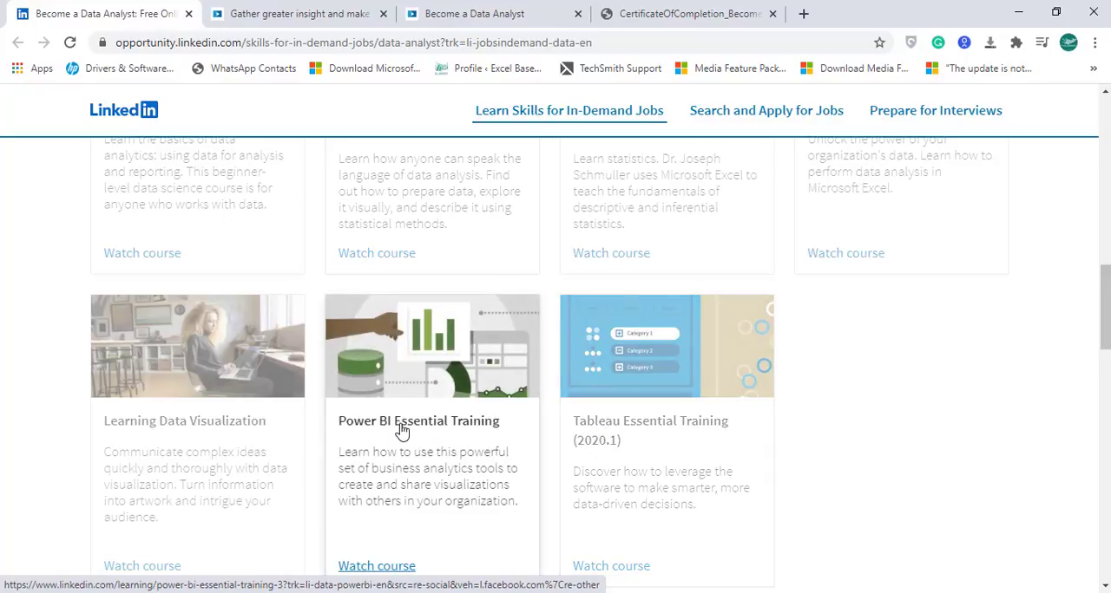
pyautogui.click(377, 565)
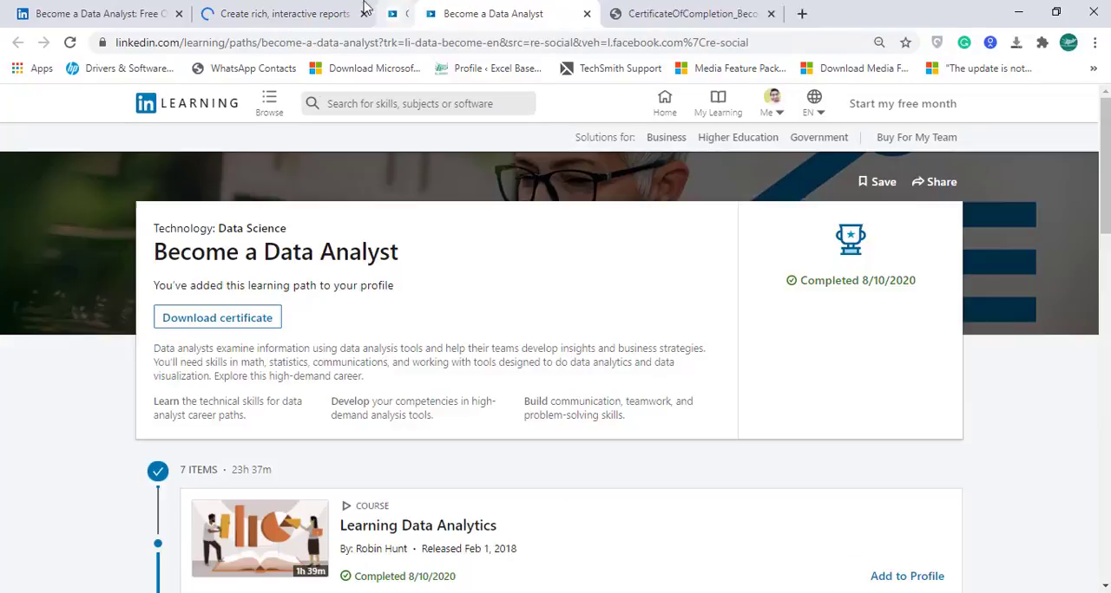
pyautogui.click(300, 13)
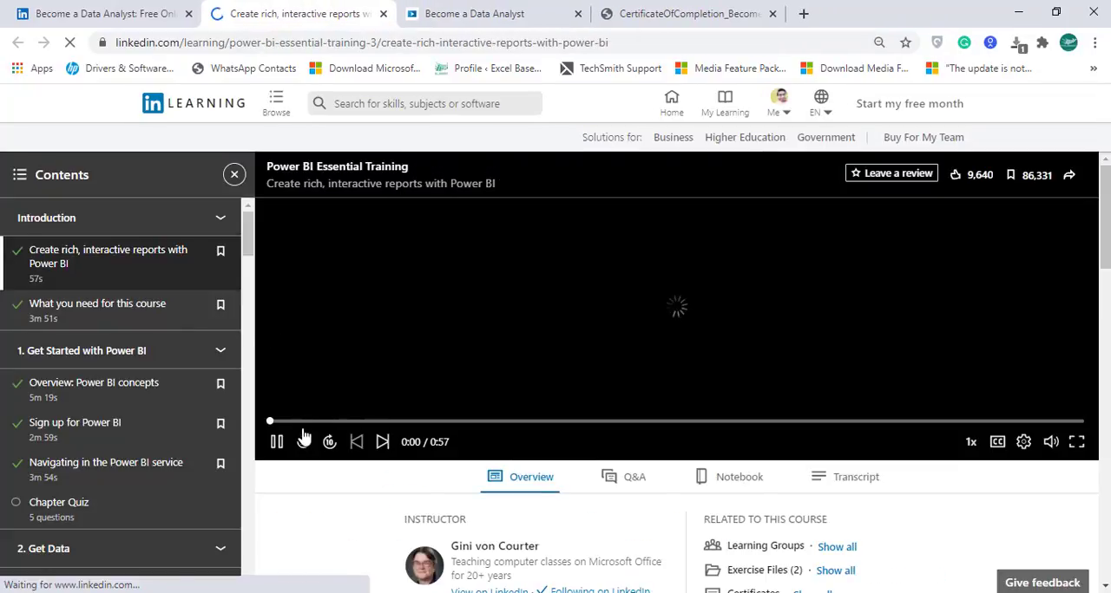
# Step: Open Power BI Essential Training, scroll through its Contents chapters, then move to the Tableau course
pyautogui.click(276, 441)
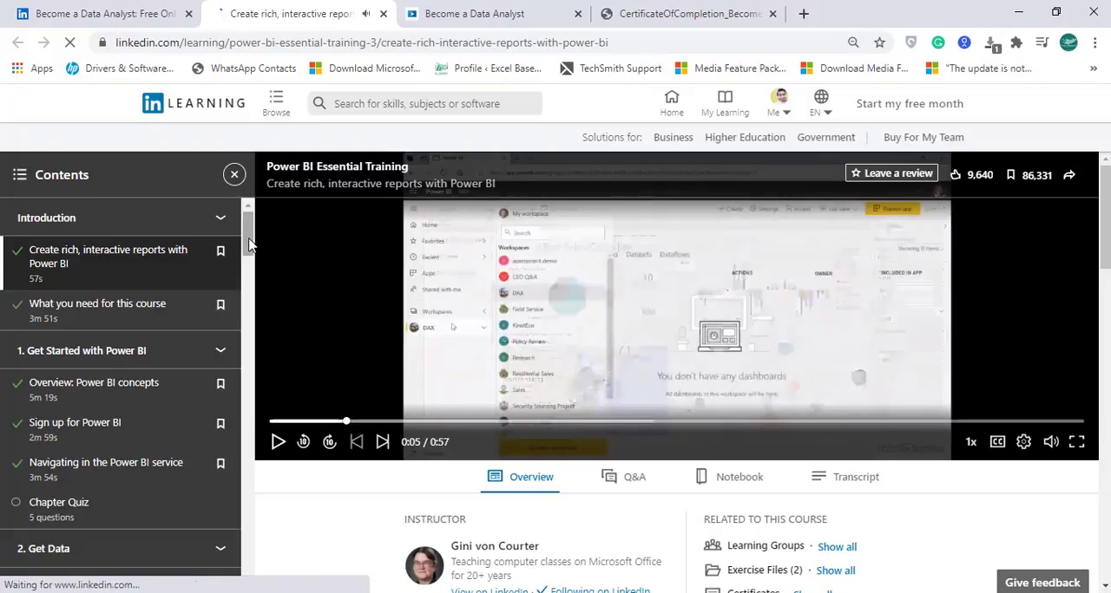
pyautogui.scroll(-3)
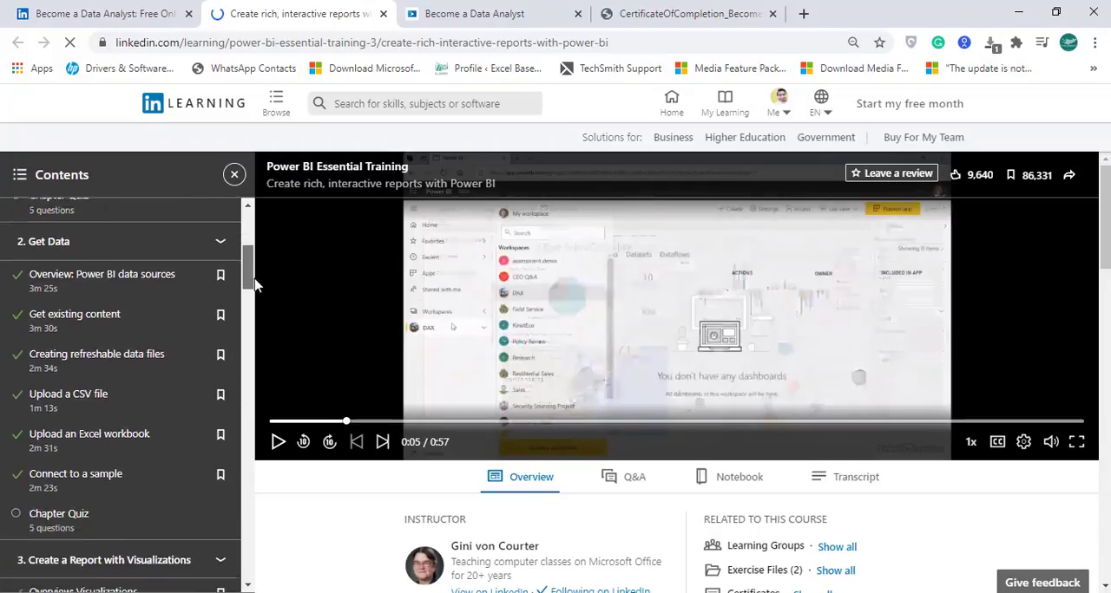
pyautogui.scroll(-3)
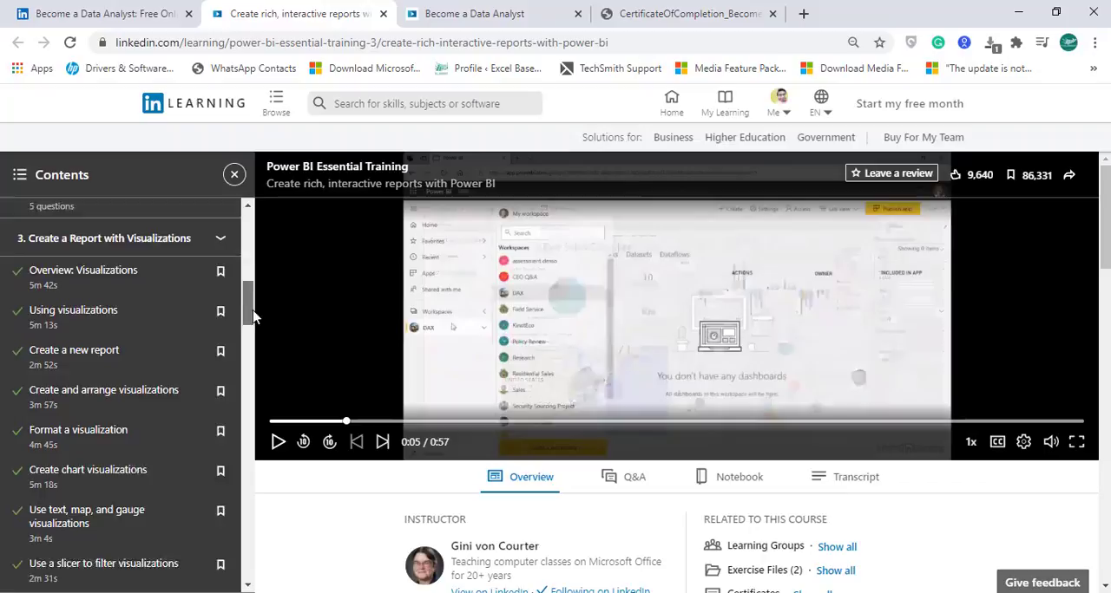
pyautogui.scroll(-3)
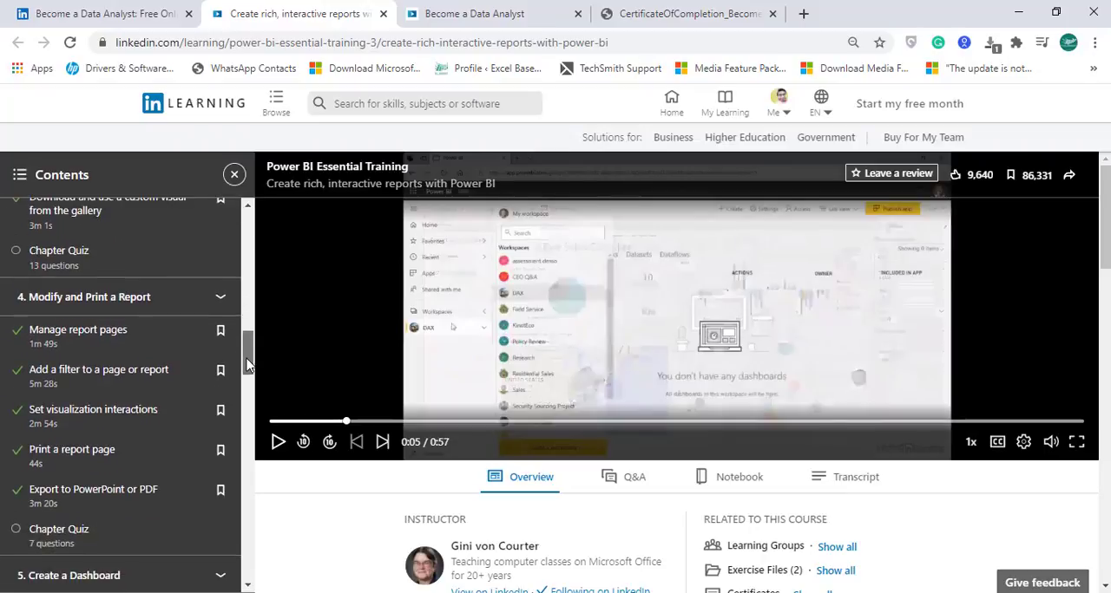
pyautogui.scroll(-3)
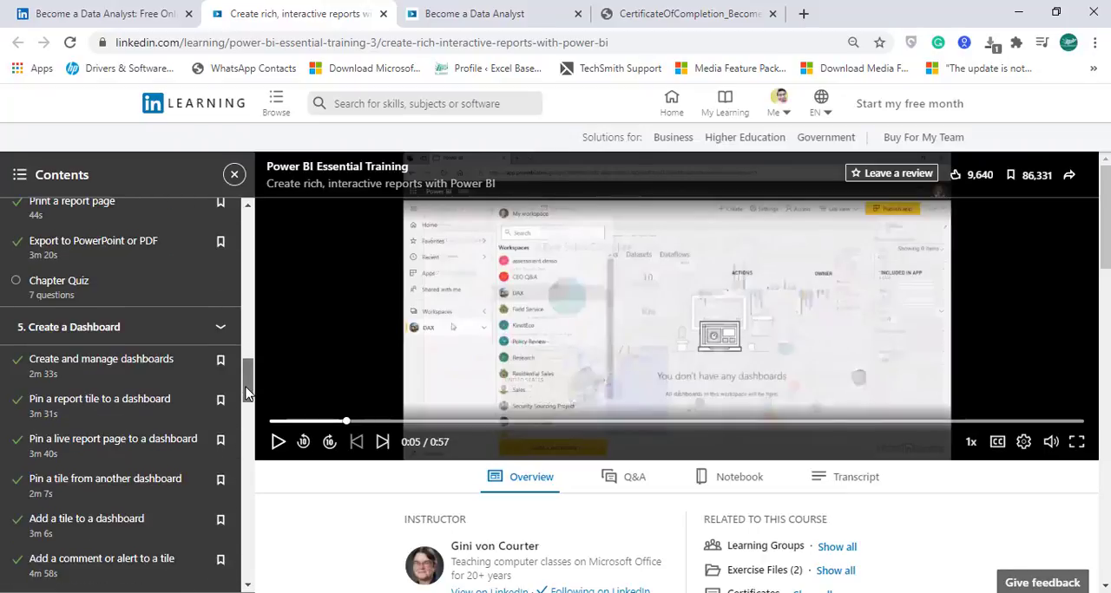
pyautogui.scroll(-3)
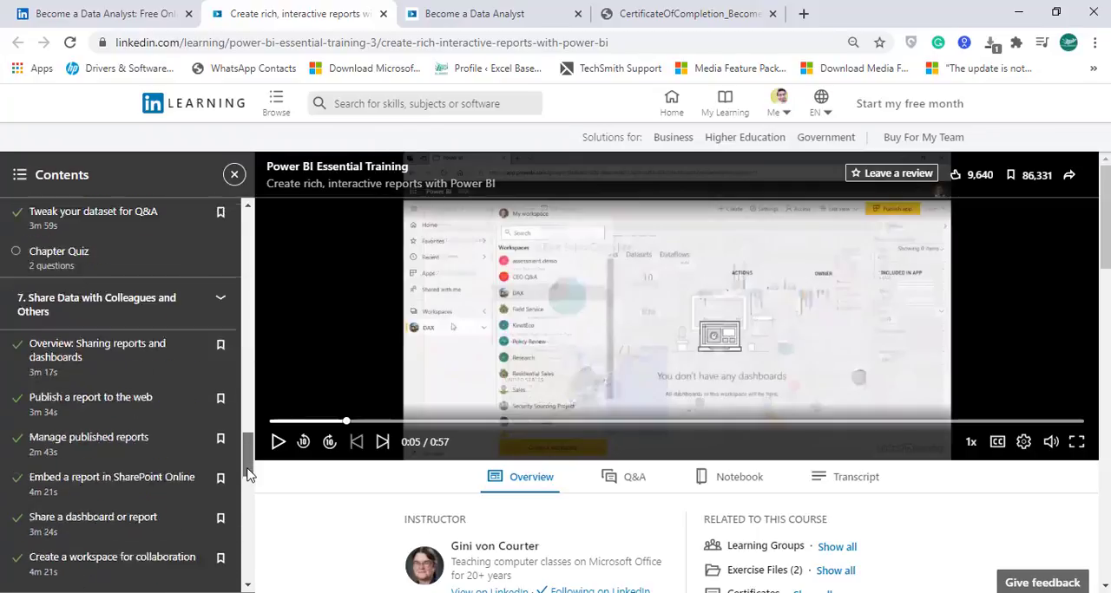
pyautogui.scroll(-3)
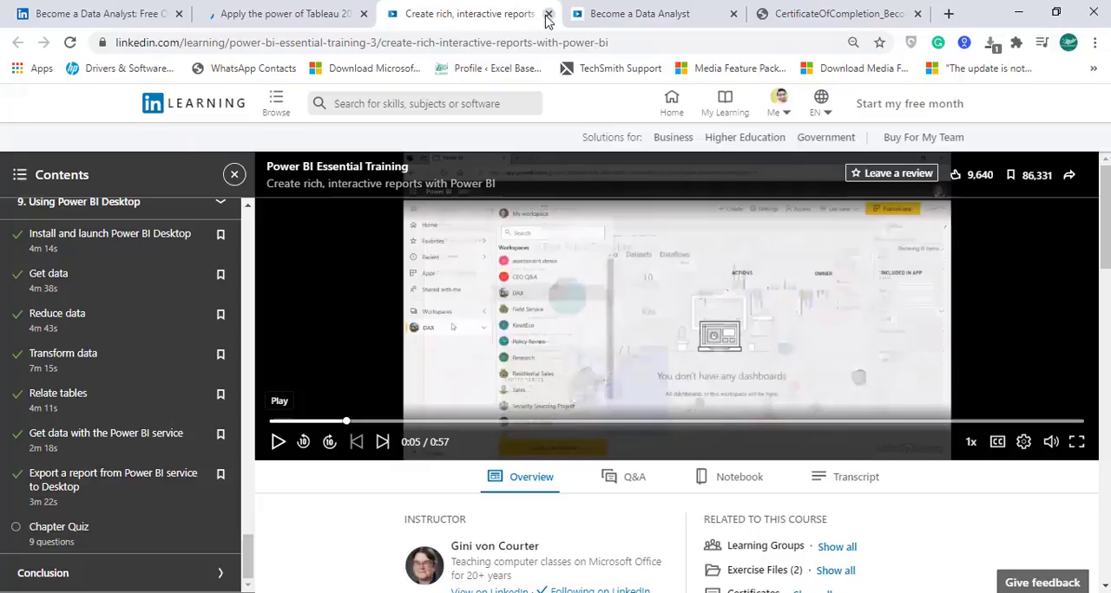
pyautogui.click(547, 13)
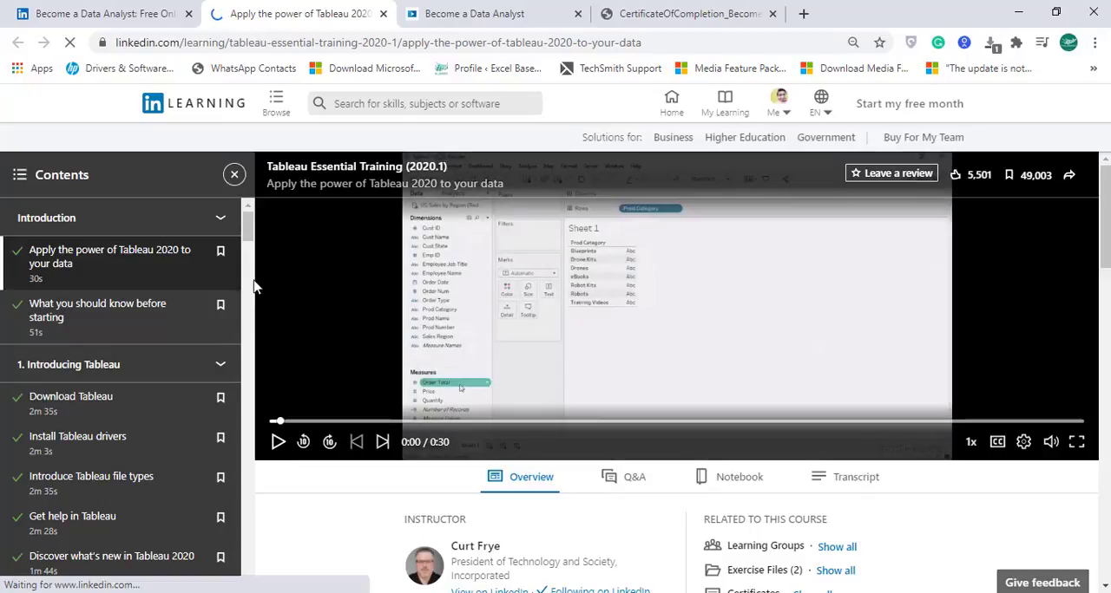
# Step: Scroll the Tableau Essential Training (2020.1) Contents panel down to Conclusion
pyautogui.scroll(-3)
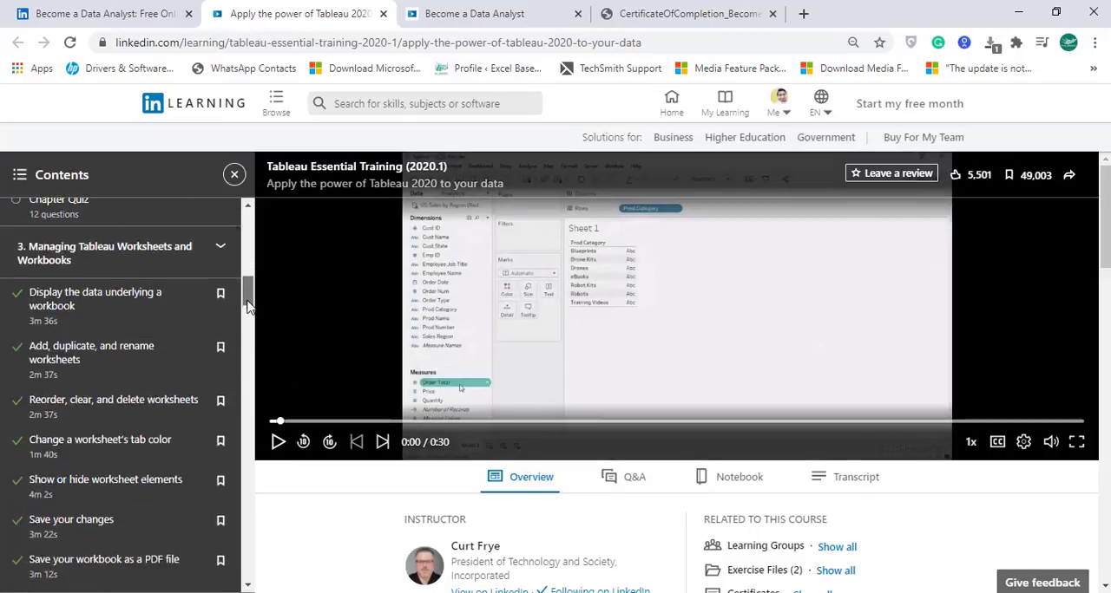
pyautogui.scroll(-3)
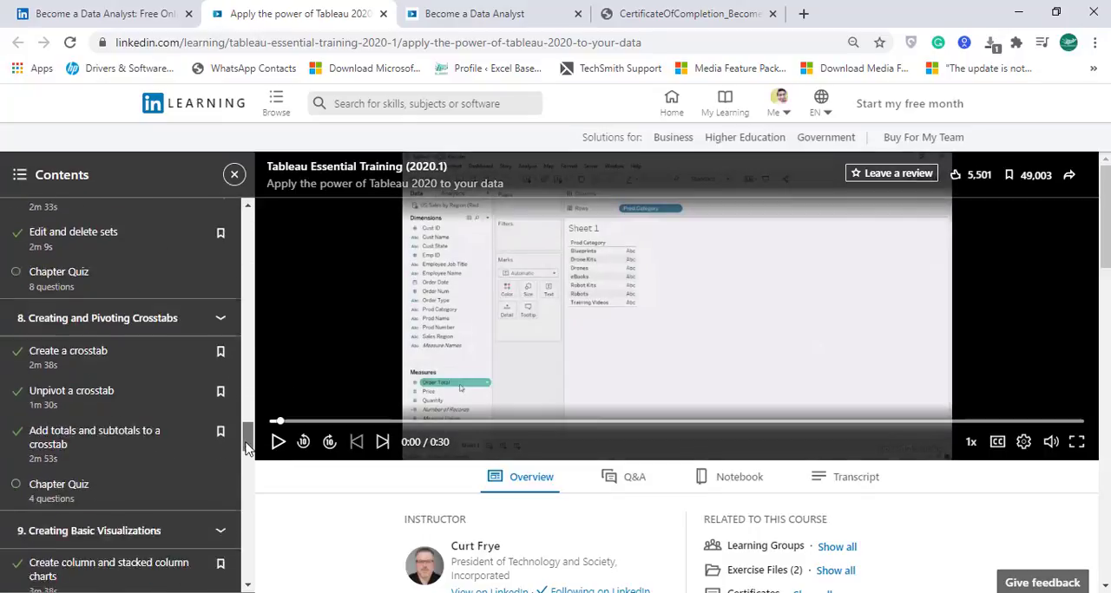
pyautogui.scroll(-3)
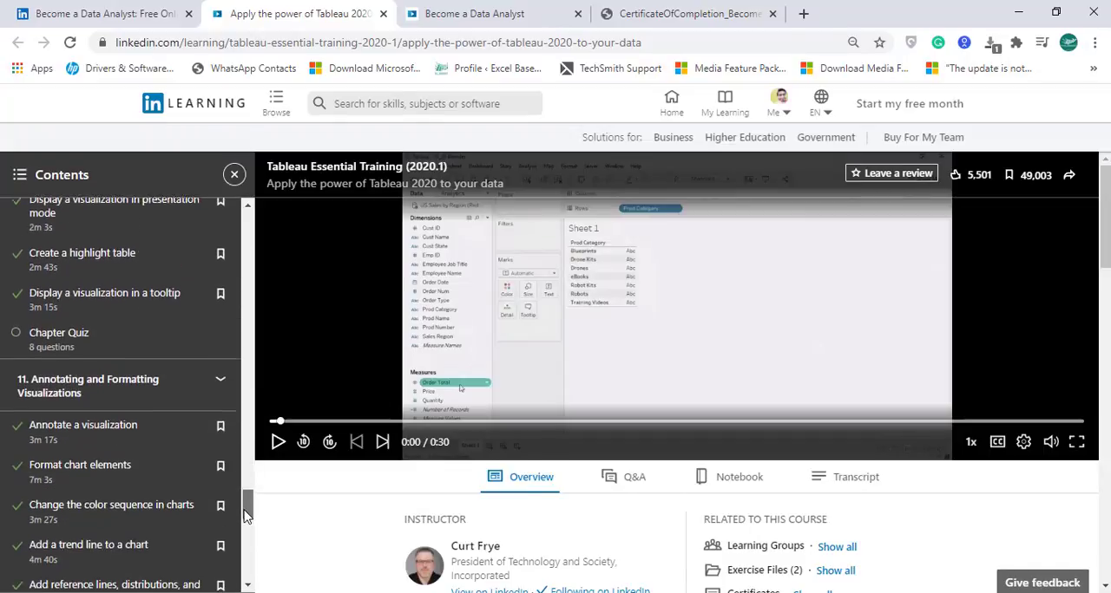
pyautogui.scroll(-3)
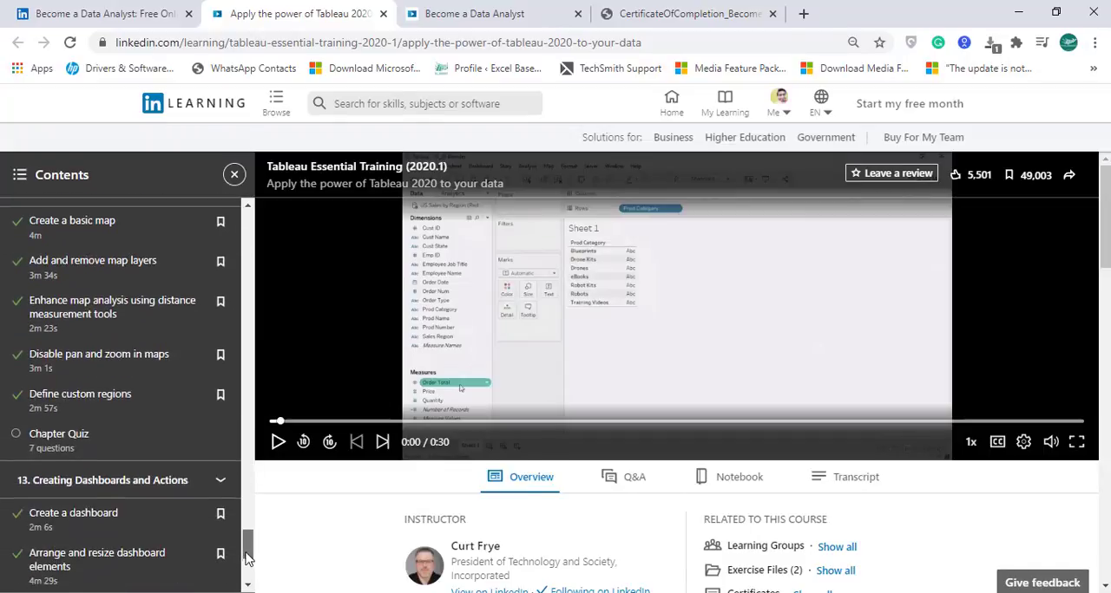
pyautogui.scroll(-3)
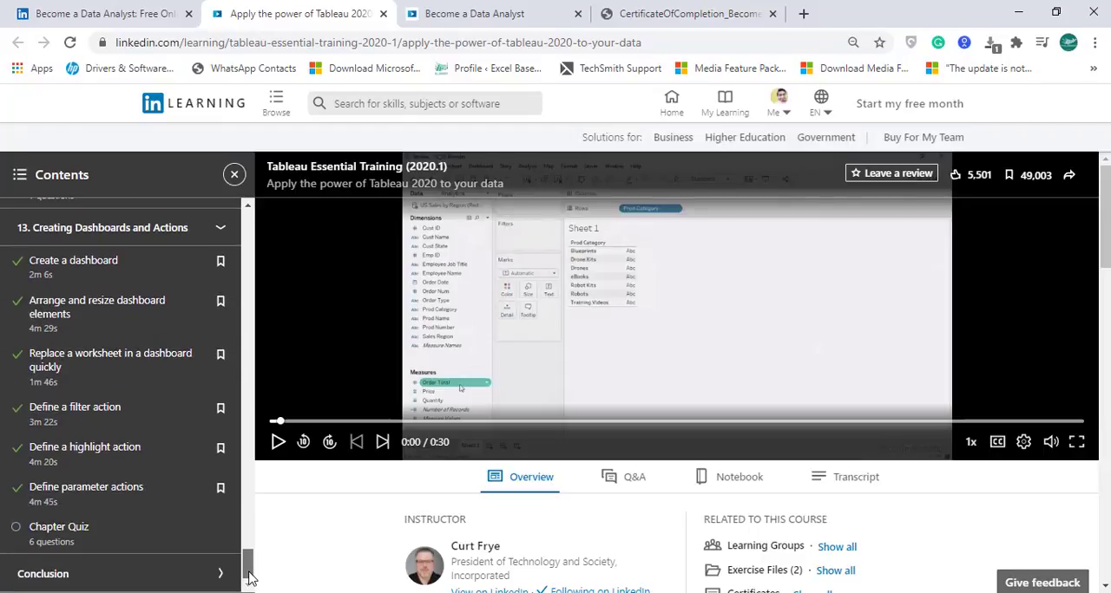
pyautogui.scroll(3)
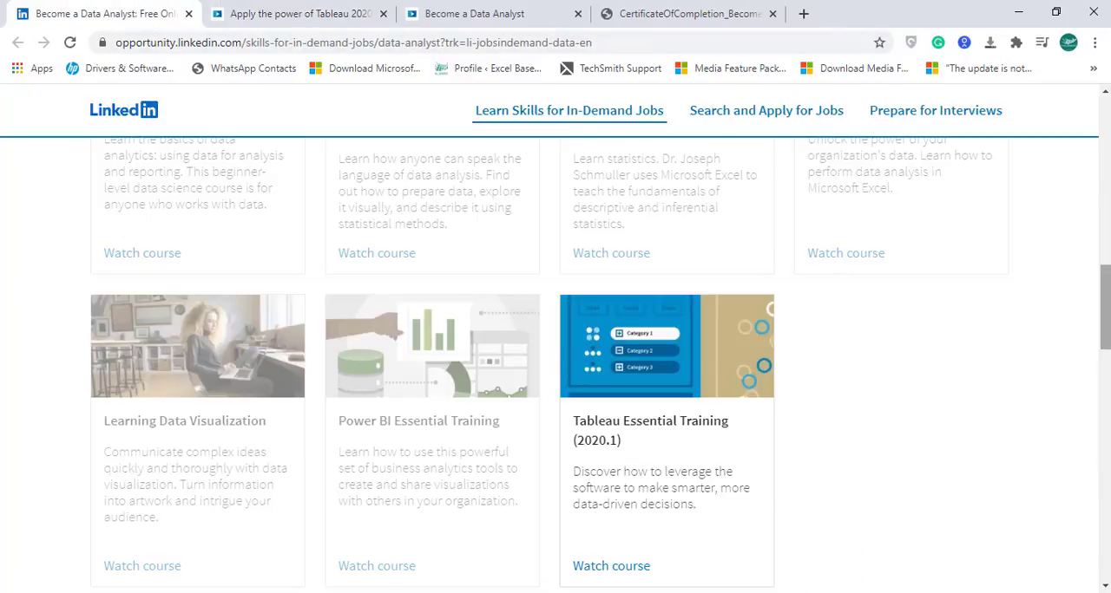
# Step: Scroll back up to the Data analyst banner on LinkedIn's opportunity page
pyautogui.scroll(3)
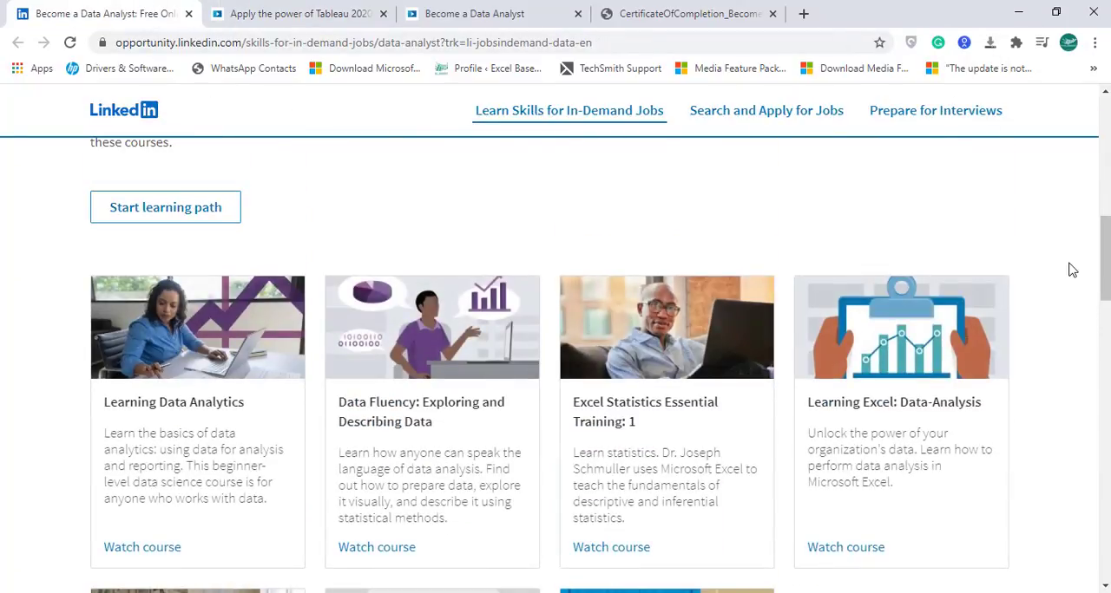
pyautogui.moveTo(765, 110)
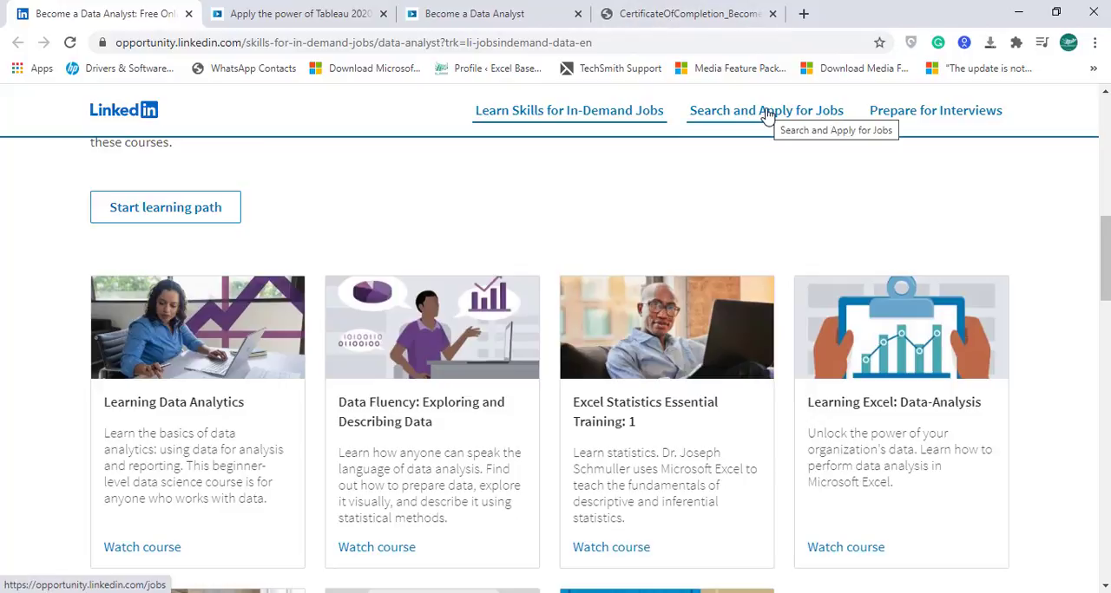
pyautogui.moveTo(898, 113)
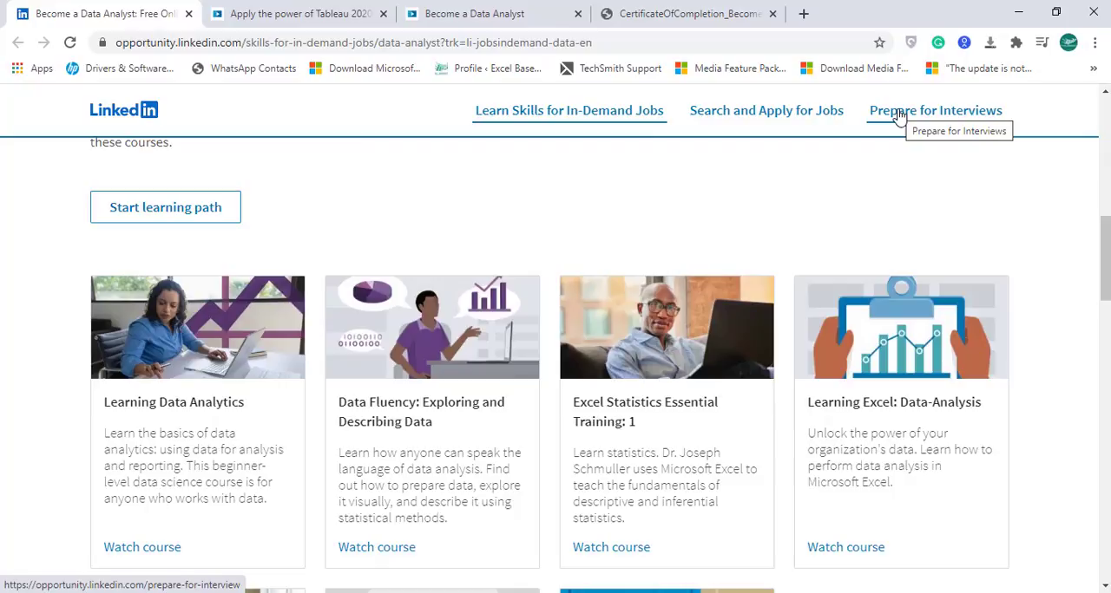
pyautogui.moveTo(499, 121)
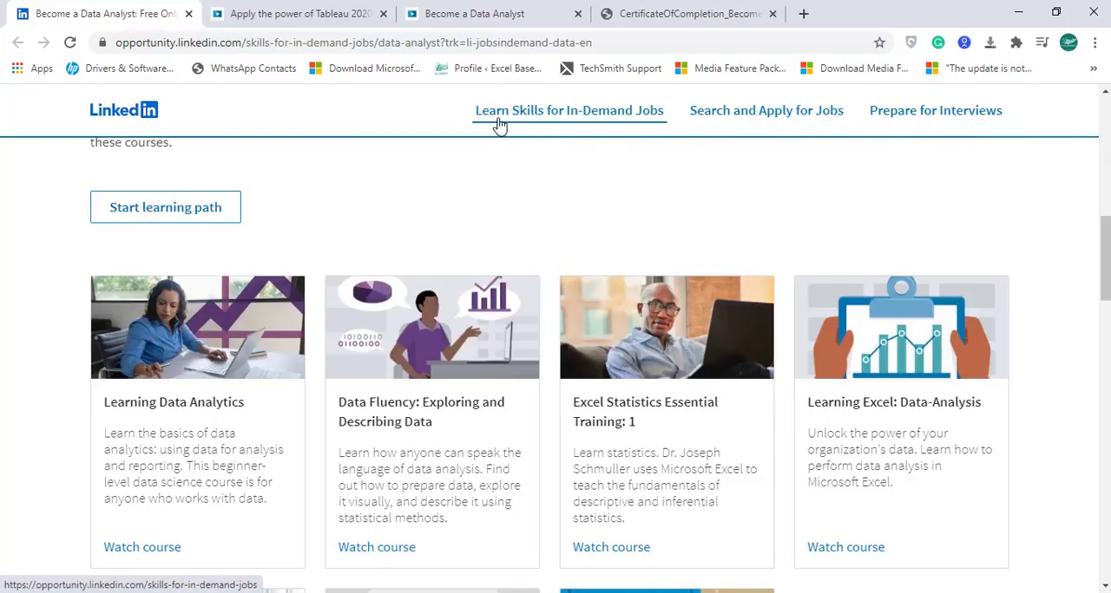
pyautogui.moveTo(499, 117)
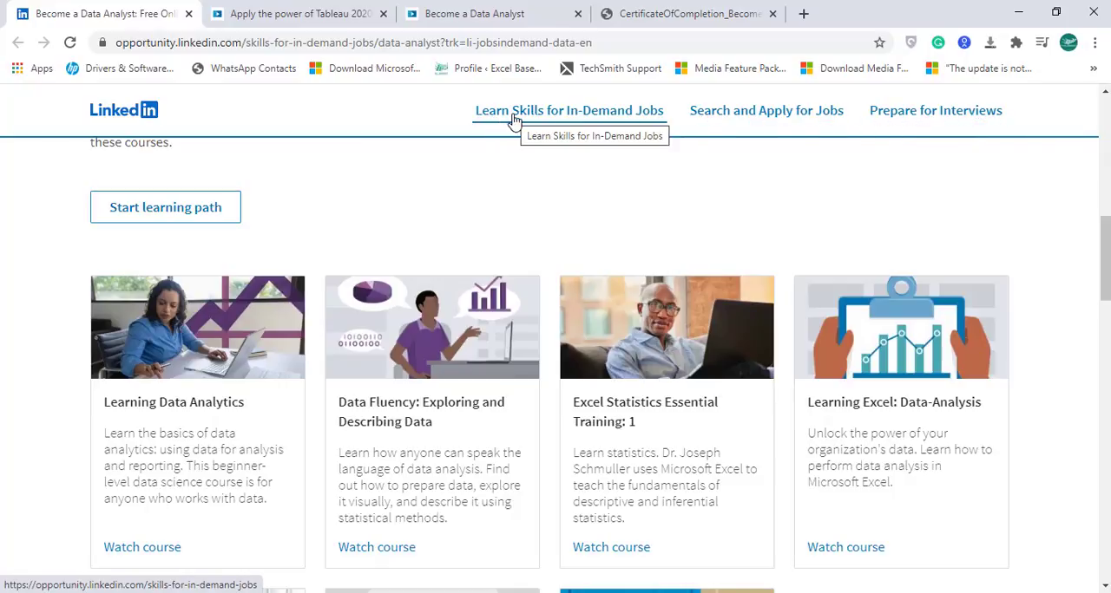
pyautogui.scroll(3)
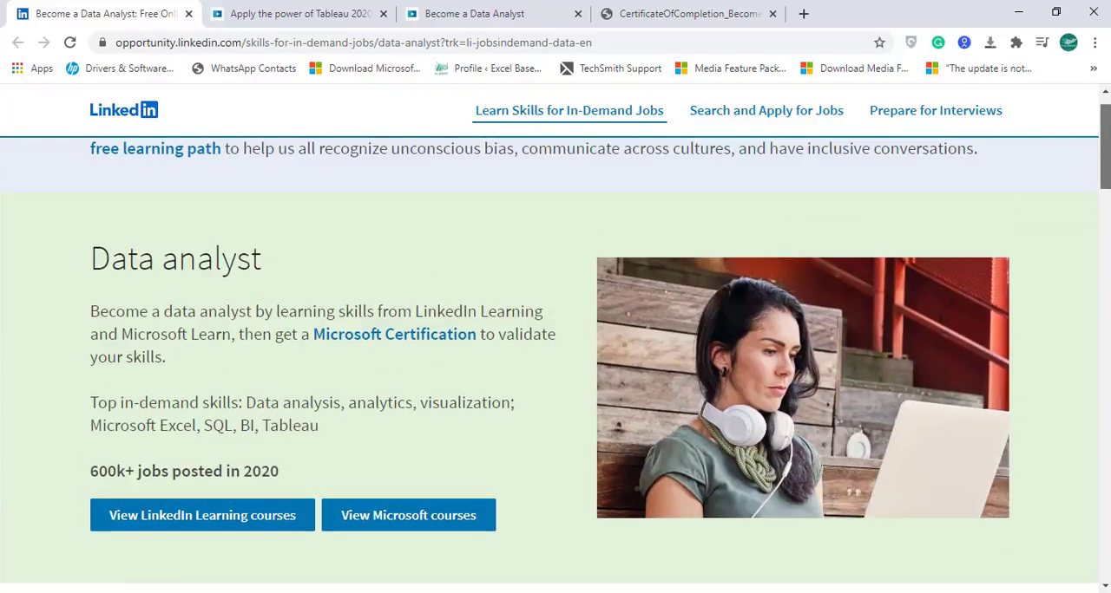
pyautogui.scroll(3)
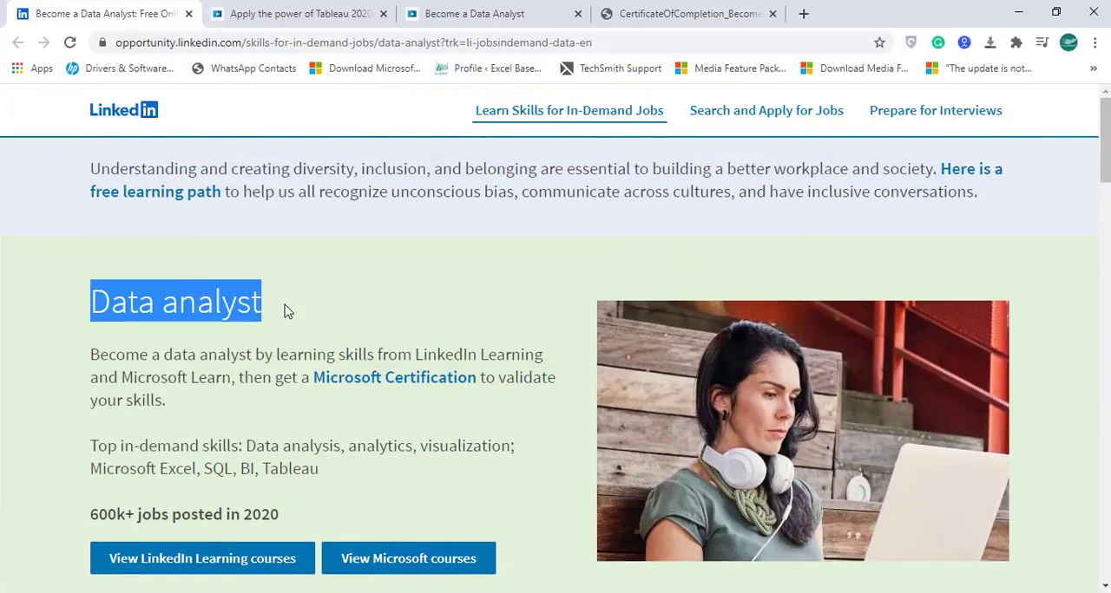
pyautogui.click(347, 319)
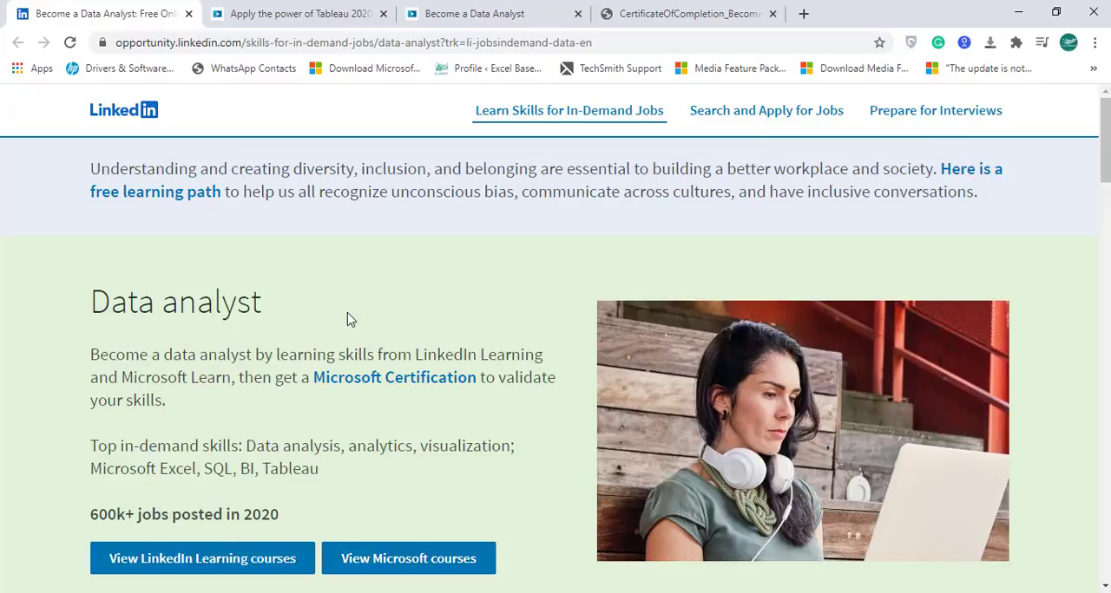
pyautogui.doubleClick(441, 354)
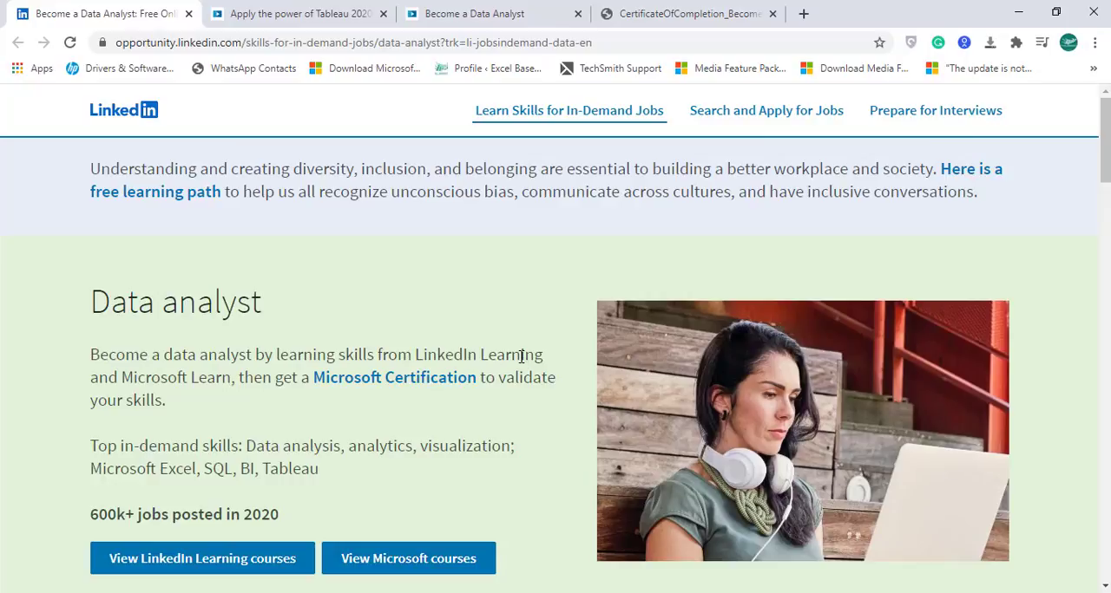
pyautogui.moveTo(445, 425)
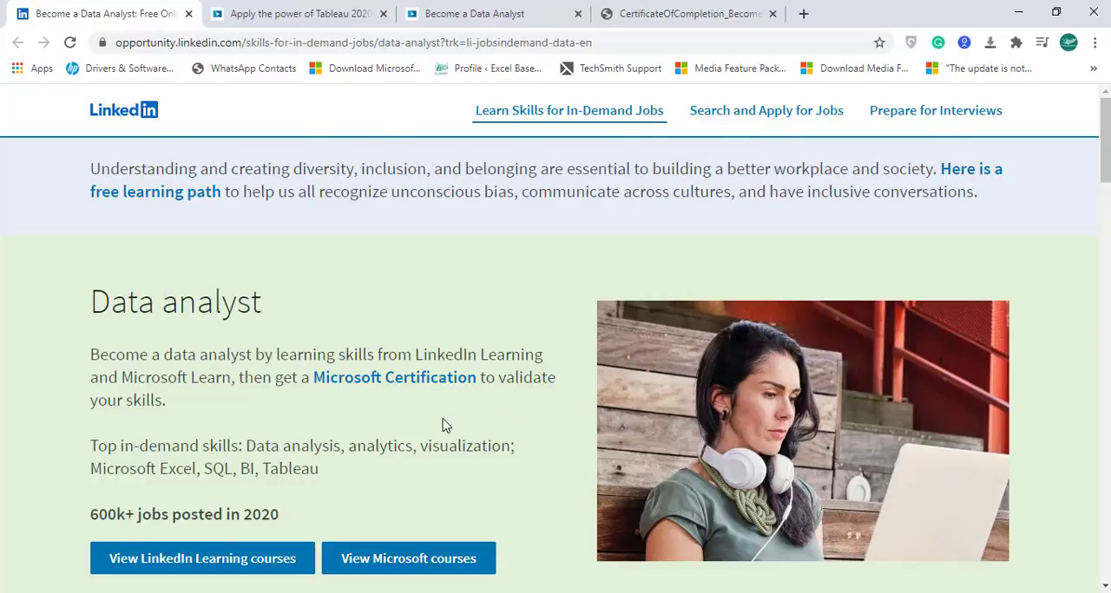
# Step: View the Become a Data Analyst certificate of completion PDF in Chrome
pyautogui.scroll(-3)
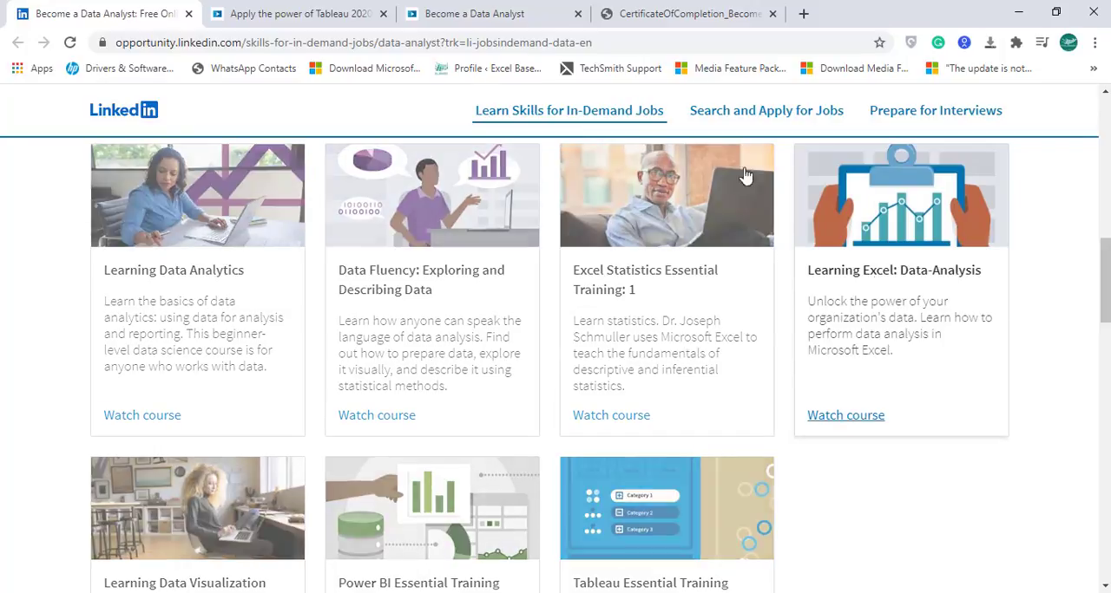
pyautogui.moveTo(781, 293)
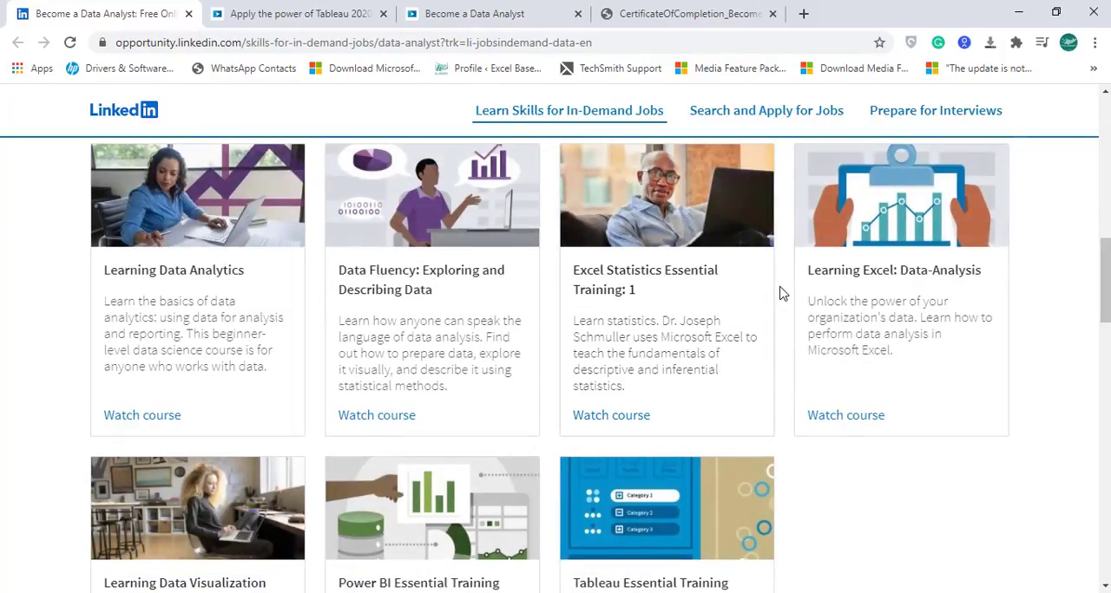
pyautogui.click(677, 14)
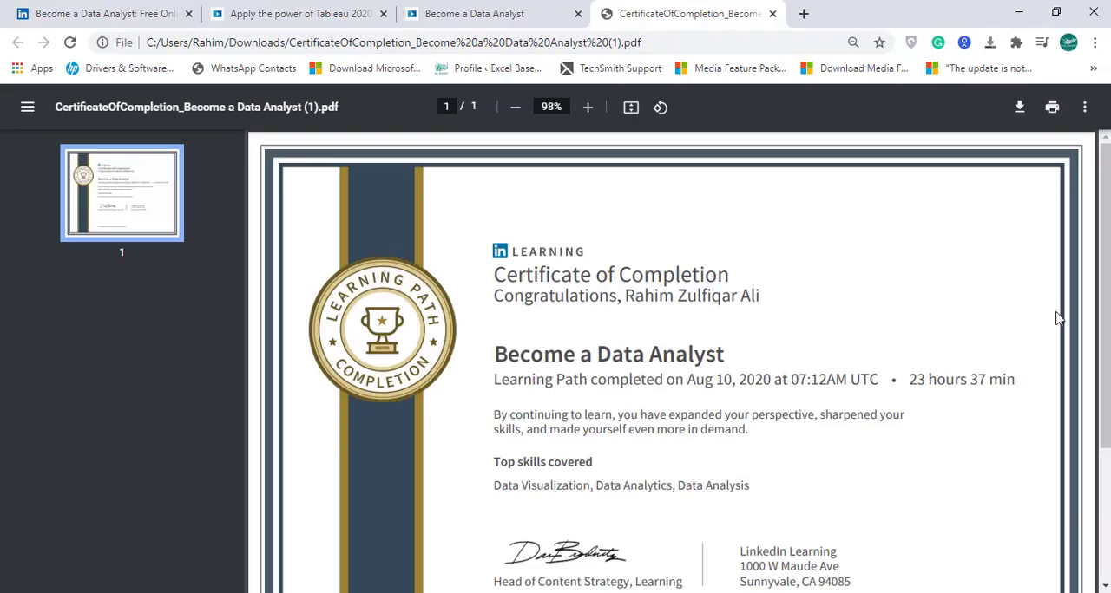
pyautogui.scroll(-3)
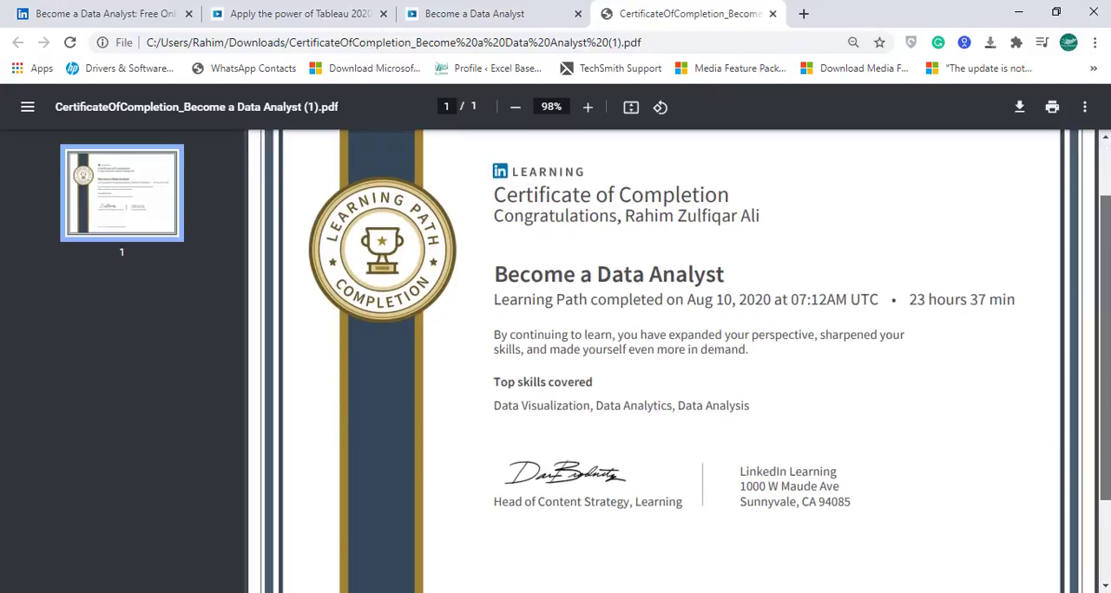